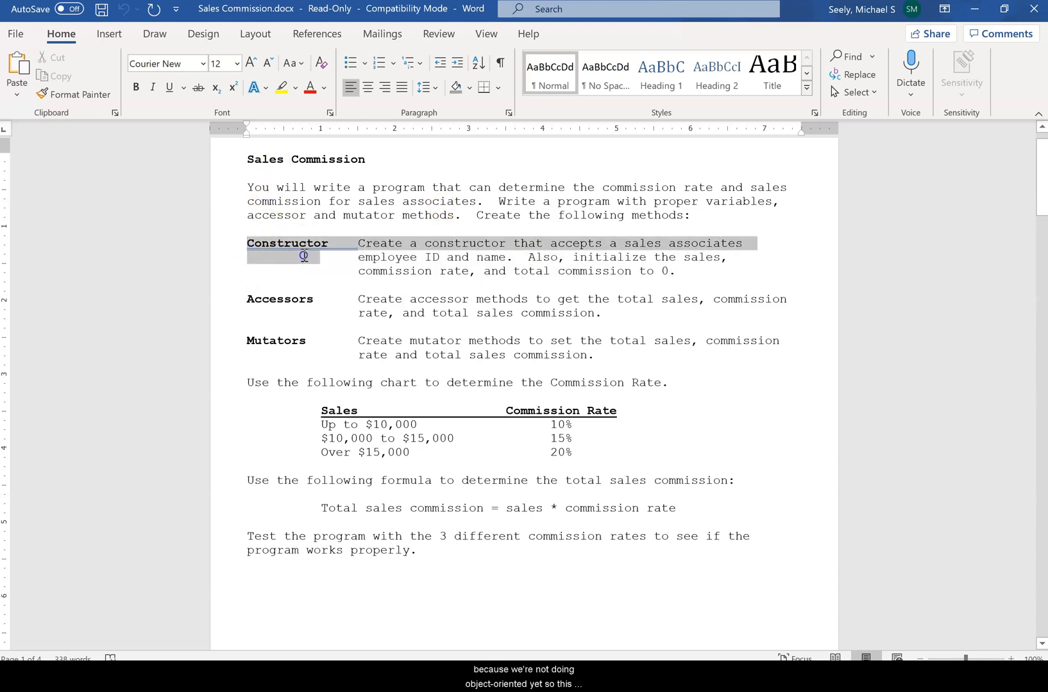
# Highlight the constructor, accessor and mutator requirements in the assignment text.
pyautogui.moveTo(304, 256); pyautogui.dragTo(704, 268)
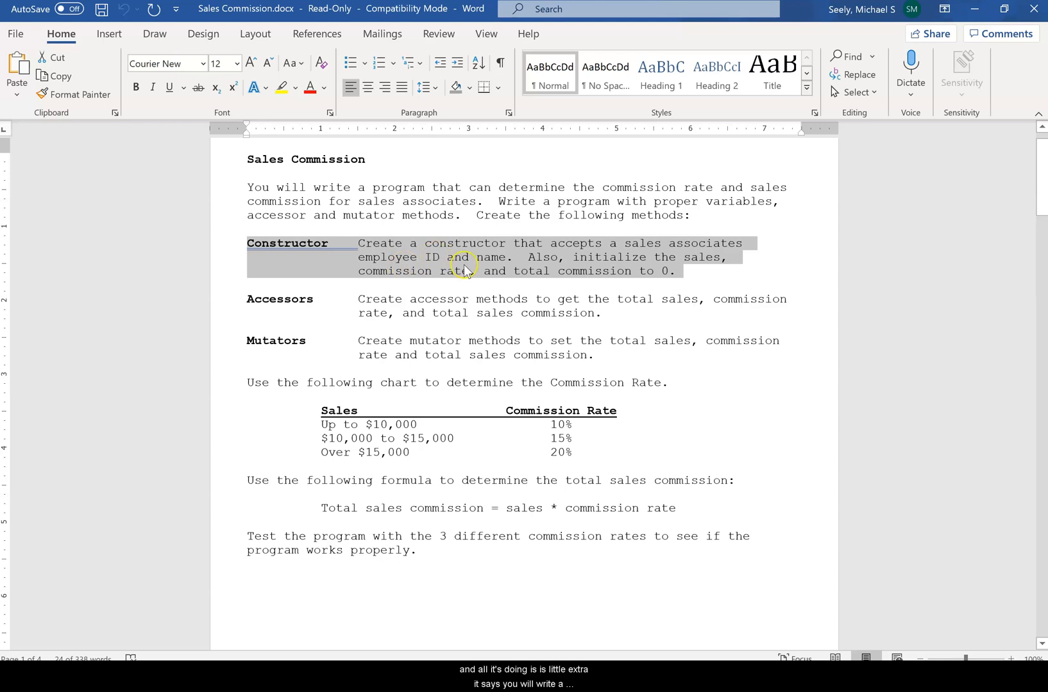
pyautogui.moveTo(298, 274)
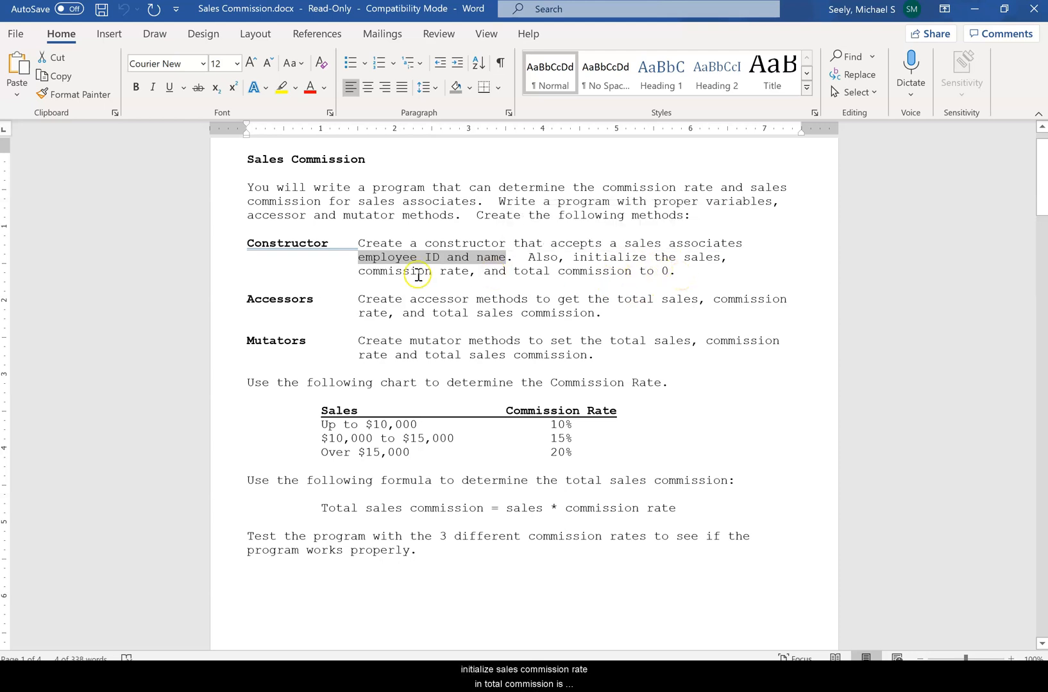
pyautogui.moveTo(673, 274)
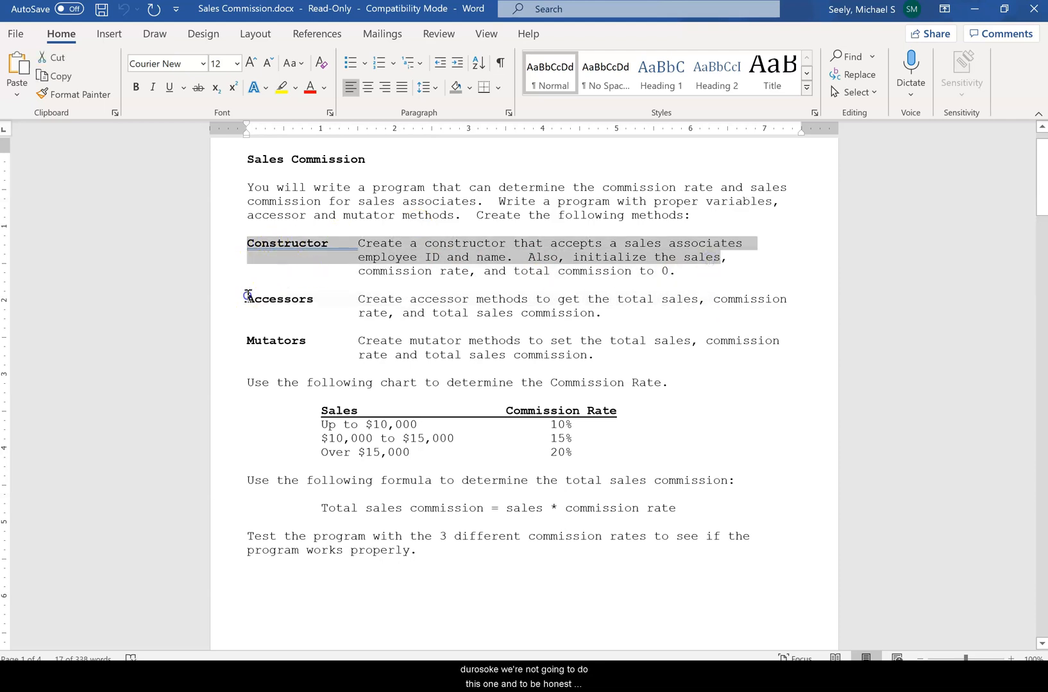
pyautogui.moveTo(248, 242); pyautogui.dragTo(599, 366)
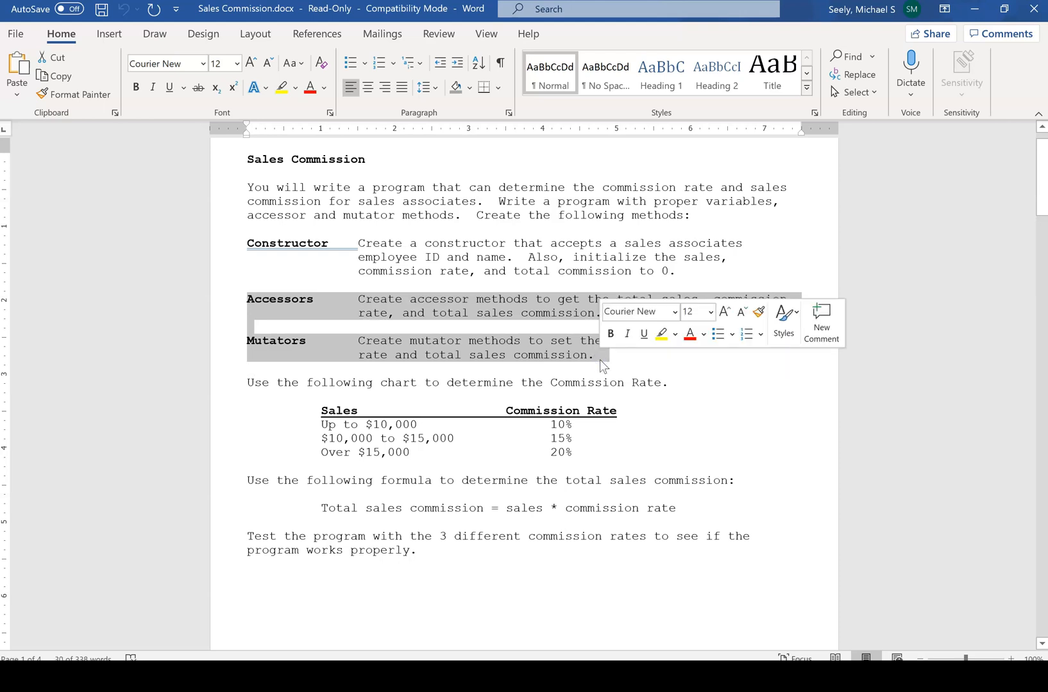
pyautogui.click(350, 316)
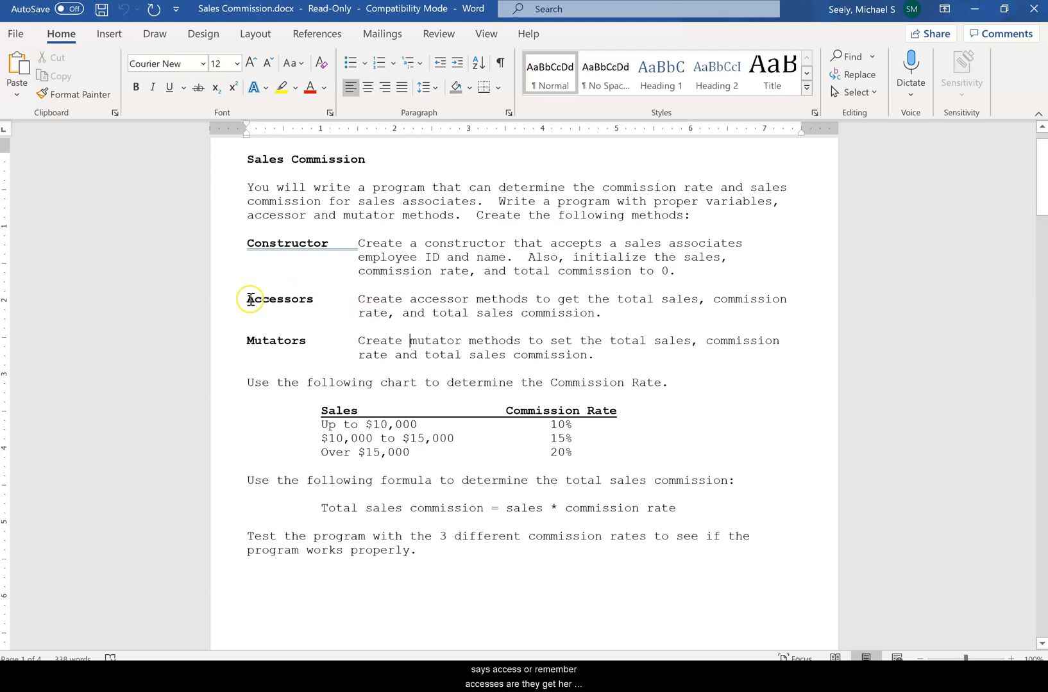
pyautogui.doubleClick(275, 298)
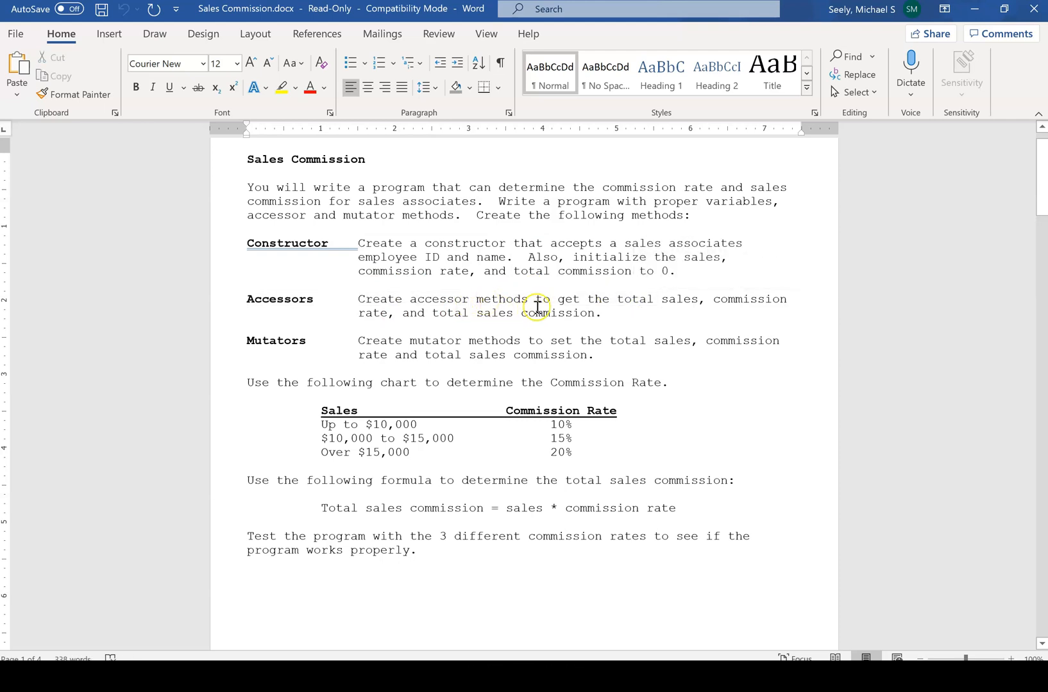
pyautogui.moveTo(556, 299); pyautogui.dragTo(700, 299)
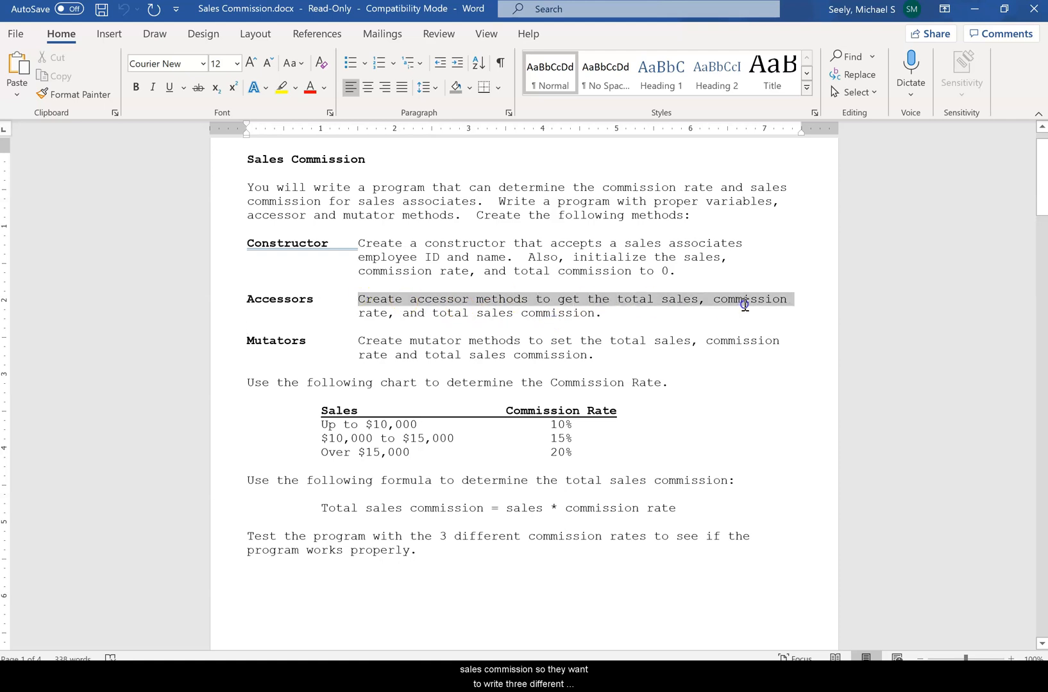
pyautogui.click(434, 342)
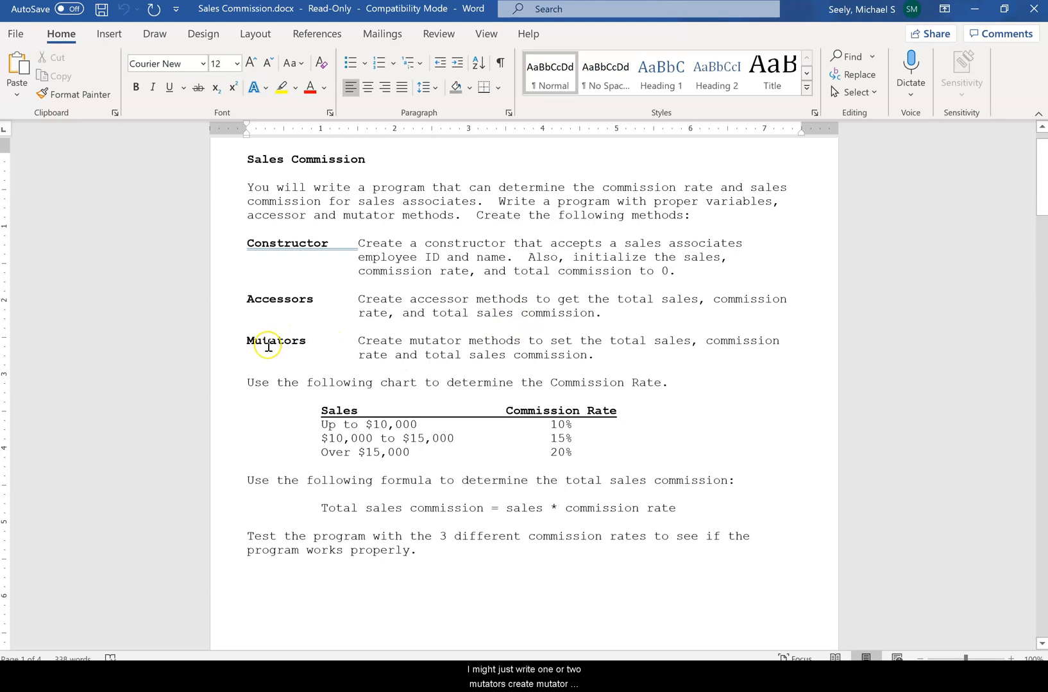
pyautogui.moveTo(359, 341); pyautogui.dragTo(645, 341)
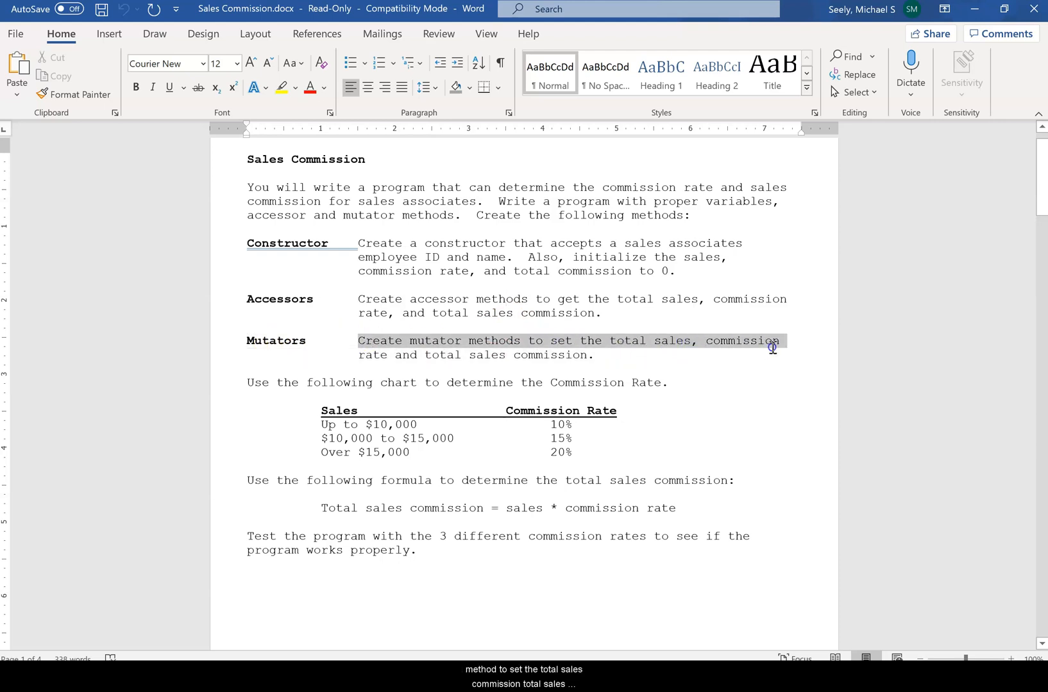
pyautogui.click(744, 343)
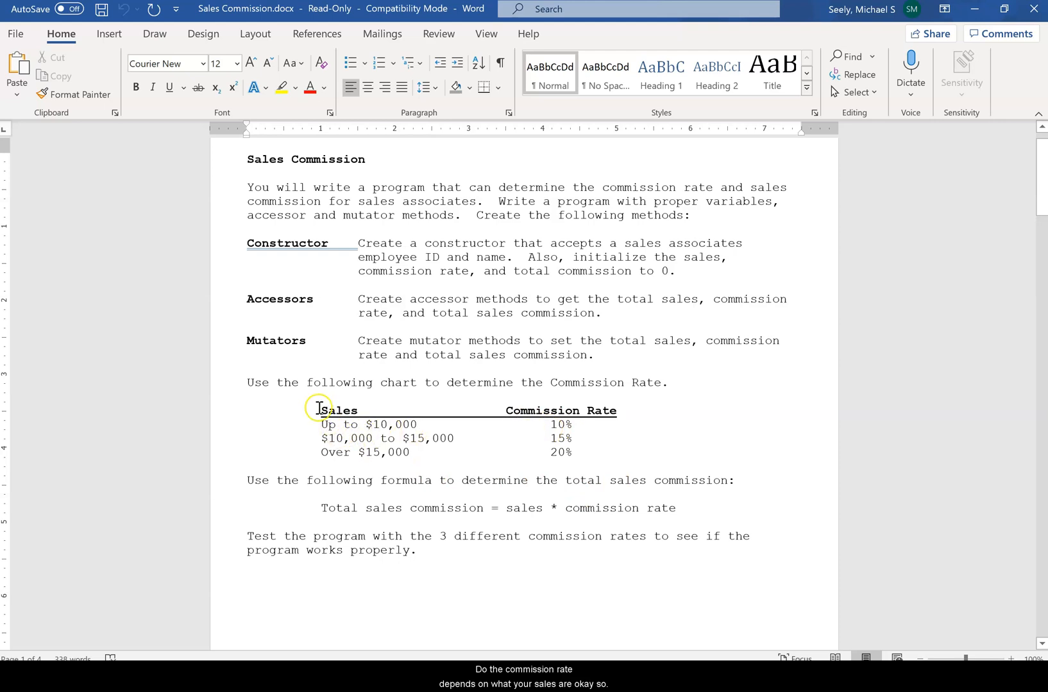
# Highlight Sales in the chart and the commission rate formula.
pyautogui.doubleClick(337, 409)
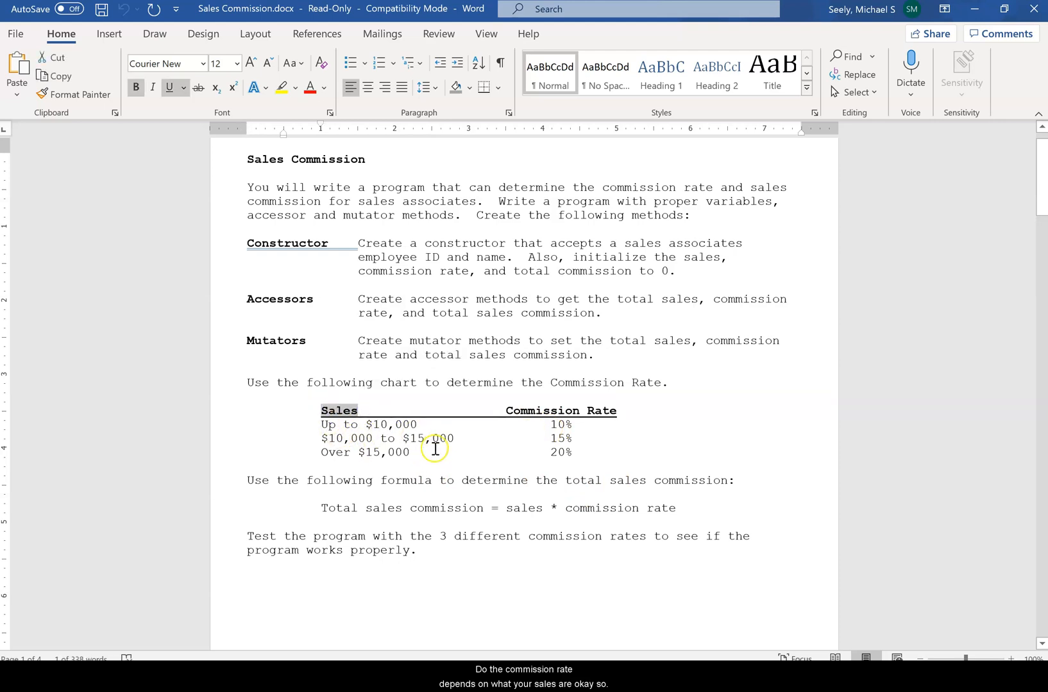
pyautogui.moveTo(391, 466)
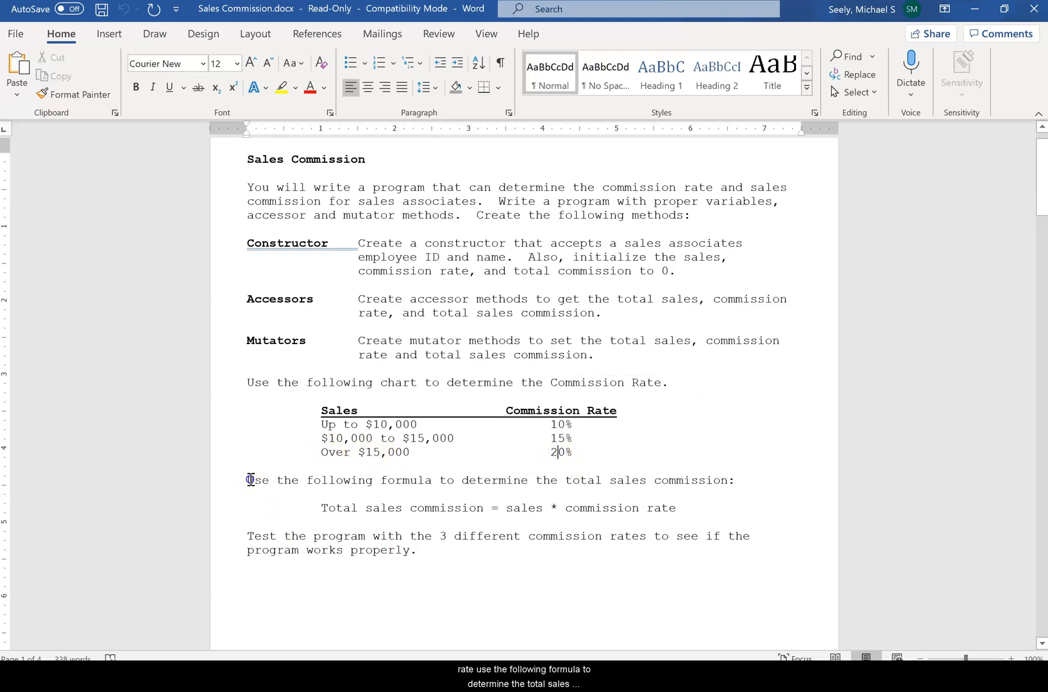
pyautogui.moveTo(248, 480); pyautogui.dragTo(715, 480)
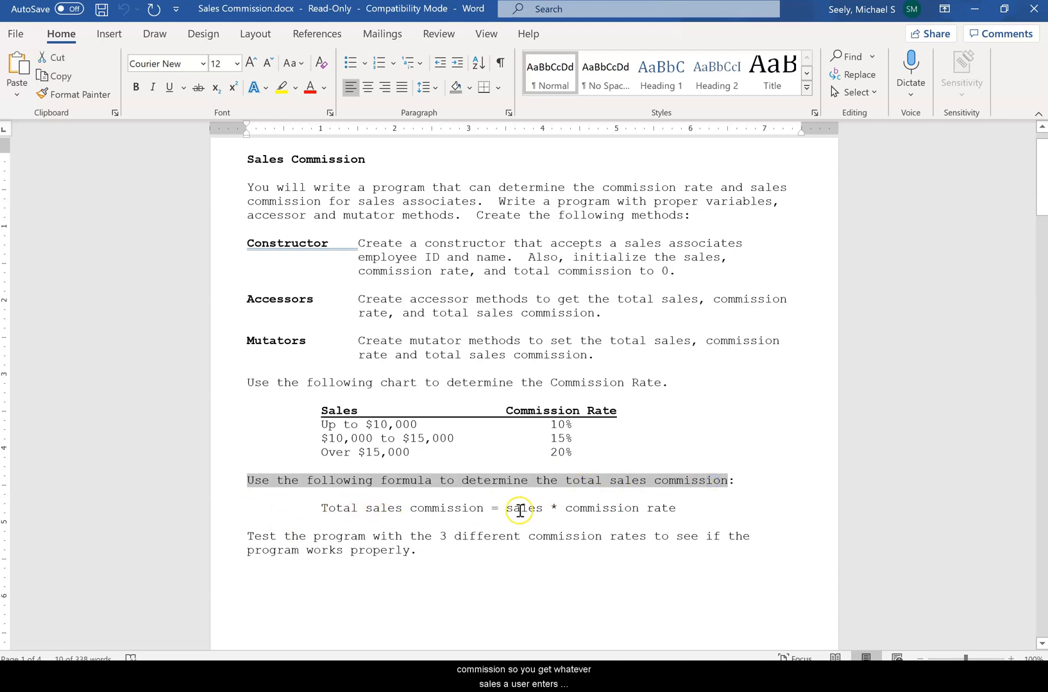
pyautogui.doubleClick(523, 508)
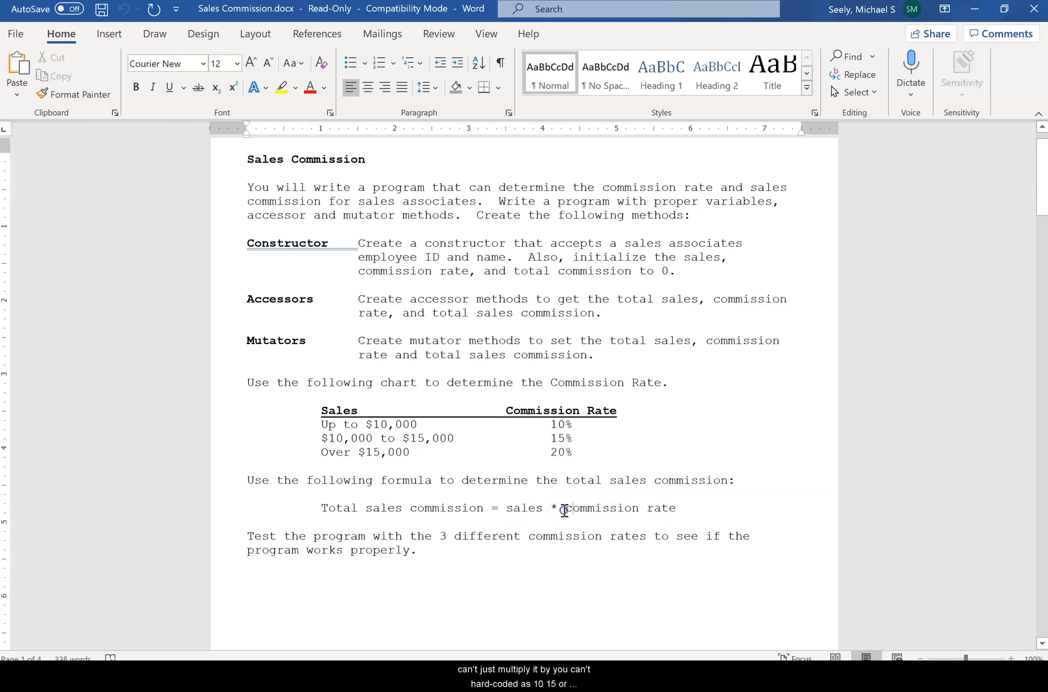
pyautogui.doubleClick(601, 508)
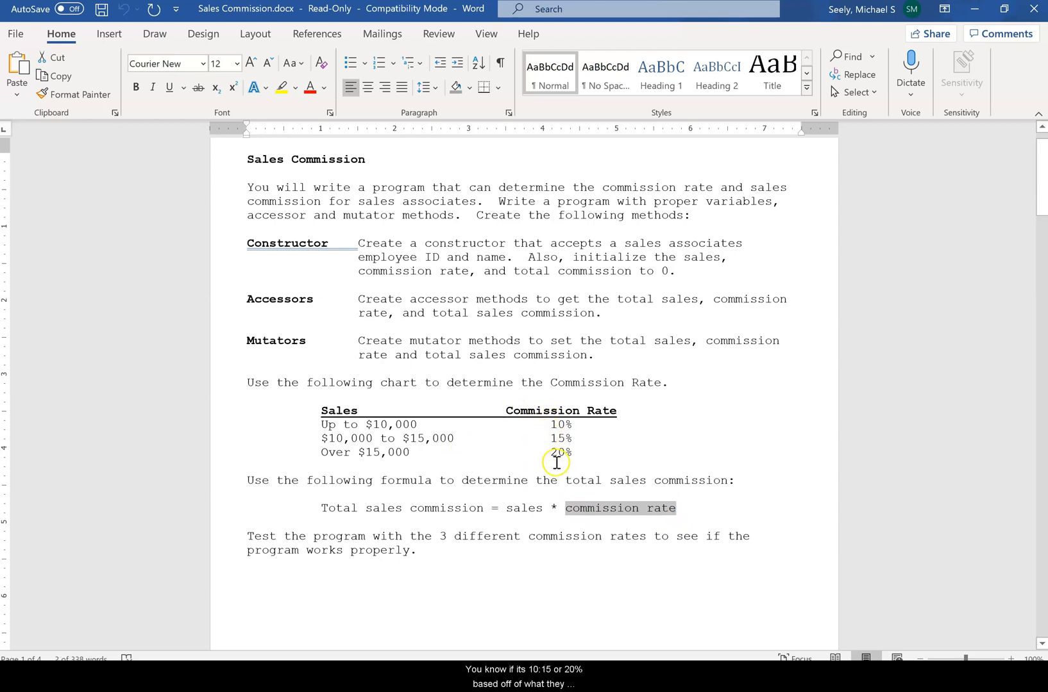
pyautogui.moveTo(340, 434)
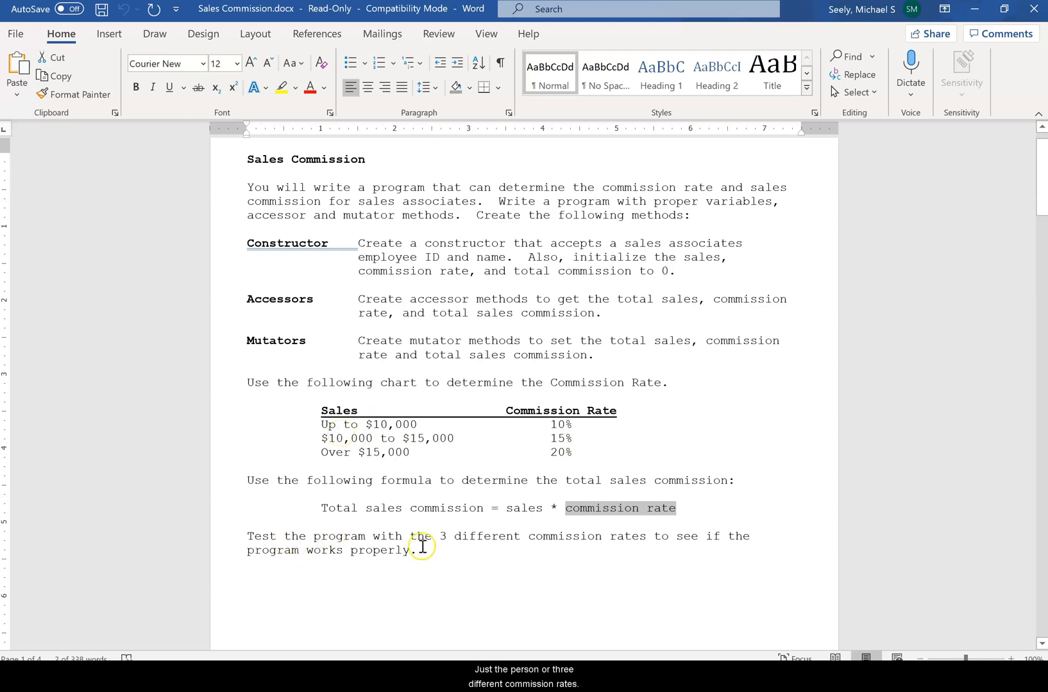
pyautogui.moveTo(753, 546)
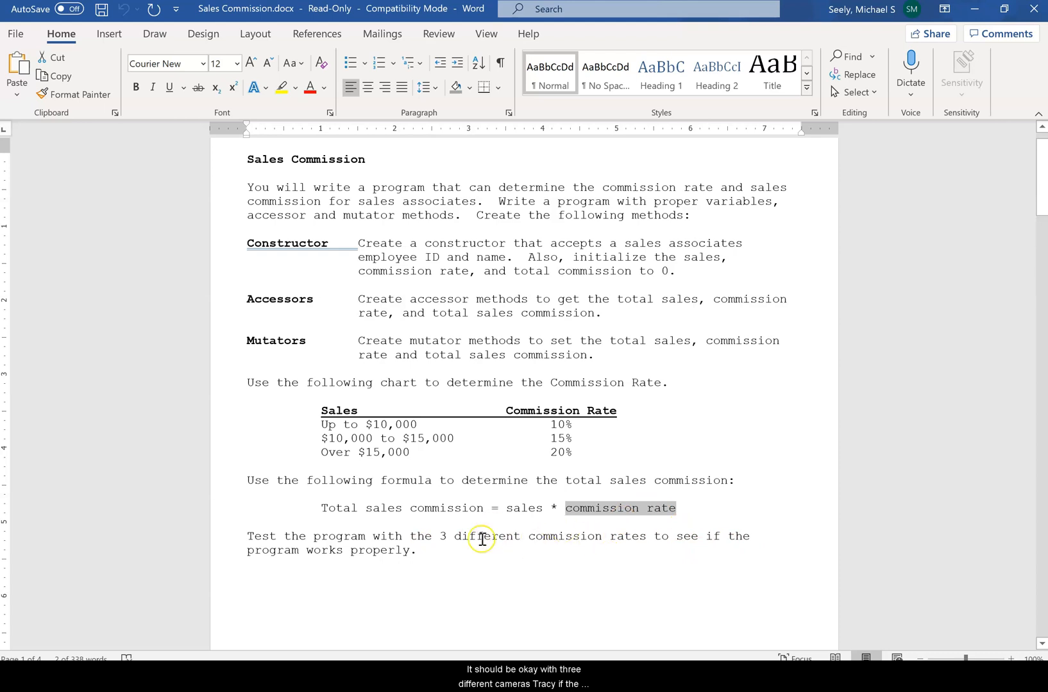
pyautogui.moveTo(717, 560)
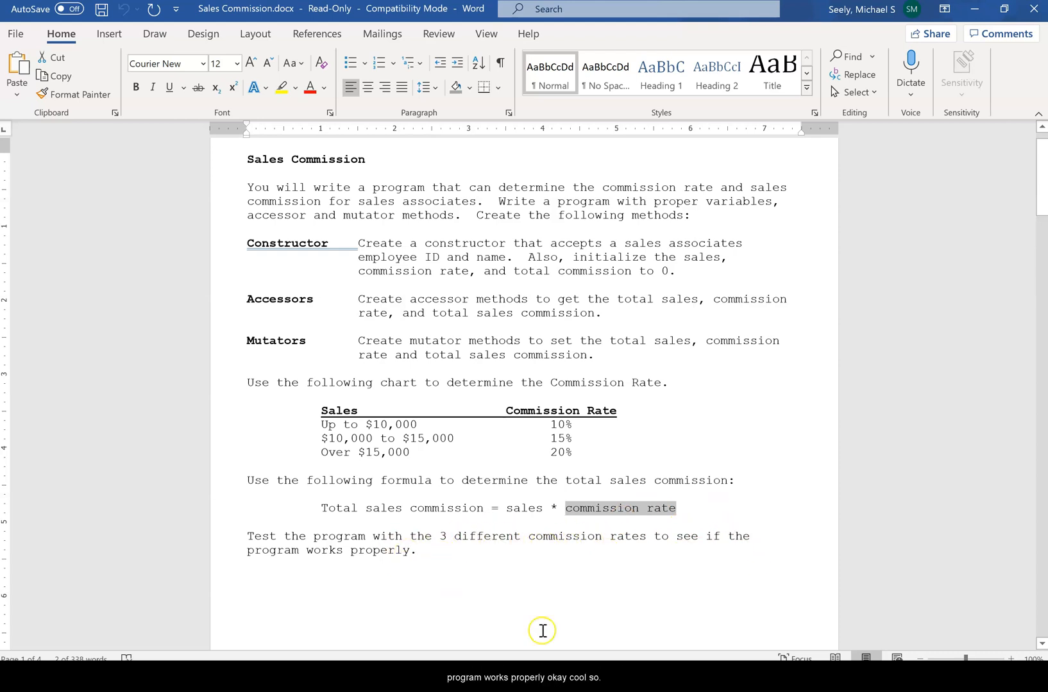
# Launch Visual Studio 2019 and create the C++ Console App project 'mainsalescommission'.
pyautogui.click(542, 9)
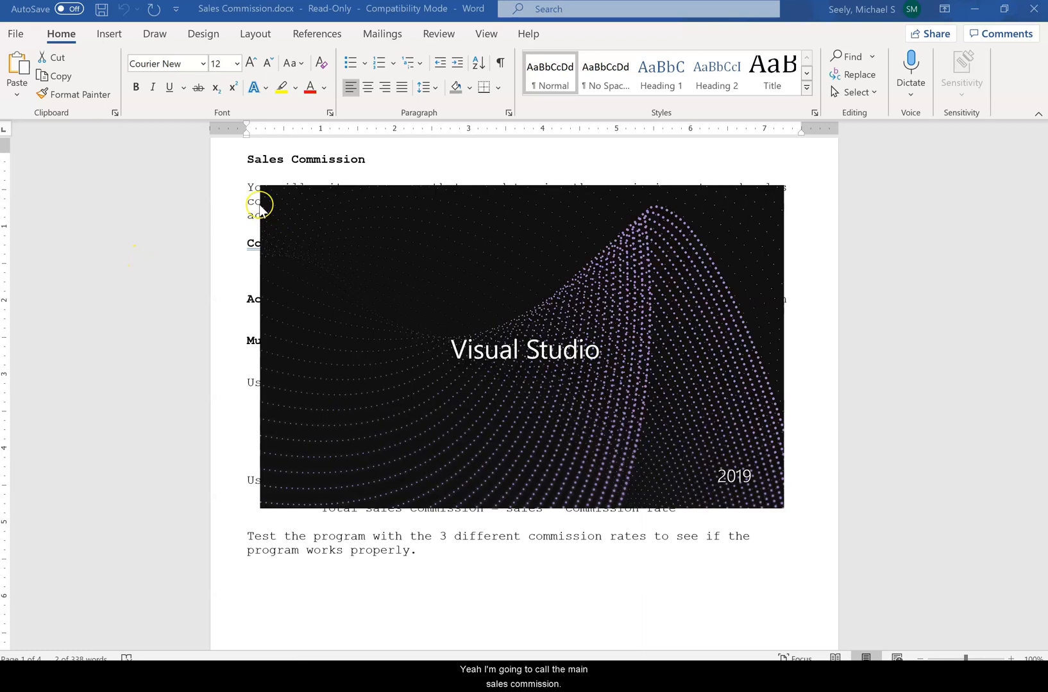
pyautogui.moveTo(361, 187)
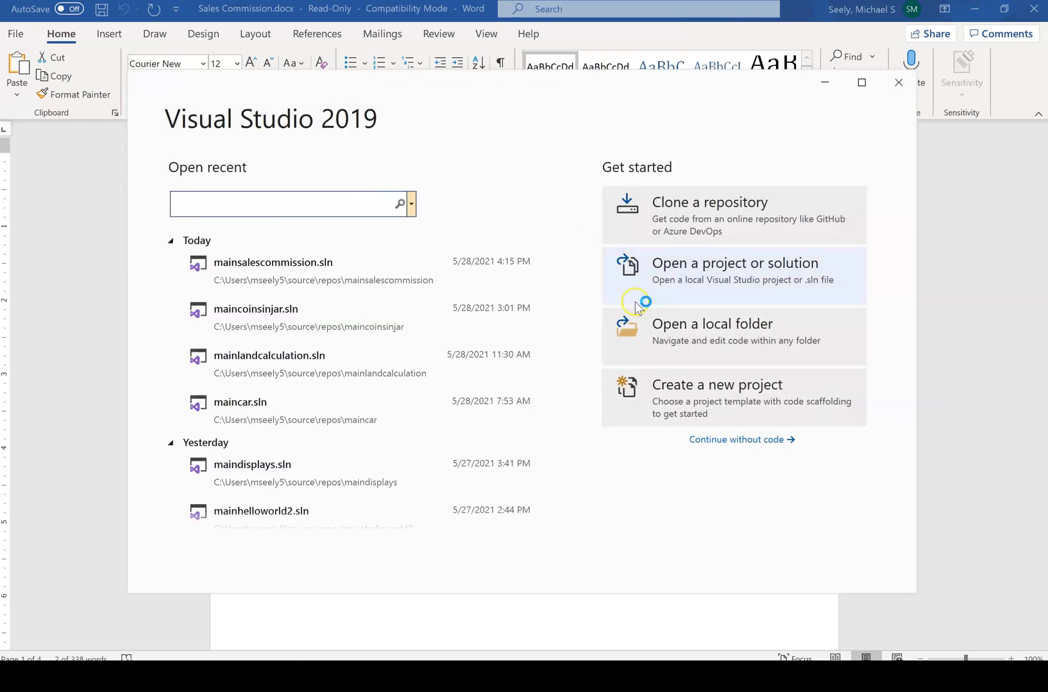
pyautogui.click(717, 384)
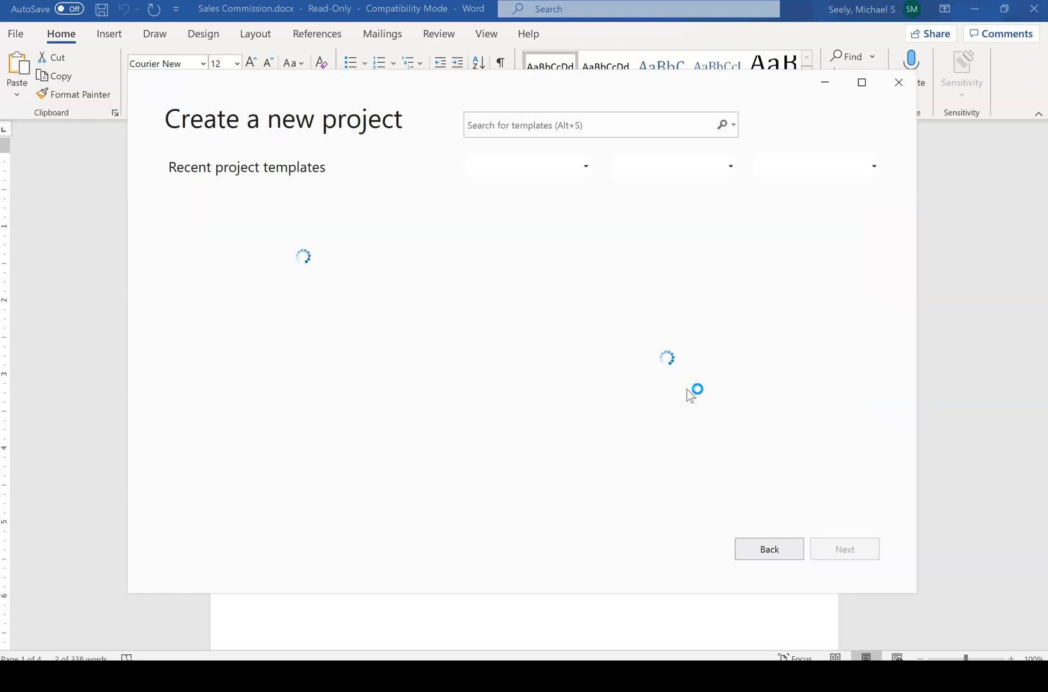
pyautogui.moveTo(606, 343)
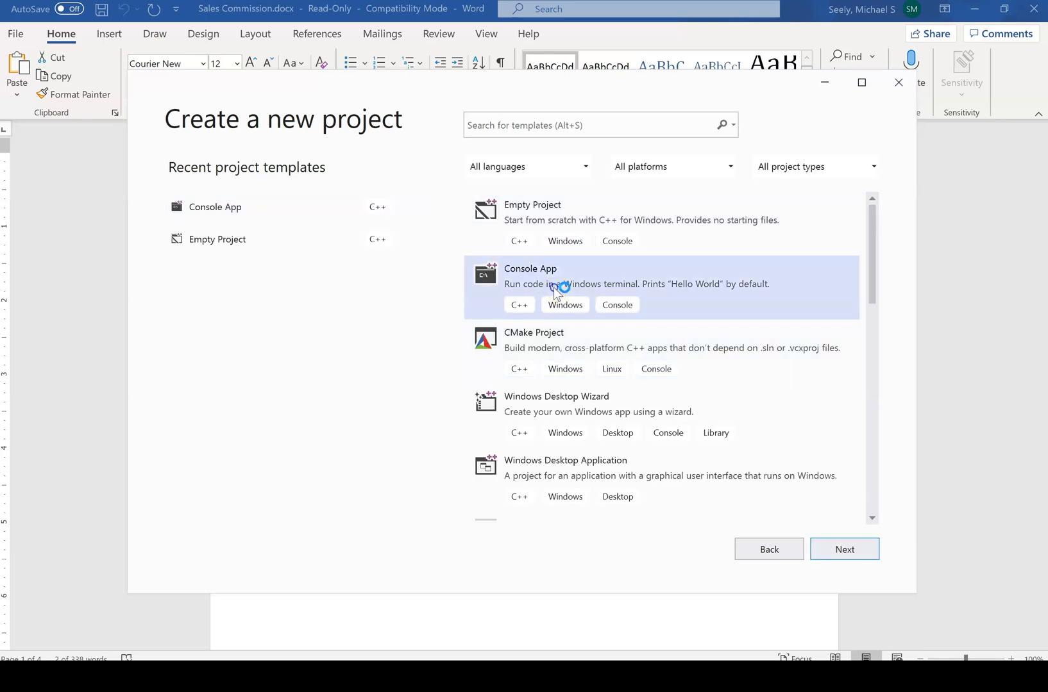
pyautogui.click(843, 549)
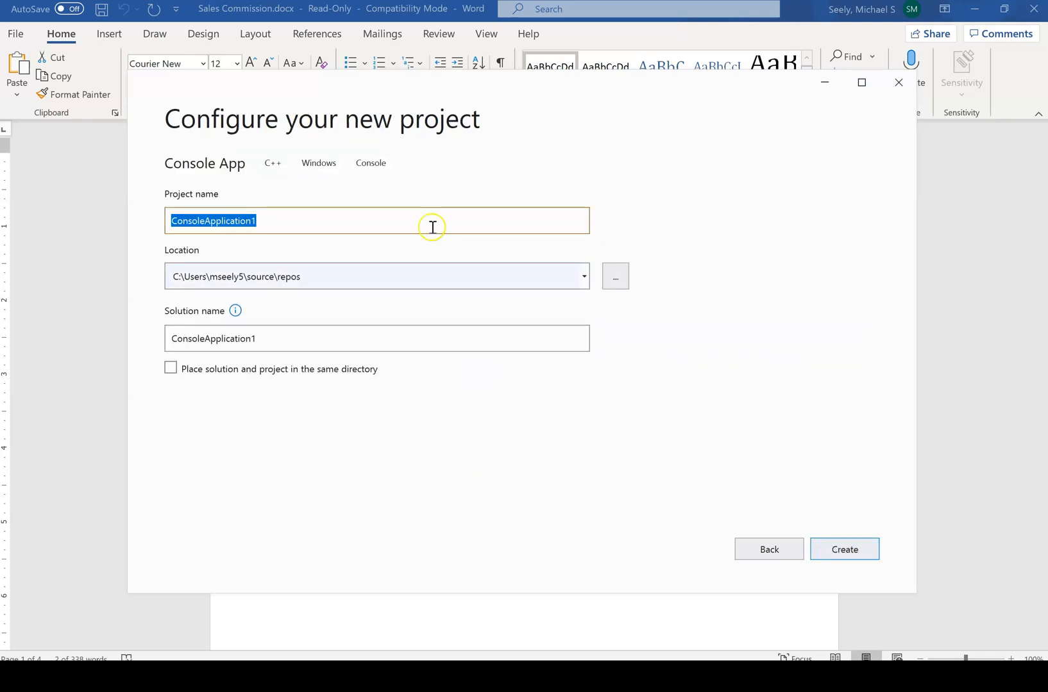
pyautogui.write('mainsalescommission')
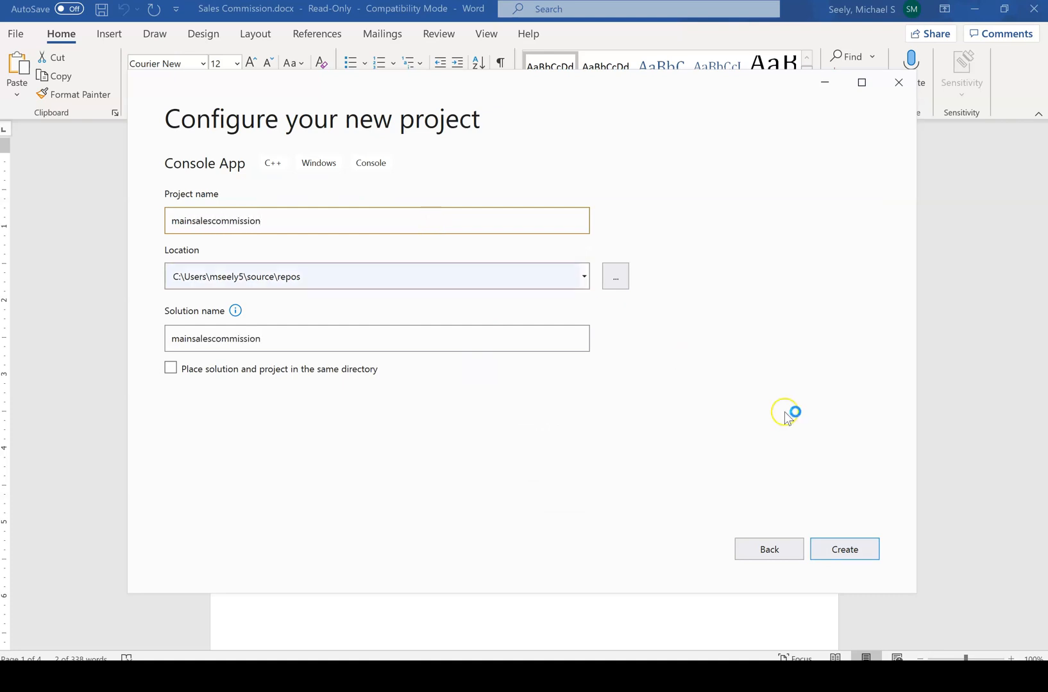
pyautogui.click(844, 549)
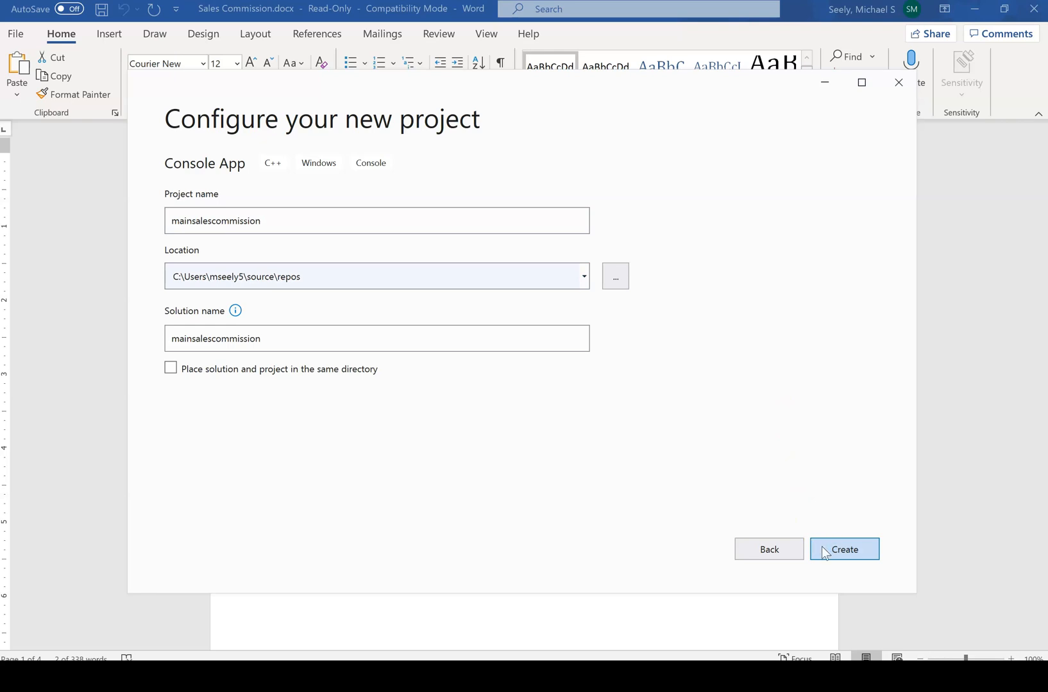
pyautogui.click(844, 549)
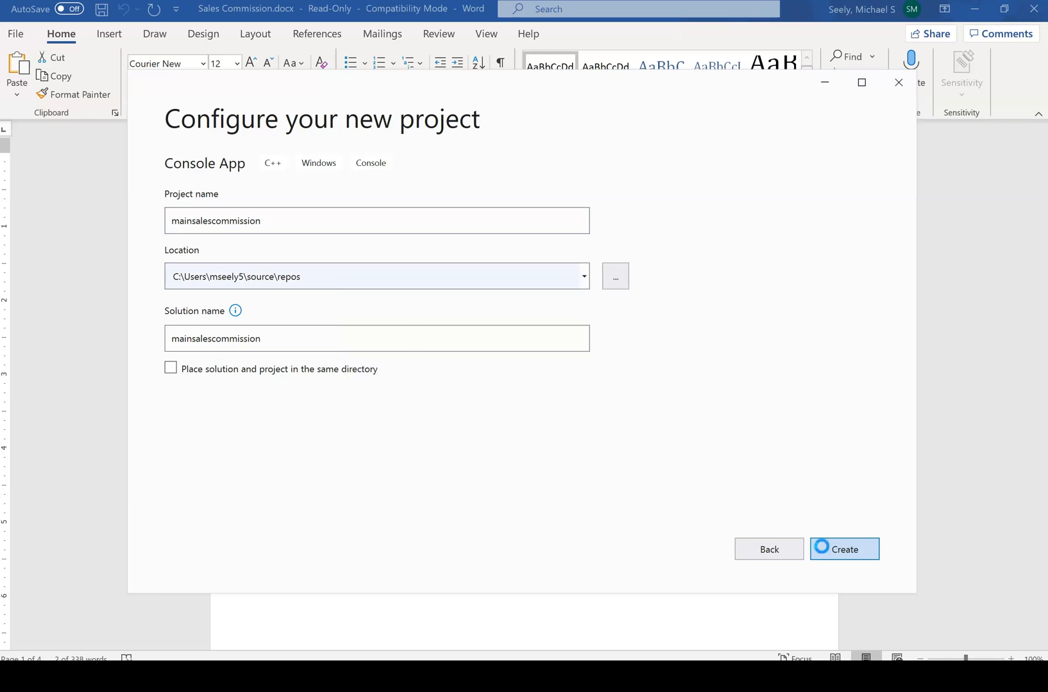
pyautogui.click(843, 548)
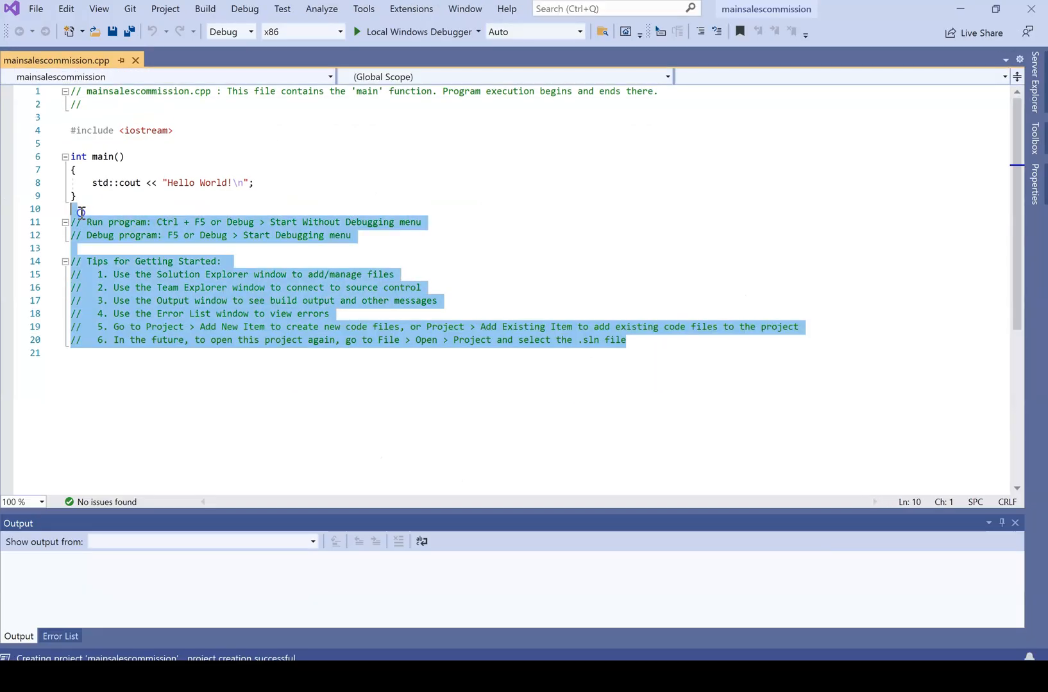
# Replace the boilerplate with using namespace std, a total-sales prompt, and cin >> sales.
pyautogui.press('Delete')
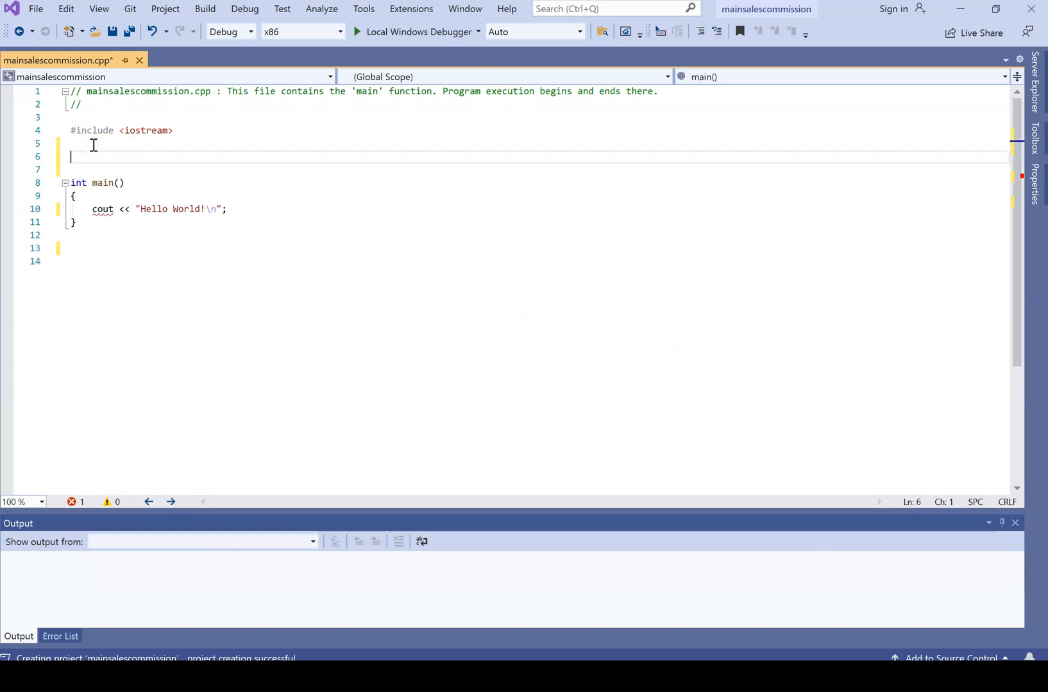
pyautogui.write('using namespace')
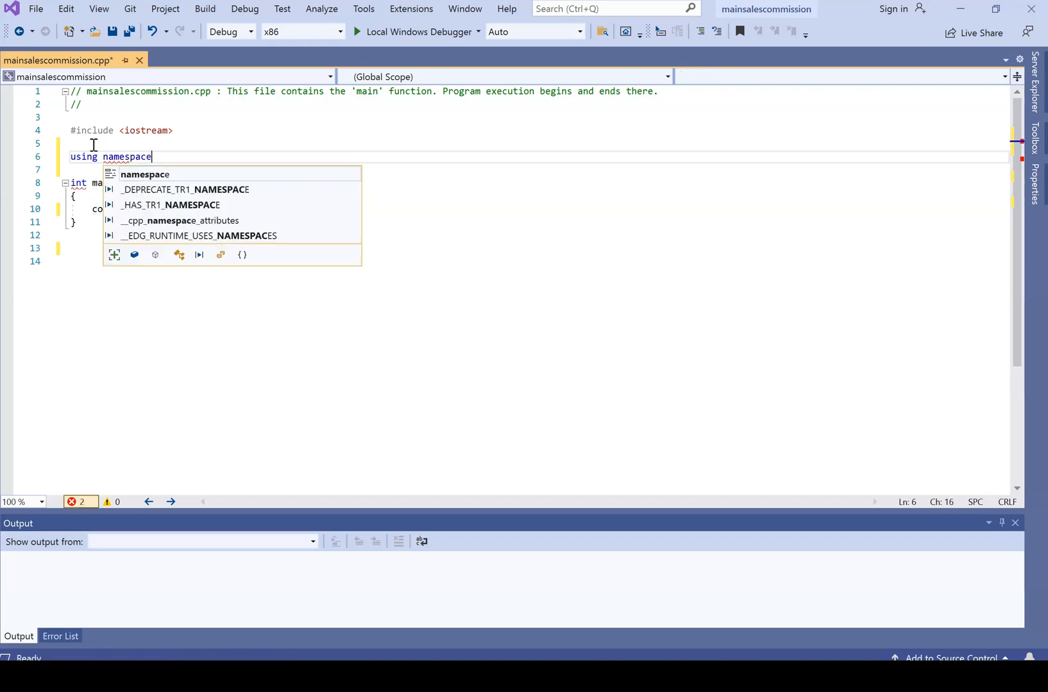
pyautogui.write('std;')
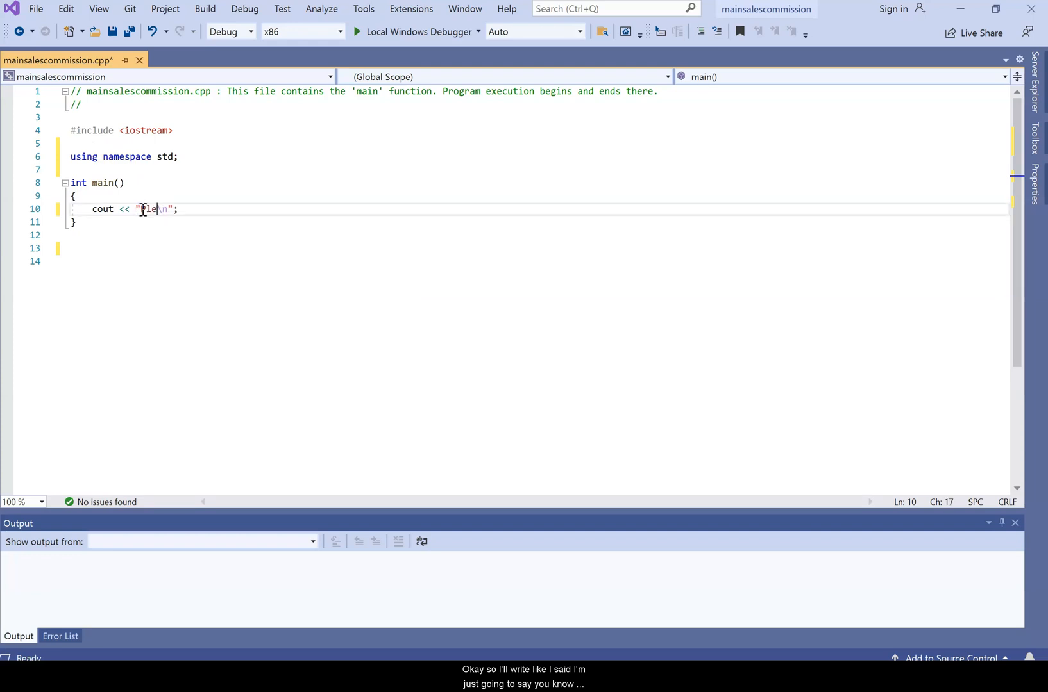
pyautogui.write('Please enter the')
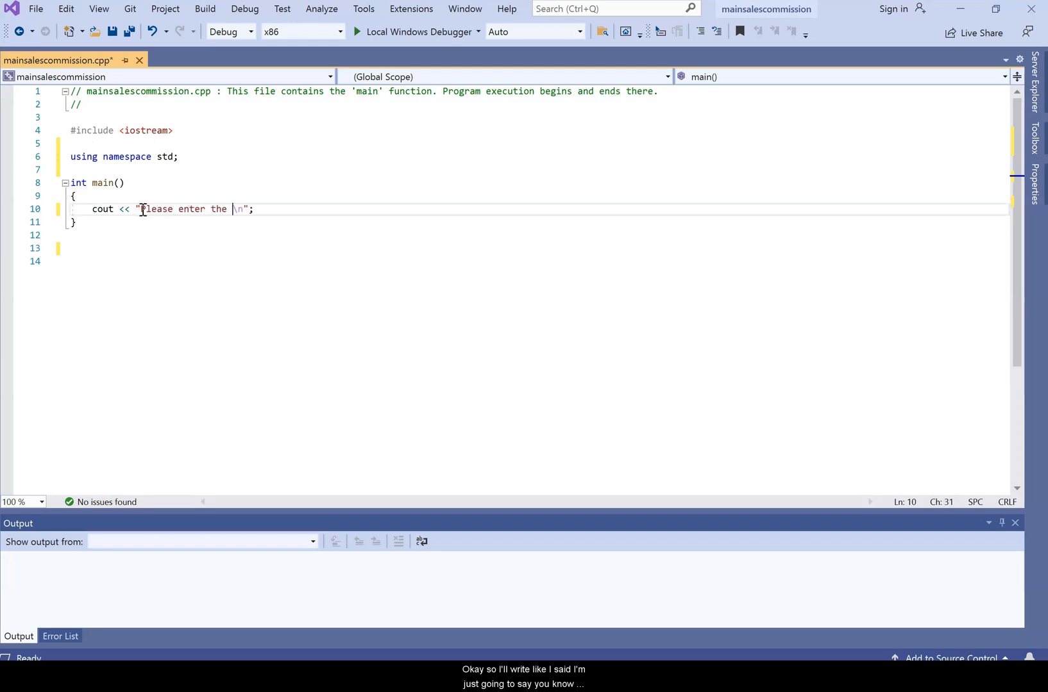
pyautogui.write('total sales for an')
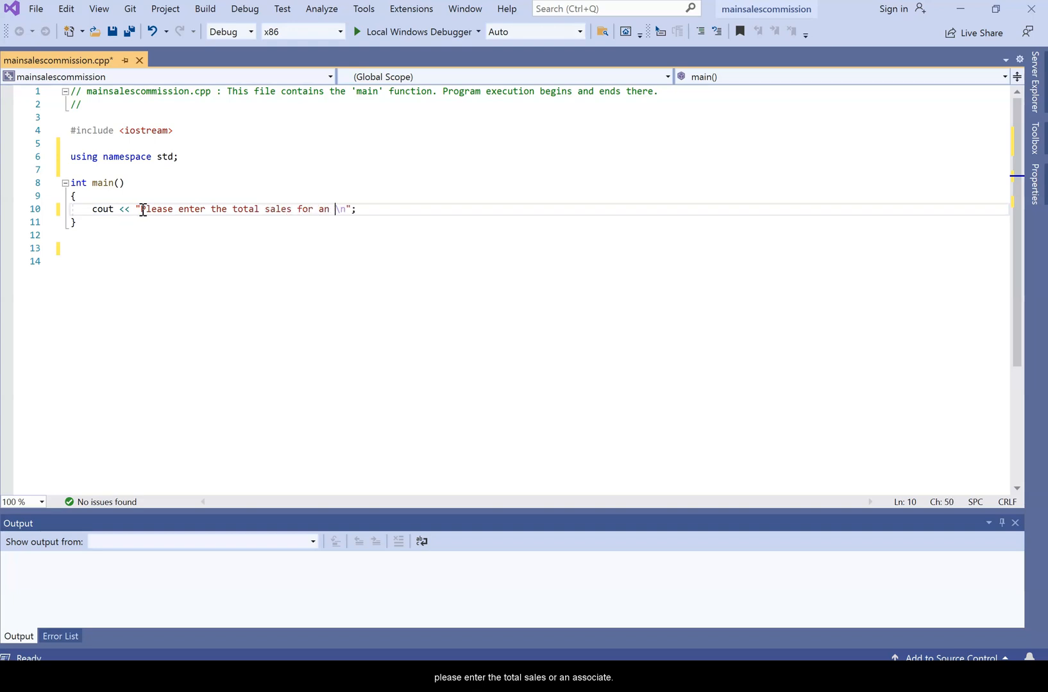
pyautogui.write('associate')
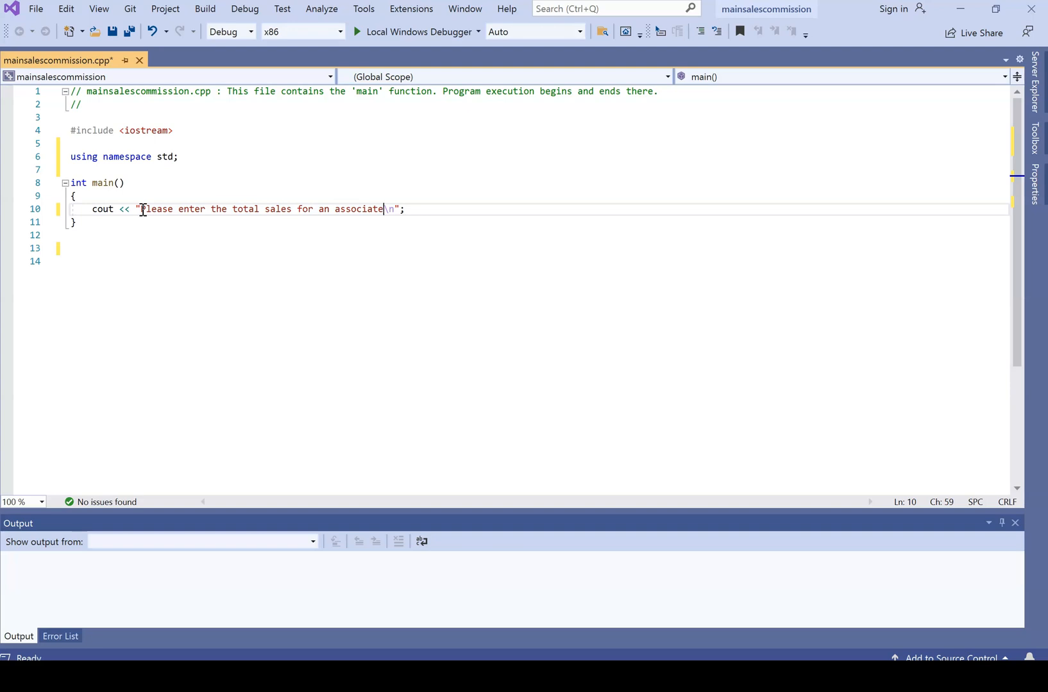
pyautogui.write(':')
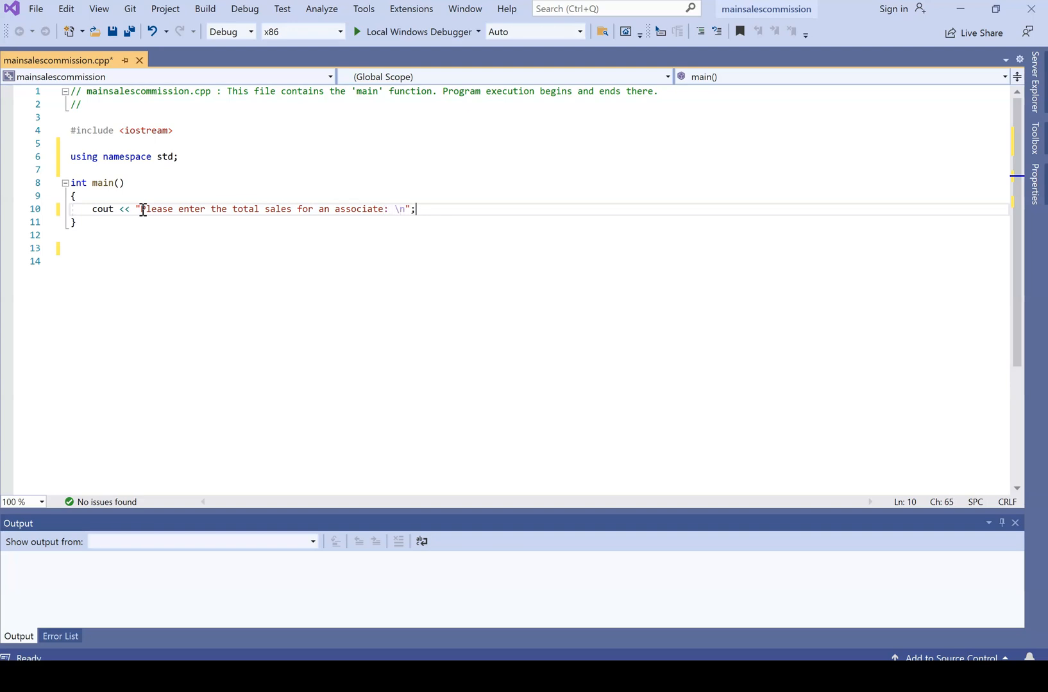
pyautogui.write('cin')
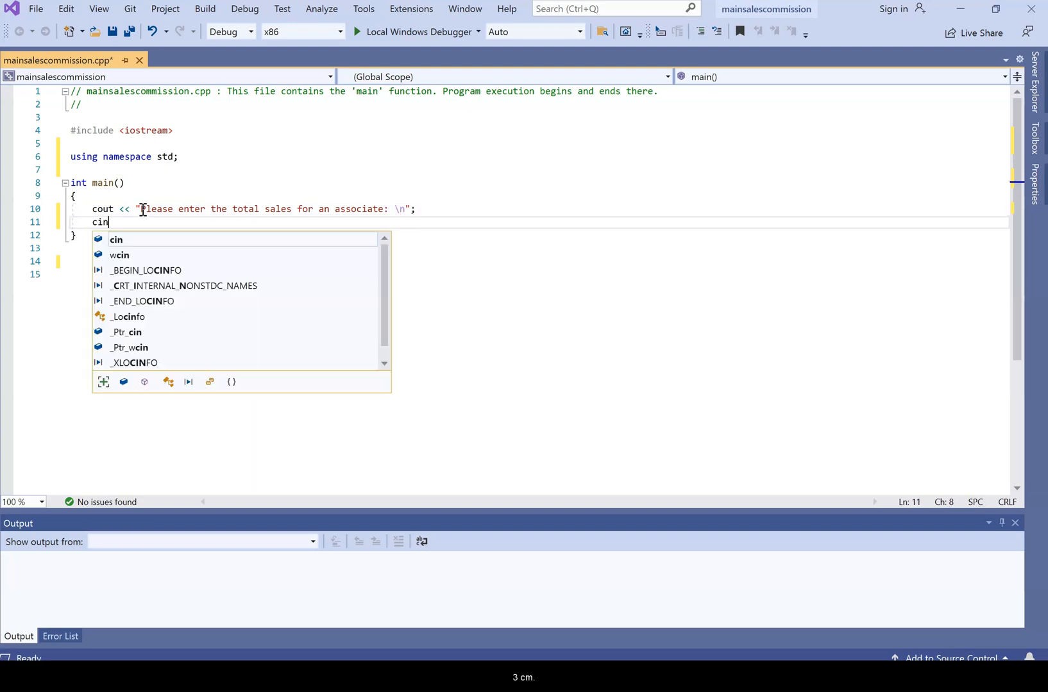
pyautogui.write('>> sa')
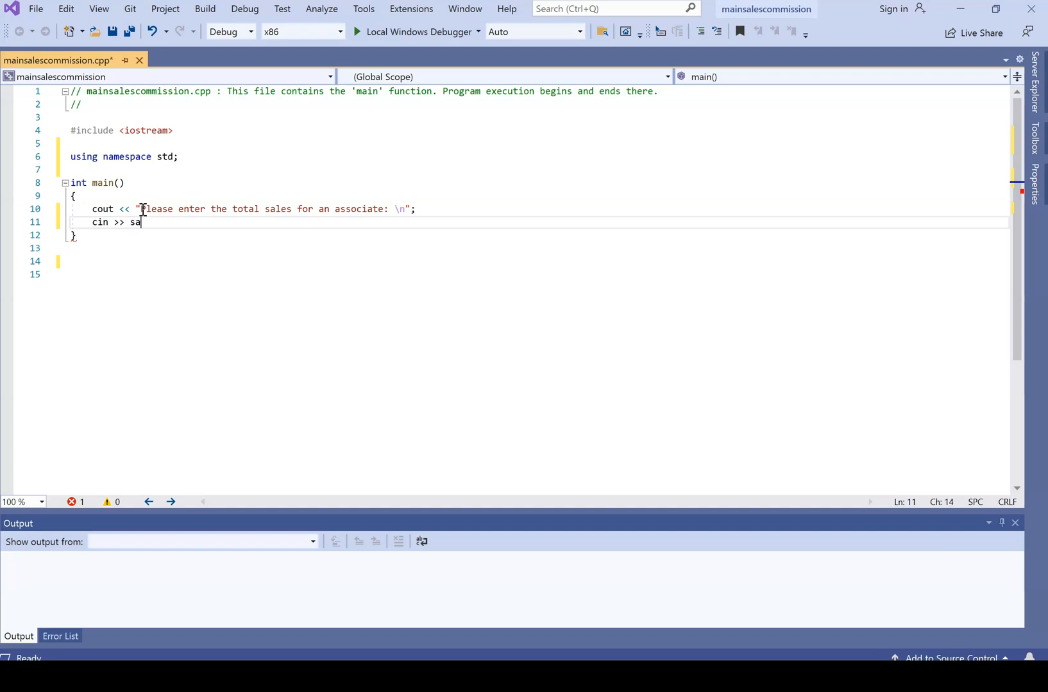
pyautogui.write('les;')
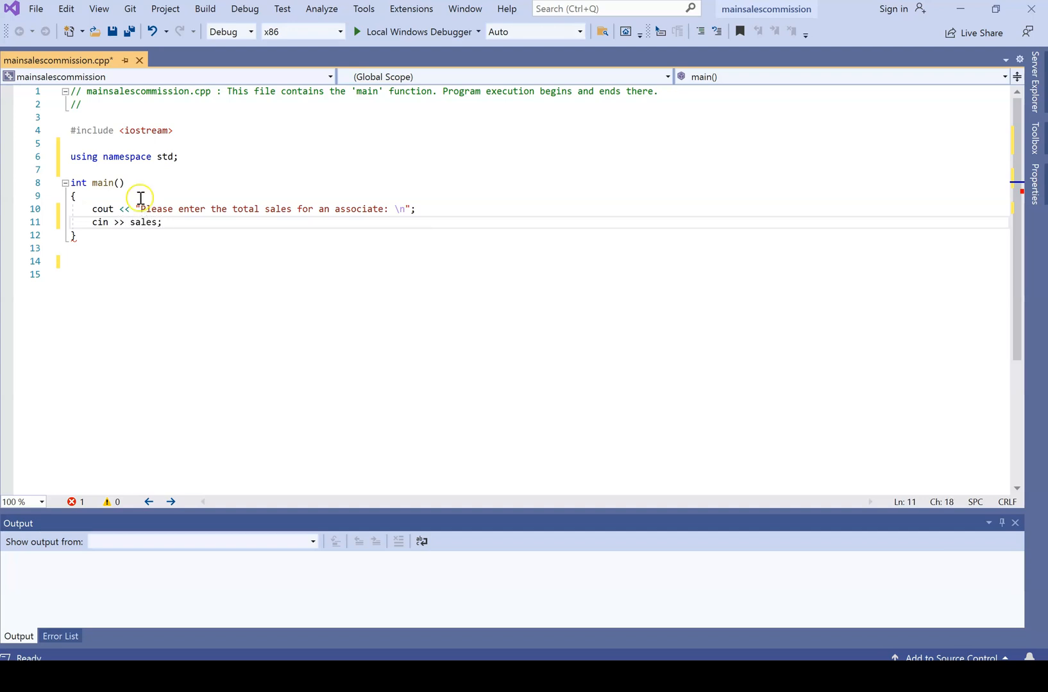
# Declare double sales, commissionrate and set commissionrate to .1 when sales < 10000.
pyautogui.write('double sales;')
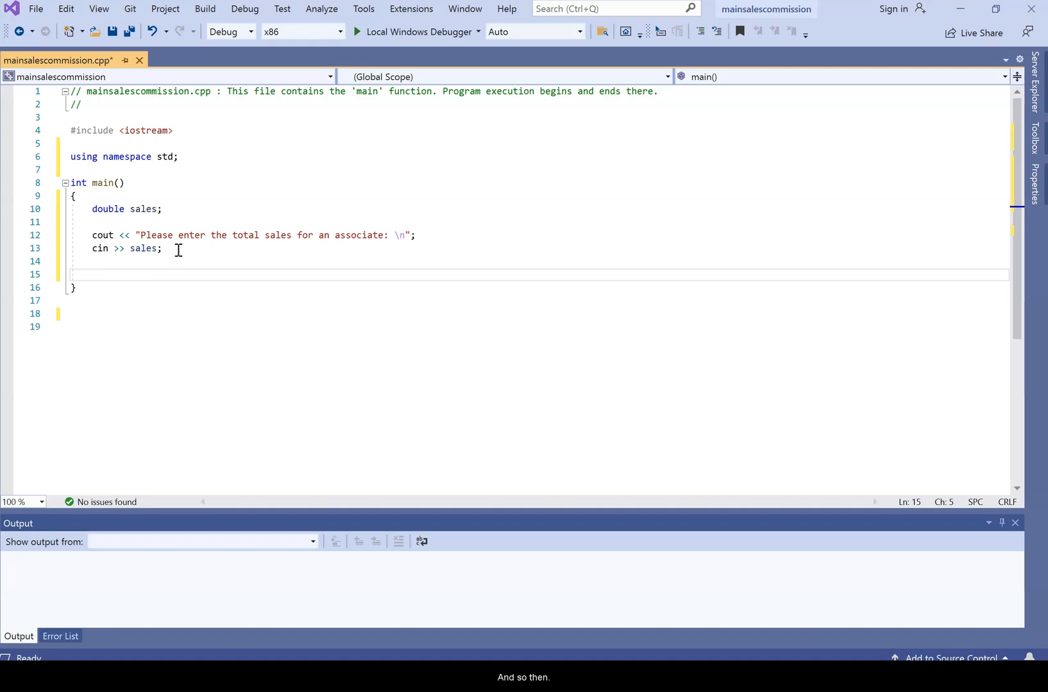
pyautogui.write('if (s) {')
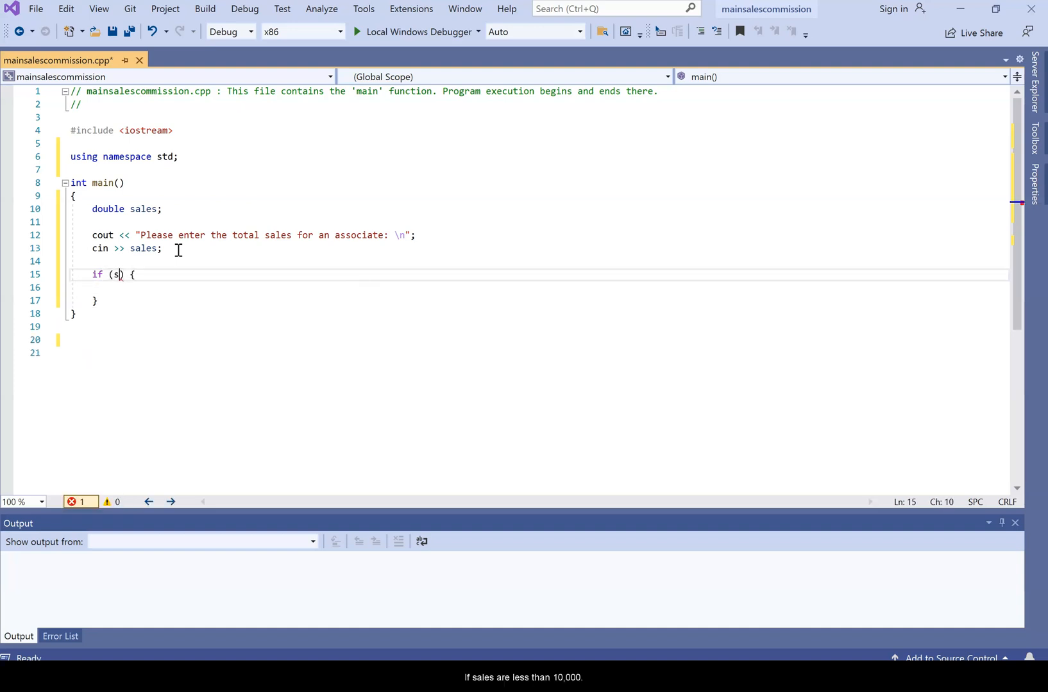
pyautogui.write('ales < 10000')
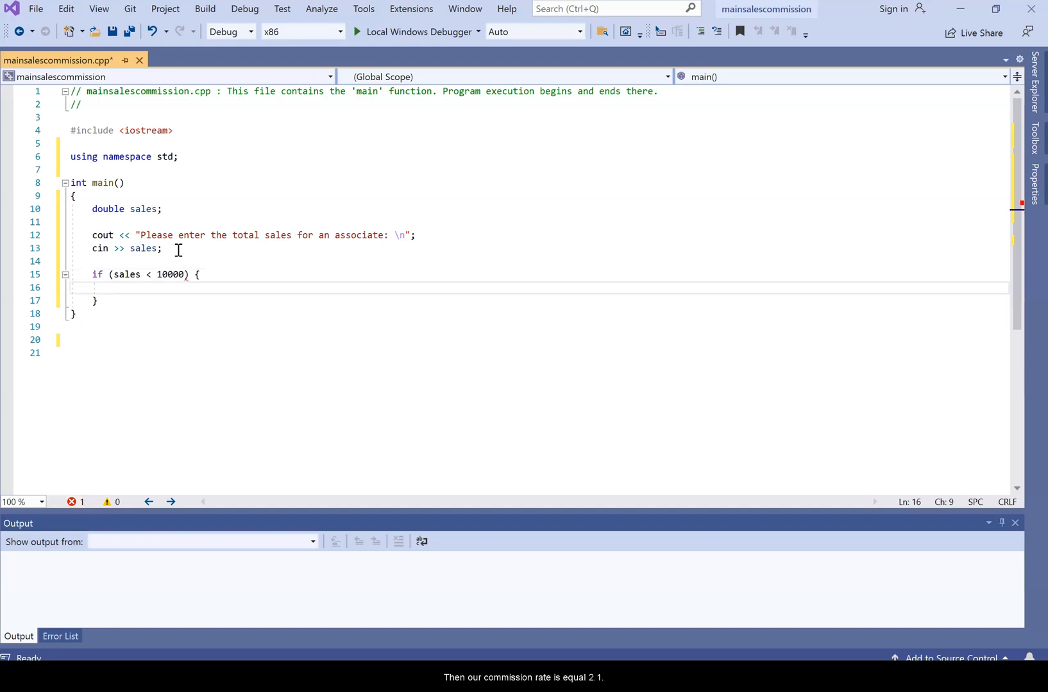
pyautogui.write('commissionrate =')
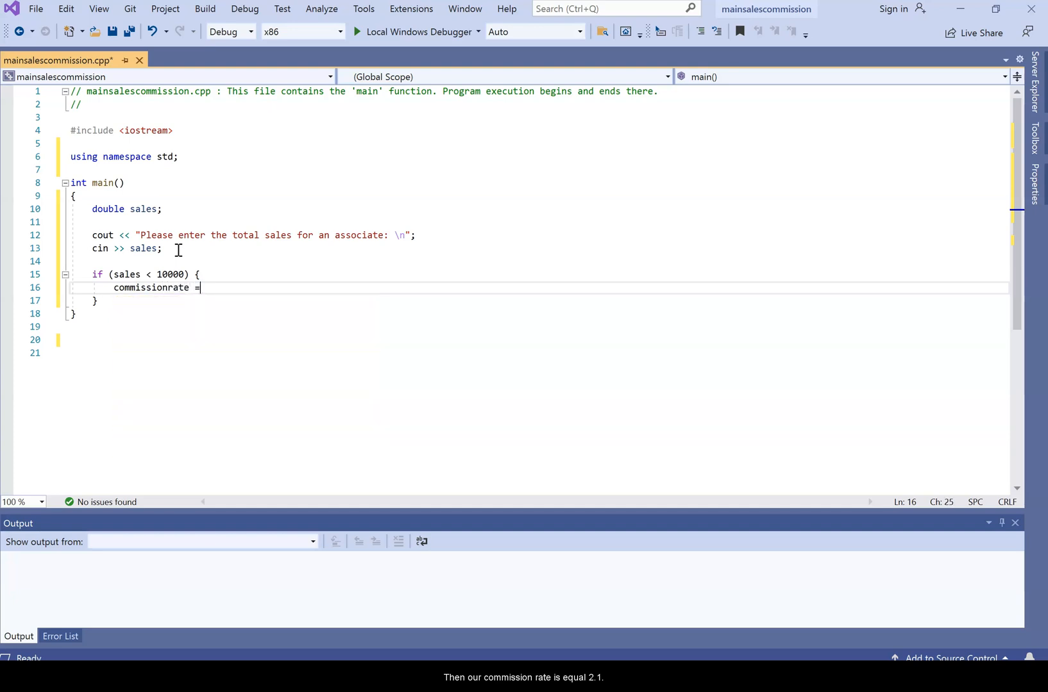
pyautogui.write('.1;')
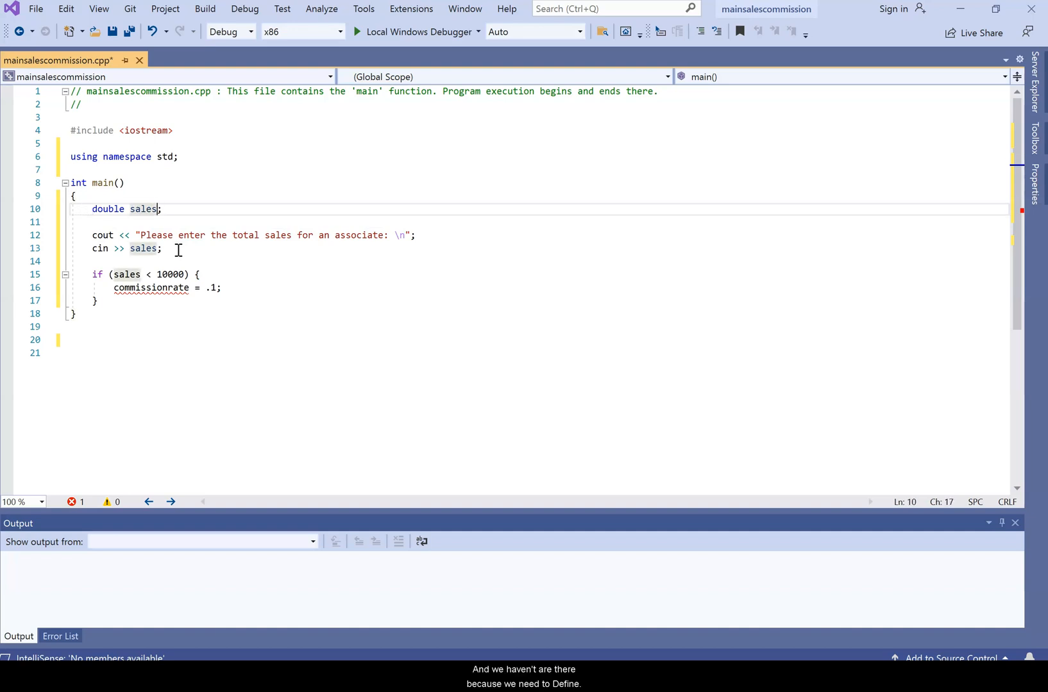
pyautogui.write(', commi')
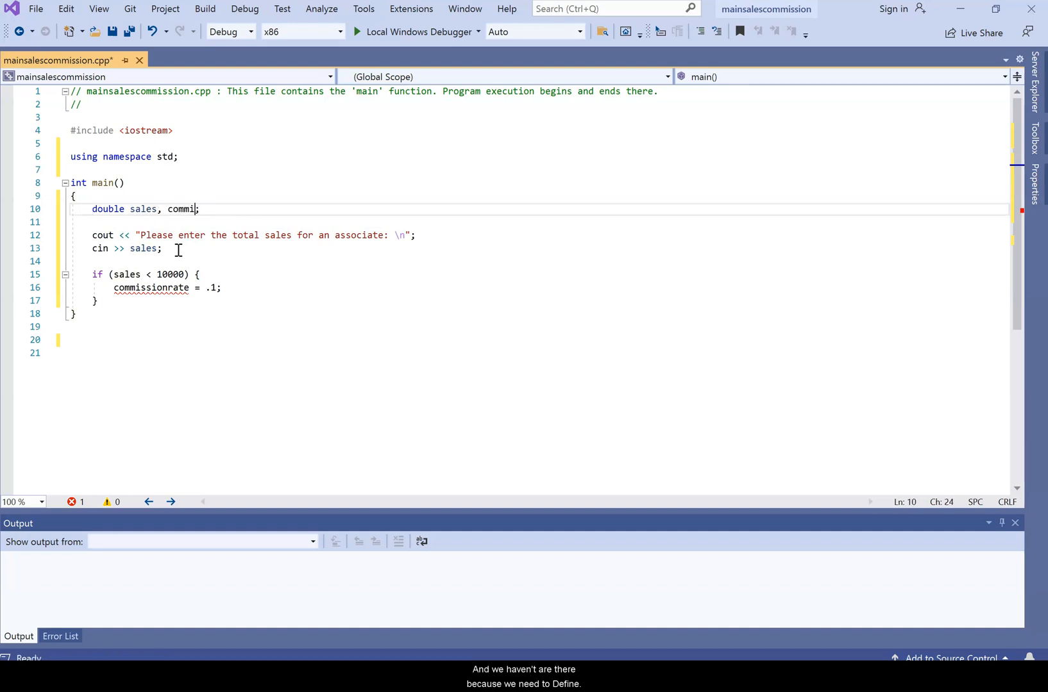
pyautogui.write('ssionrat')
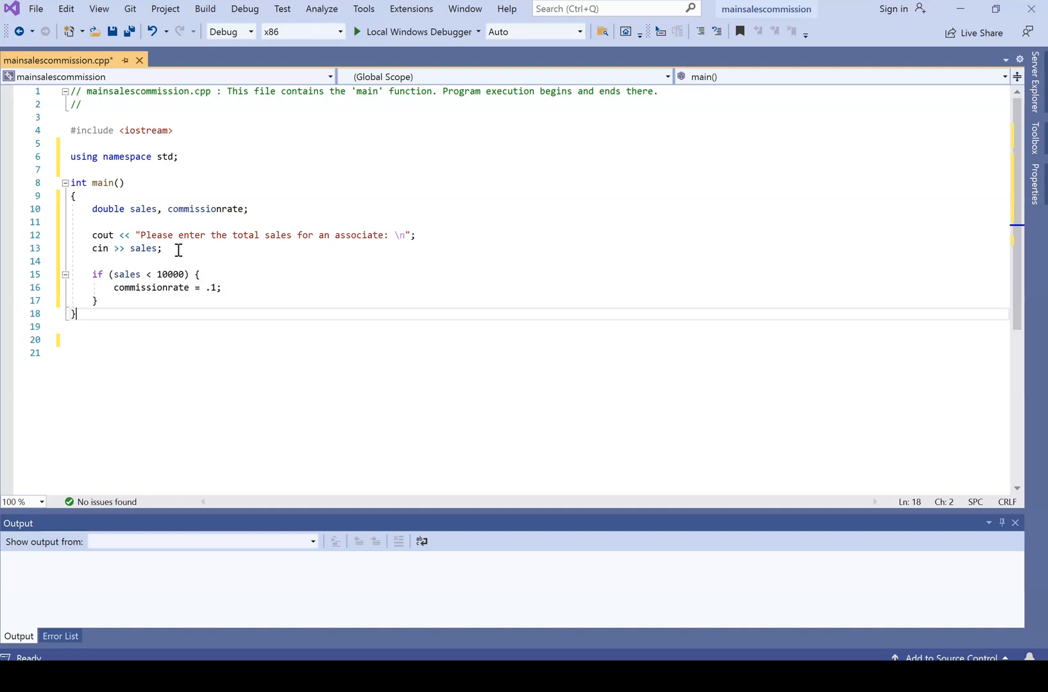
pyautogui.write('else i')
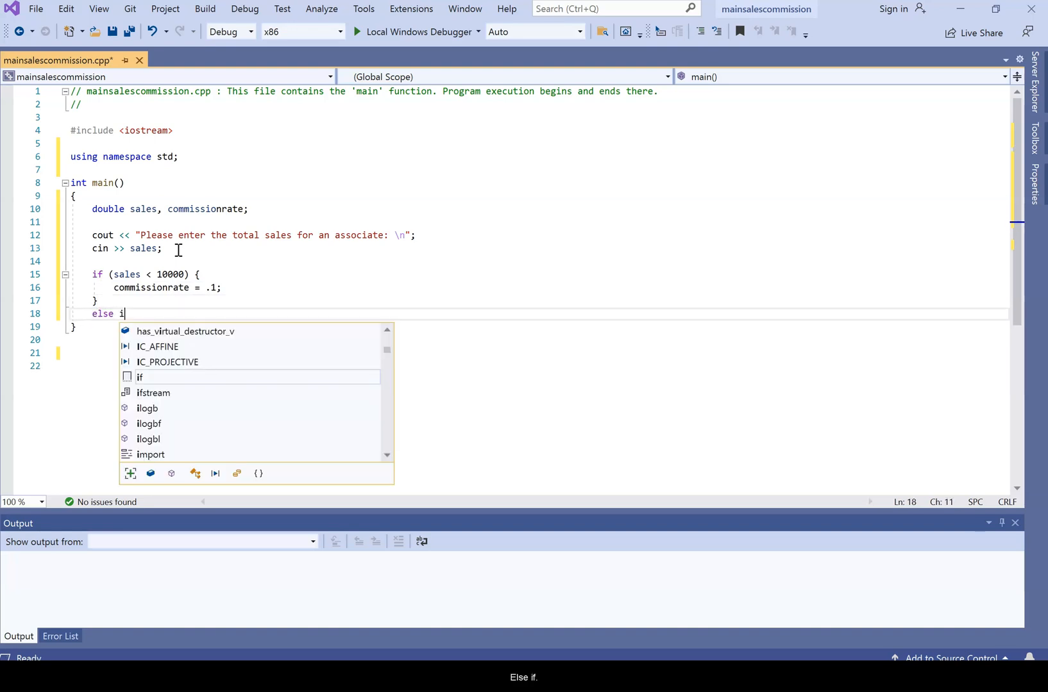
# Add else if (sales >= 10000 && sales <= 15000) setting commissionrate = .15.
pyautogui.write('f () {')
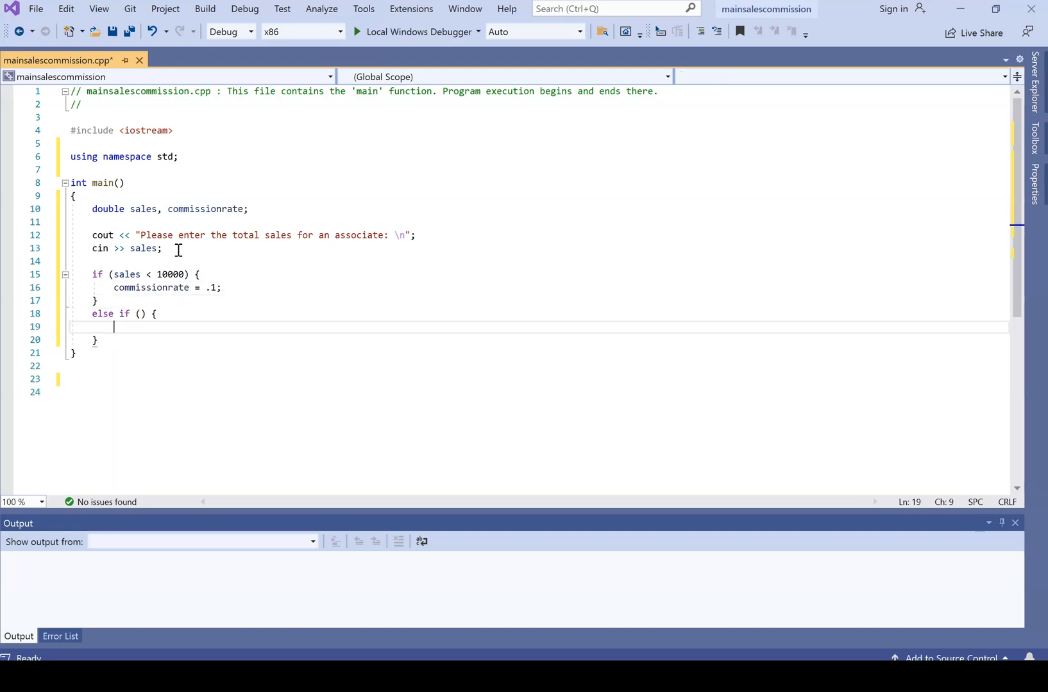
pyautogui.write('sales <')
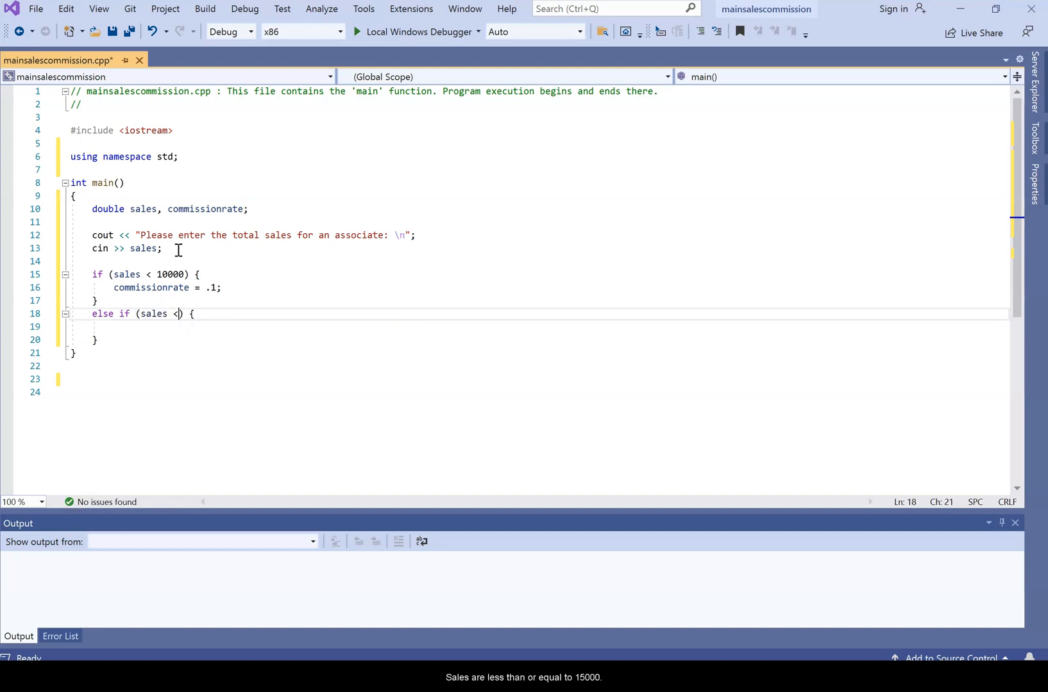
pyautogui.write('=150')
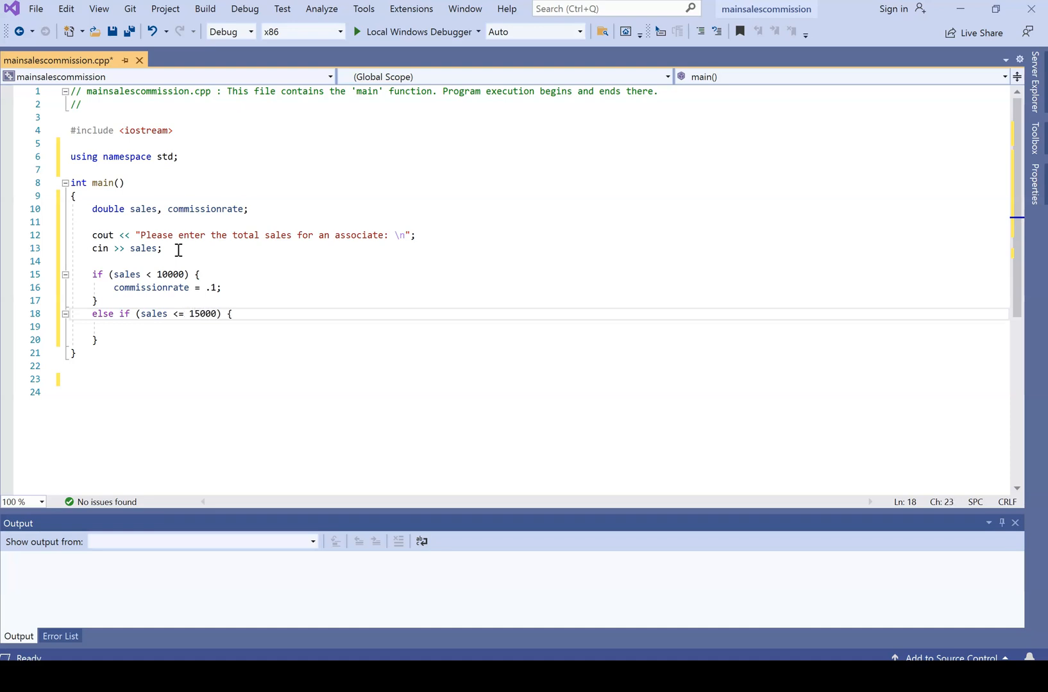
pyautogui.write('s')
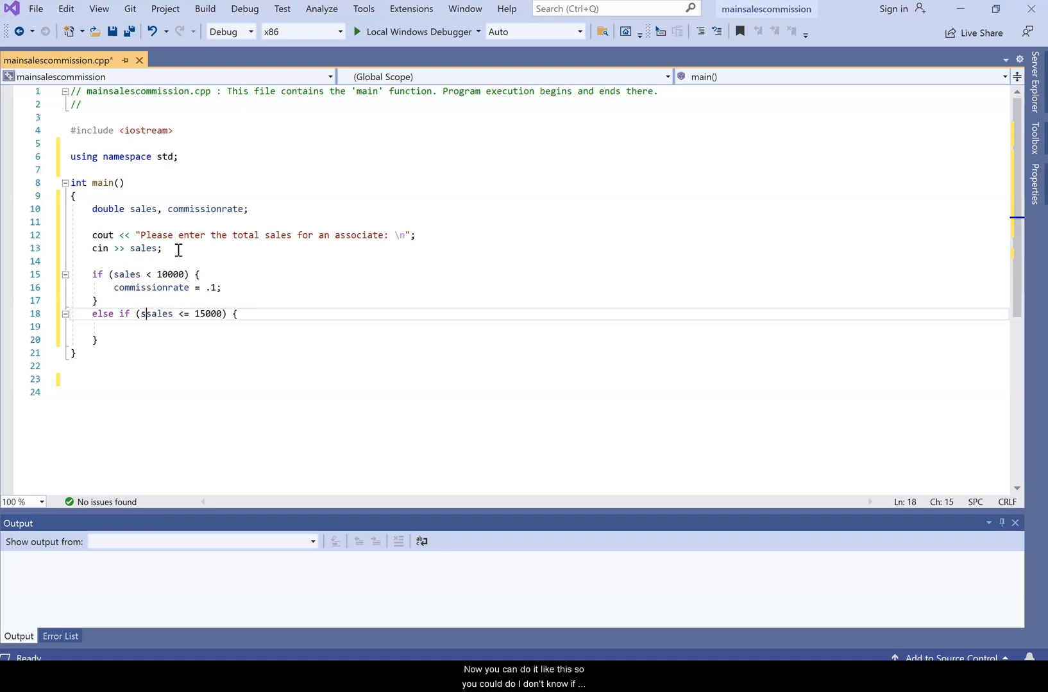
pyautogui.write('ales')
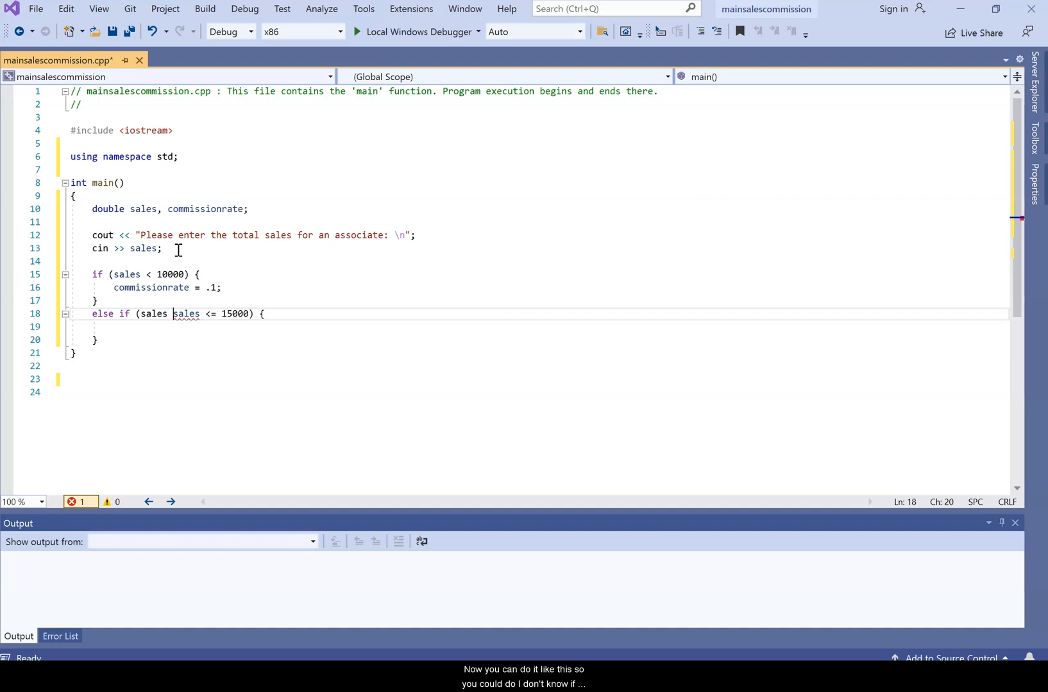
pyautogui.write('>')
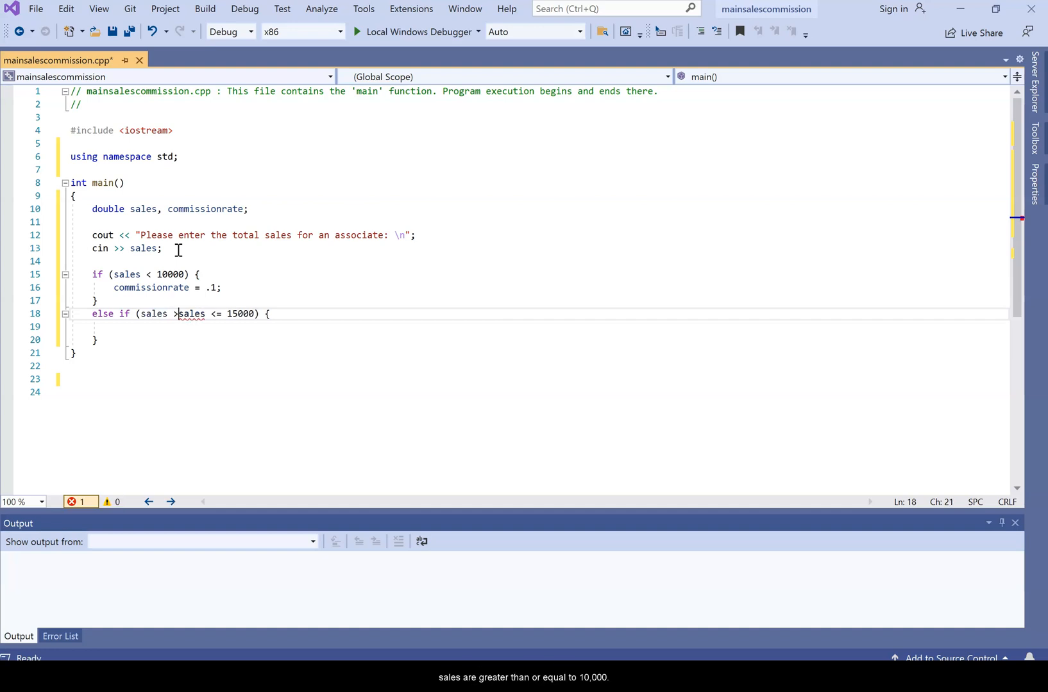
pyautogui.write('= 10000 &&')
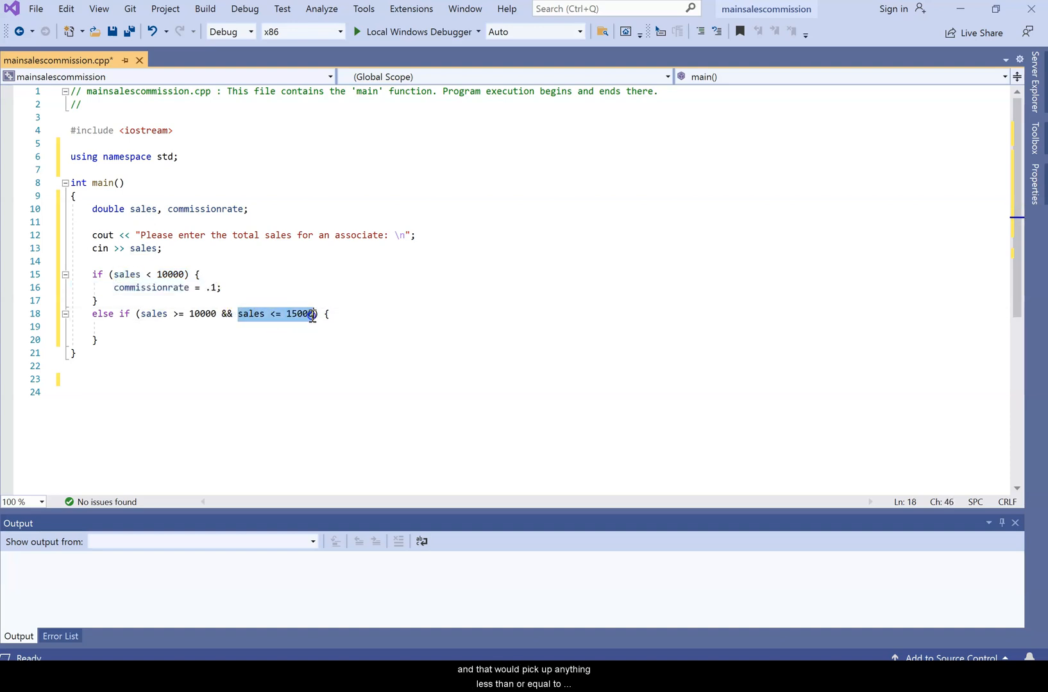
pyautogui.moveTo(173, 279)
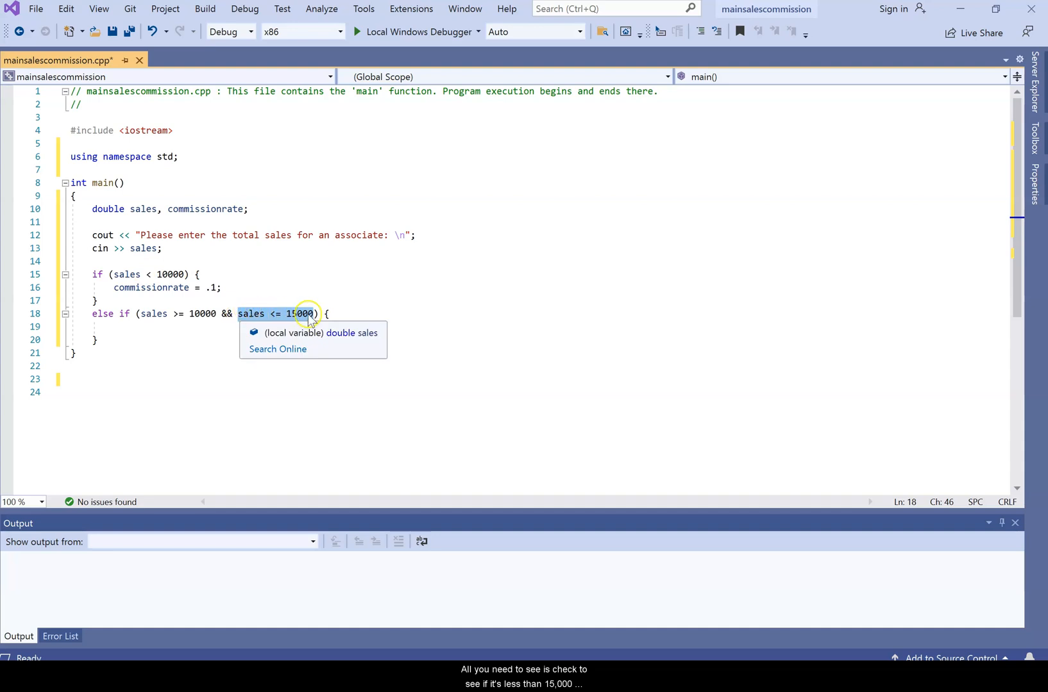
pyautogui.moveTo(281, 333)
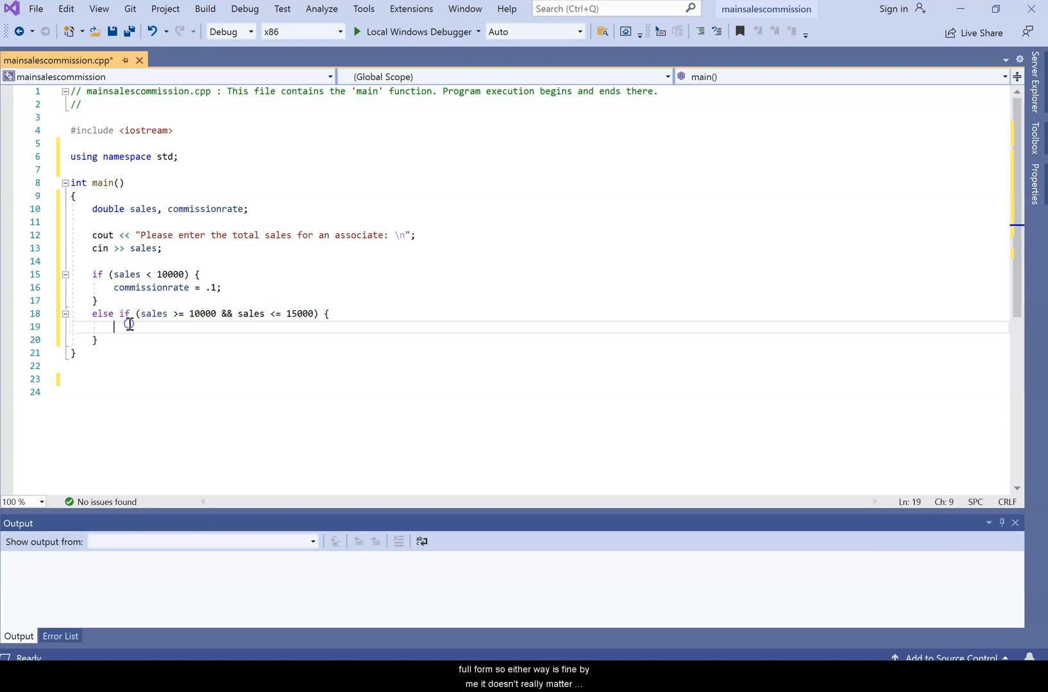
pyautogui.write('commissionrate =')
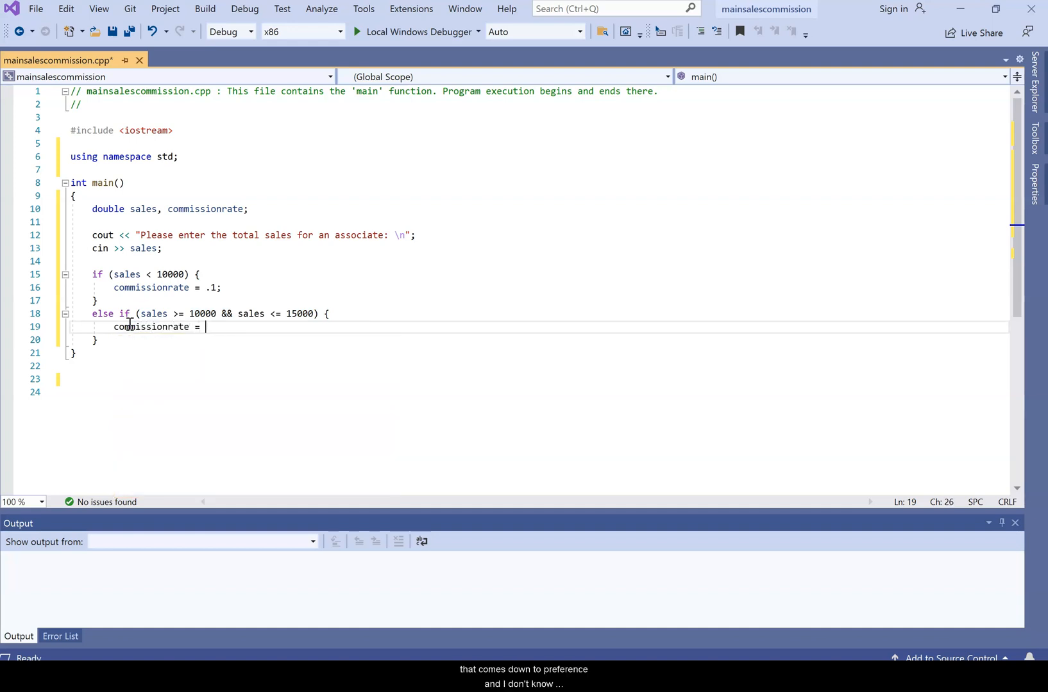
pyautogui.write('.15;')
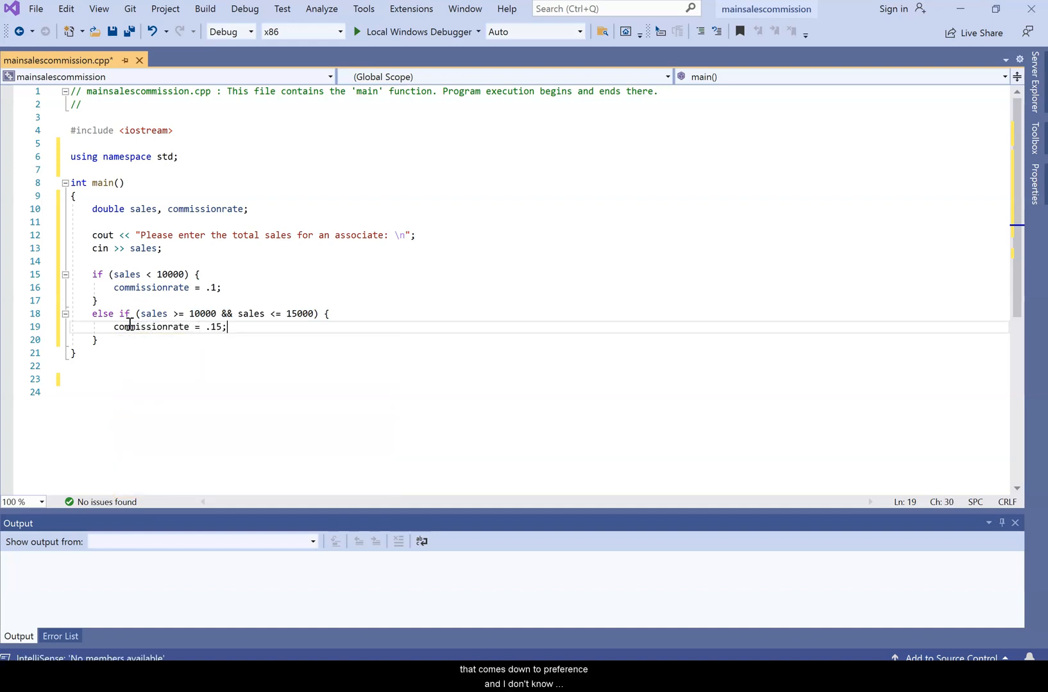
pyautogui.write('el')
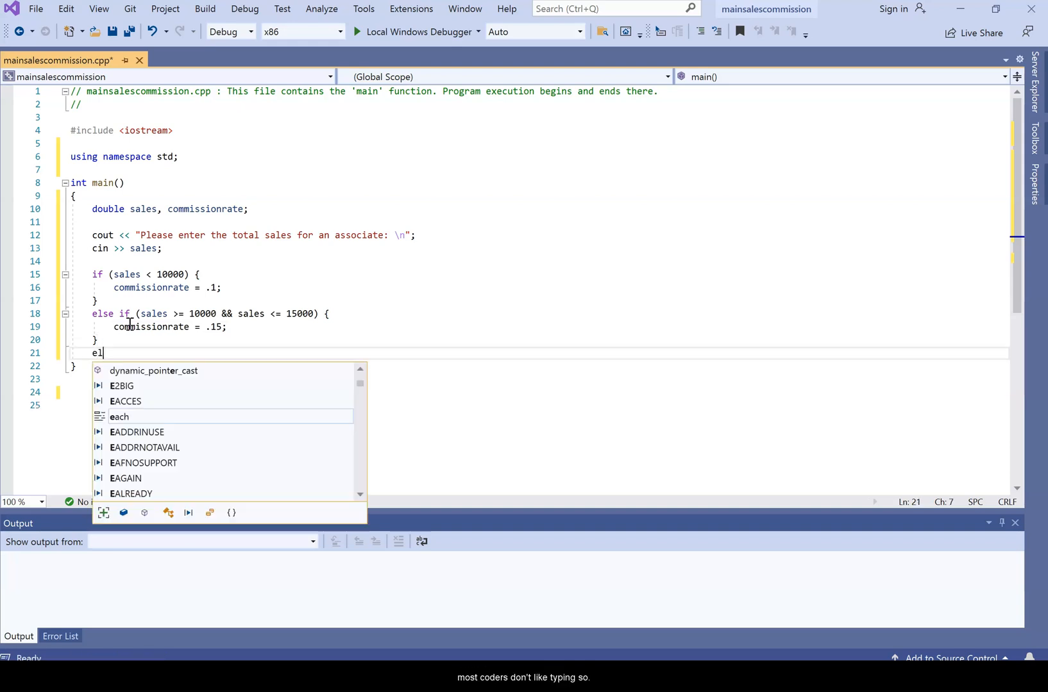
# Add an else branch setting commissionrate = .2.
pyautogui.write('se {')
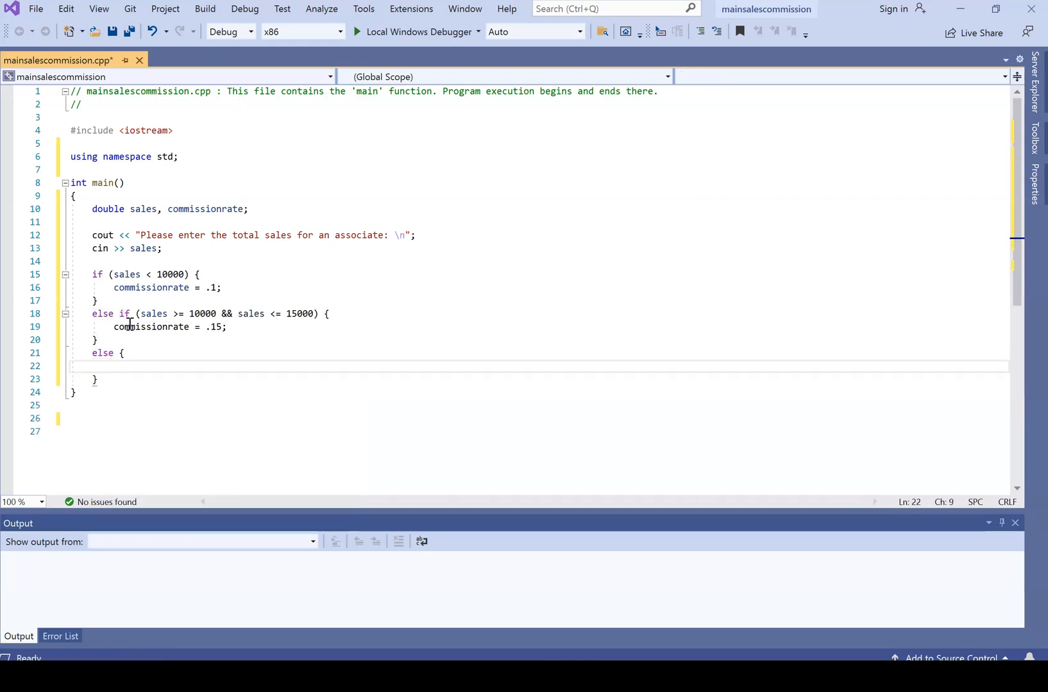
pyautogui.click(117, 365)
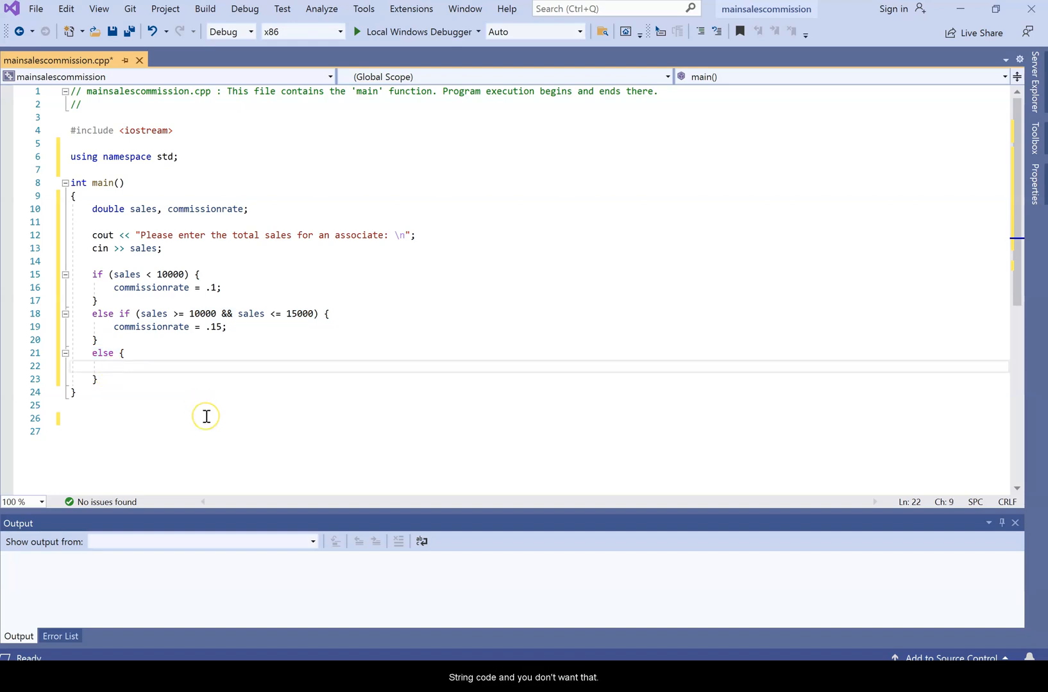
pyautogui.write('commissionrate')
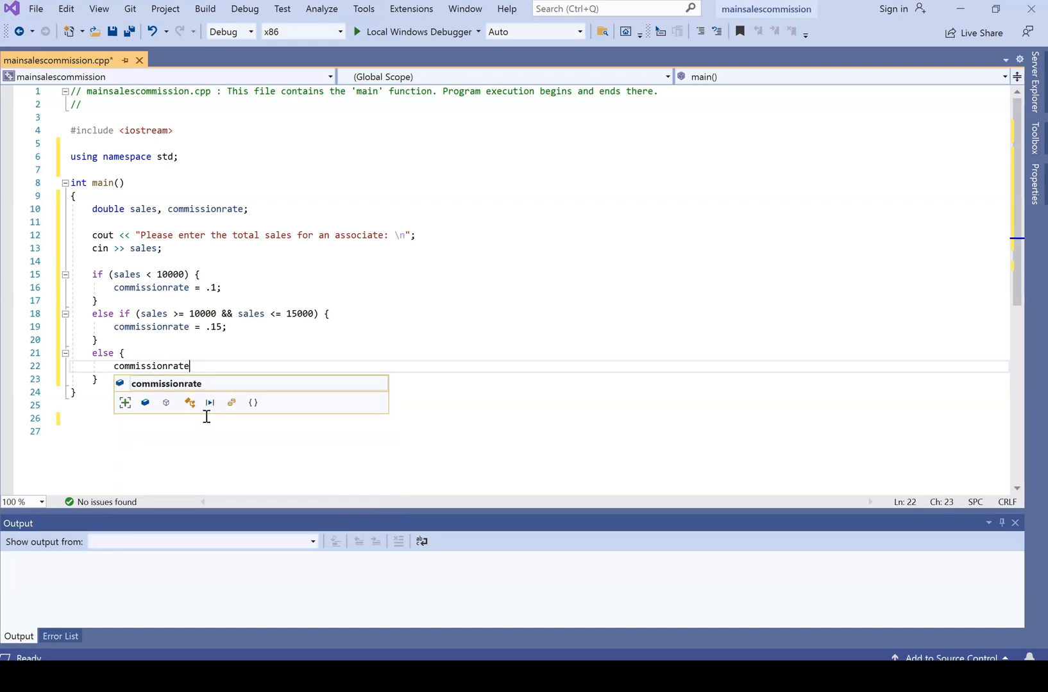
pyautogui.write('= .2;')
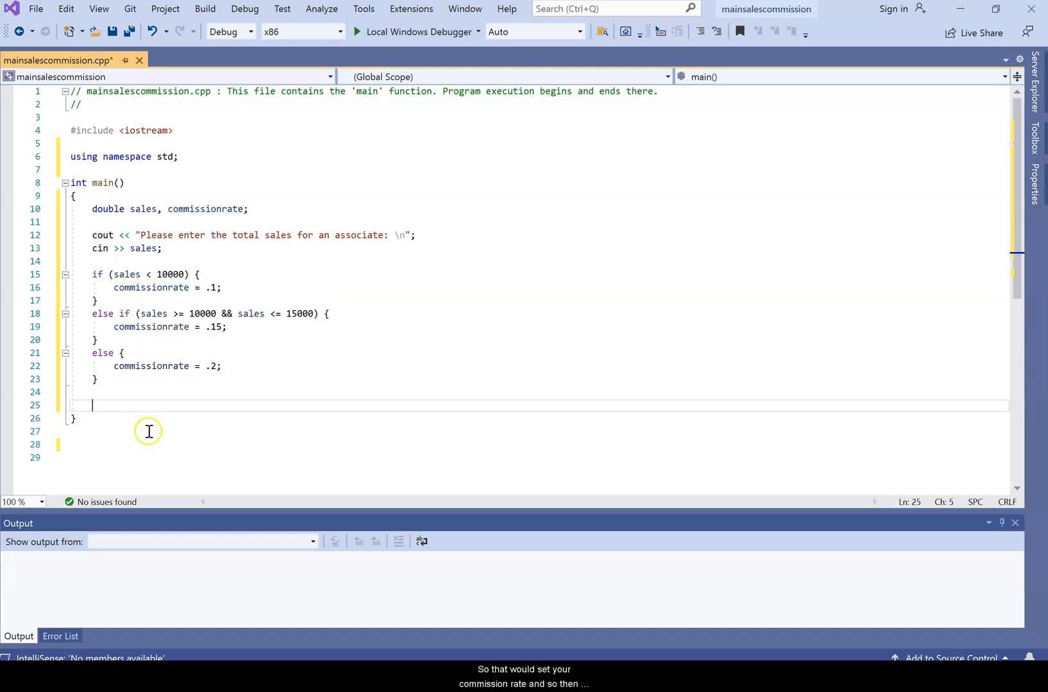
pyautogui.write('tot')
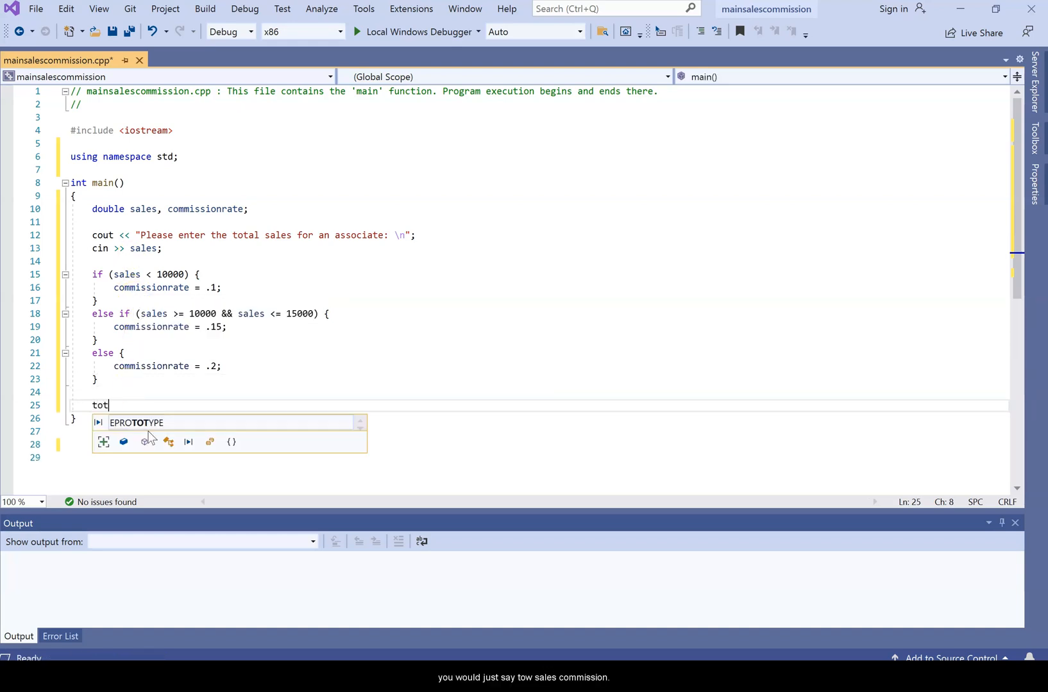
# Compute totsalescommissions = sales * commissionrate and add it to the double declaration.
pyautogui.write('salescommiss')
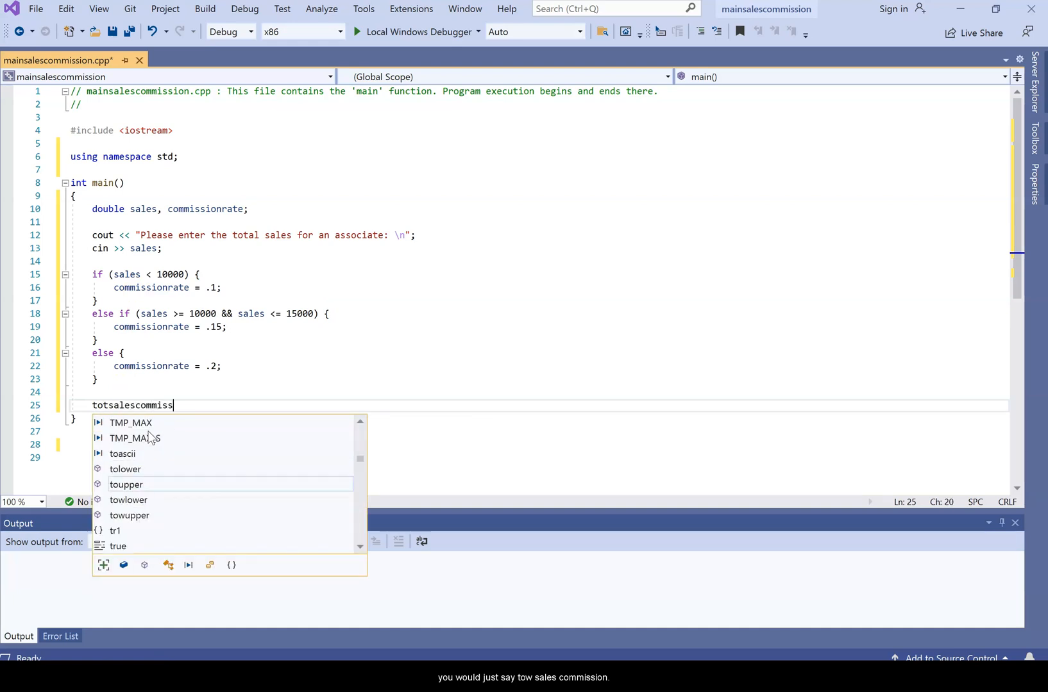
pyautogui.write('ions')
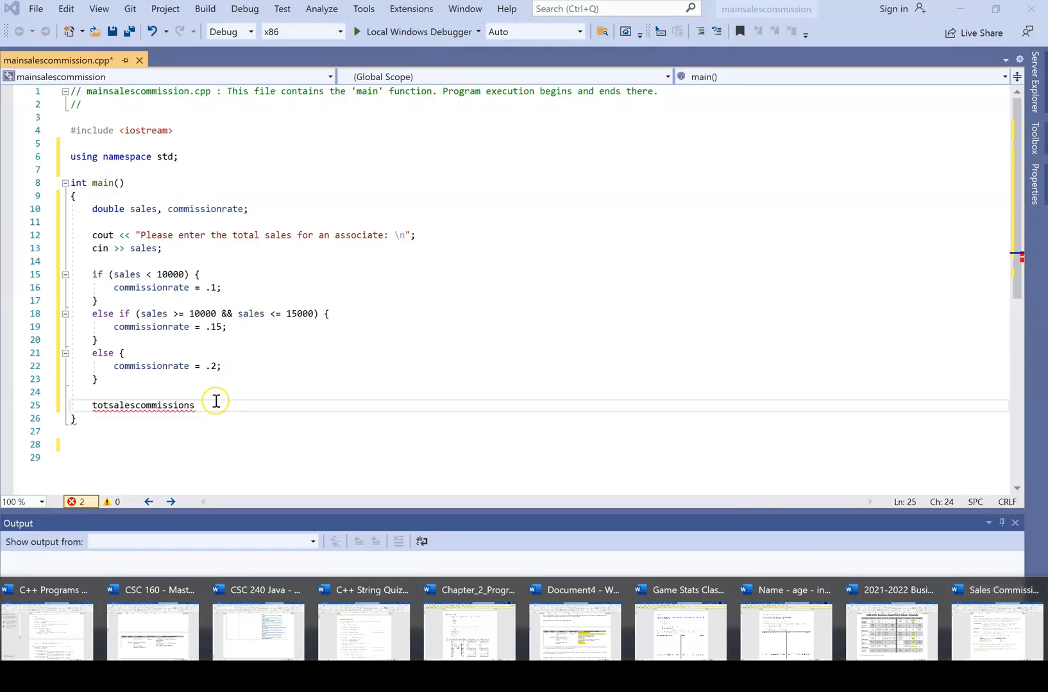
pyautogui.write('= sales * commissionrate')
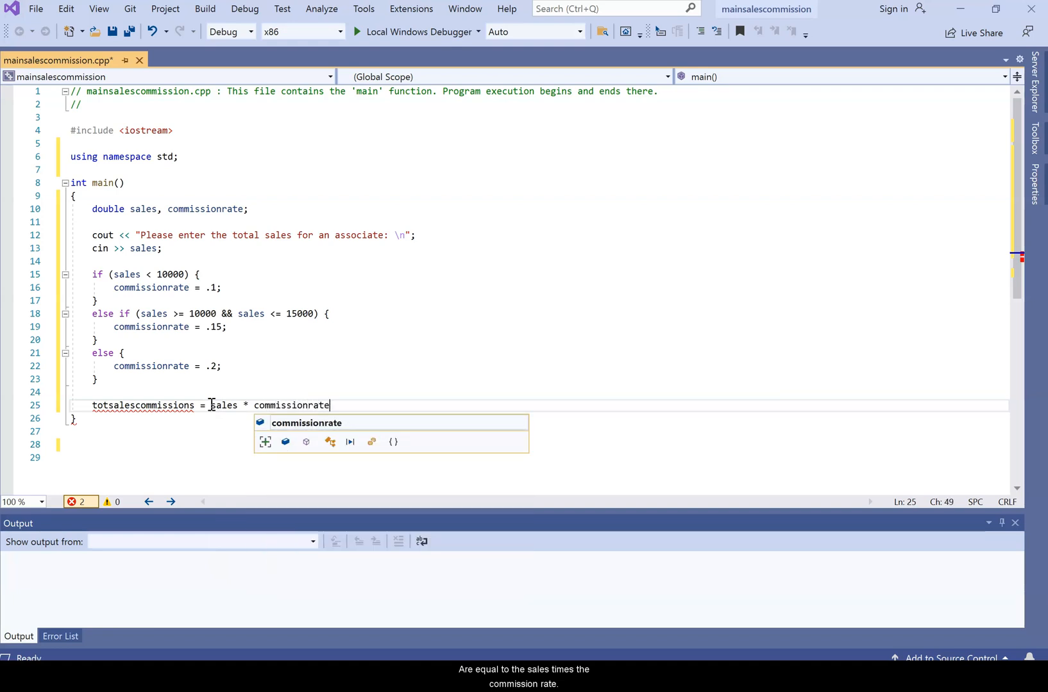
pyautogui.write(';')
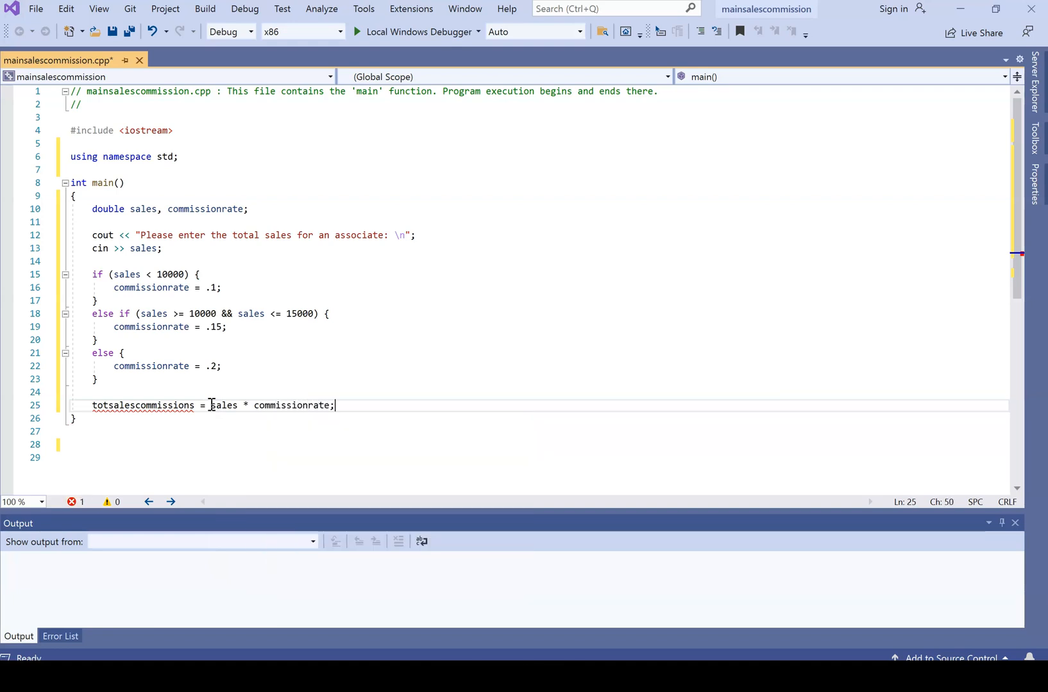
pyautogui.doubleClick(143, 405)
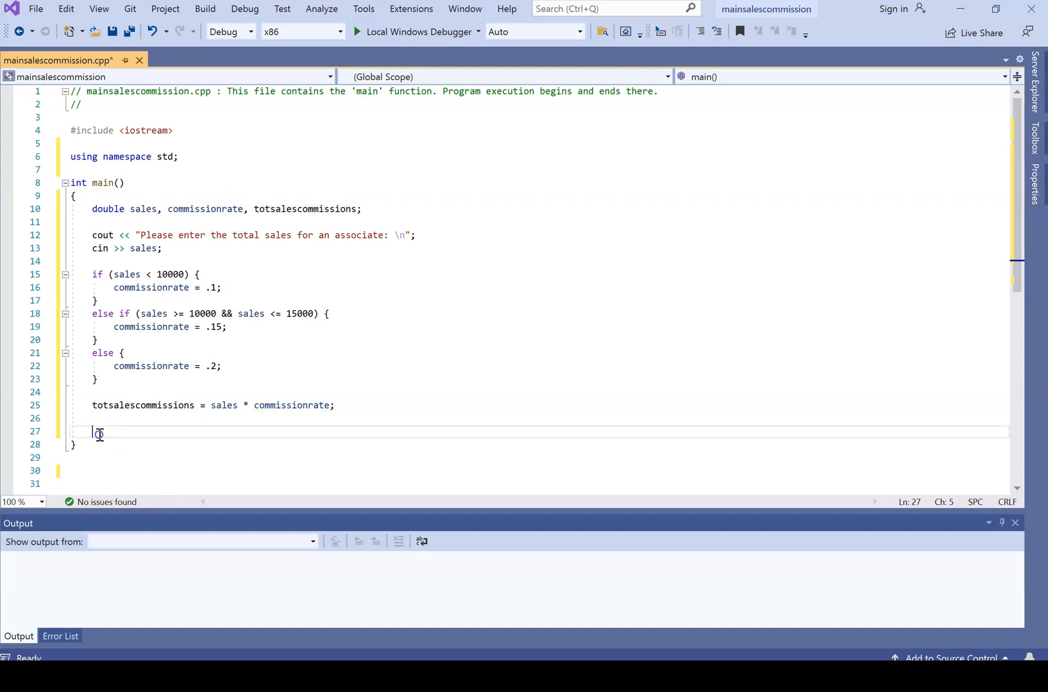
# Print "Total Sales Commissions: $" followed by totsalescommissions with cout.
pyautogui.write('co')
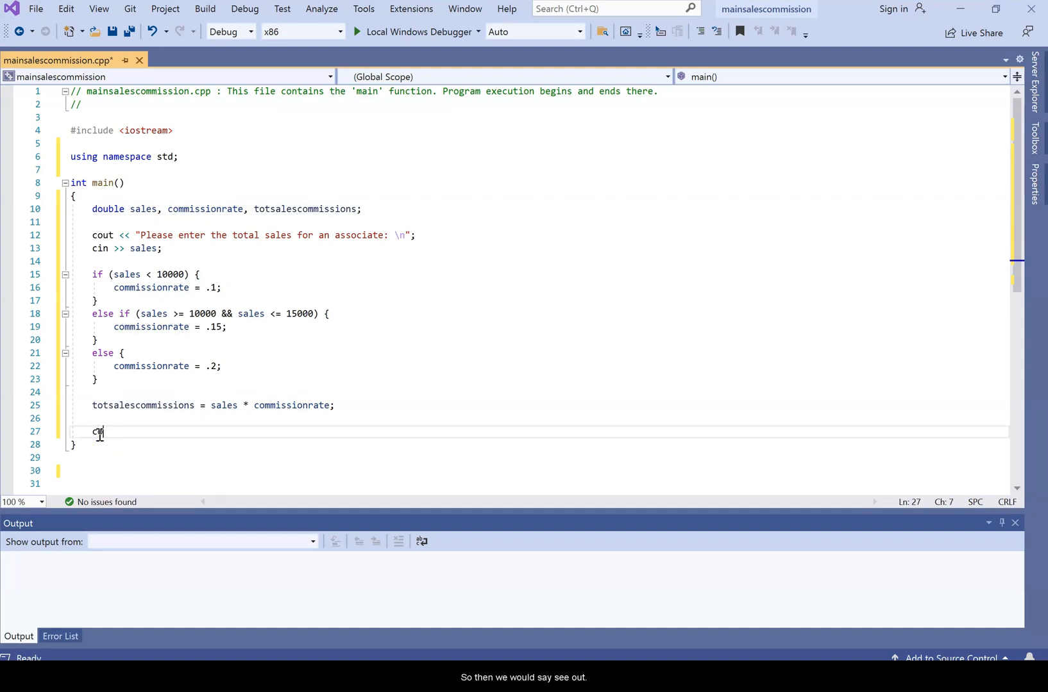
pyautogui.write('out <<')
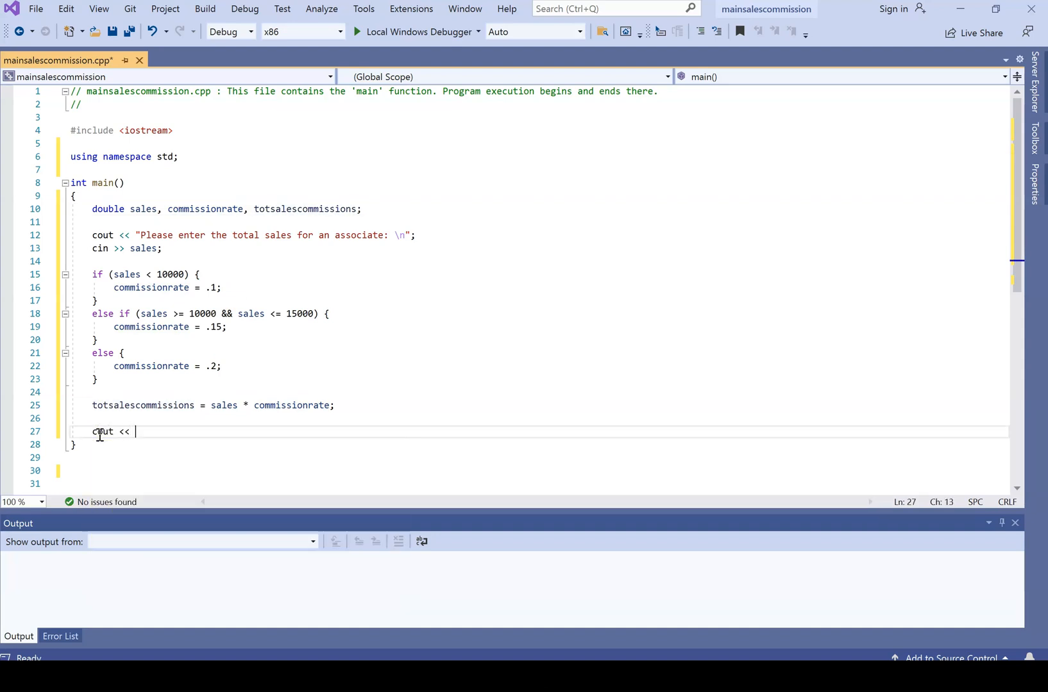
pyautogui.write('"Toa')
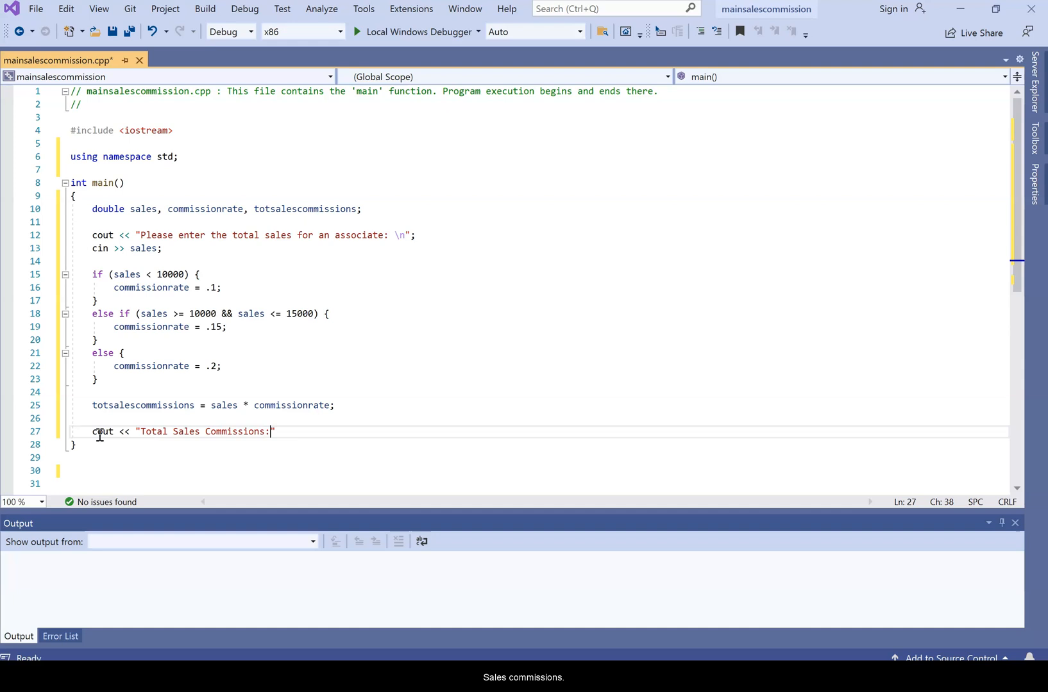
pyautogui.write('$')
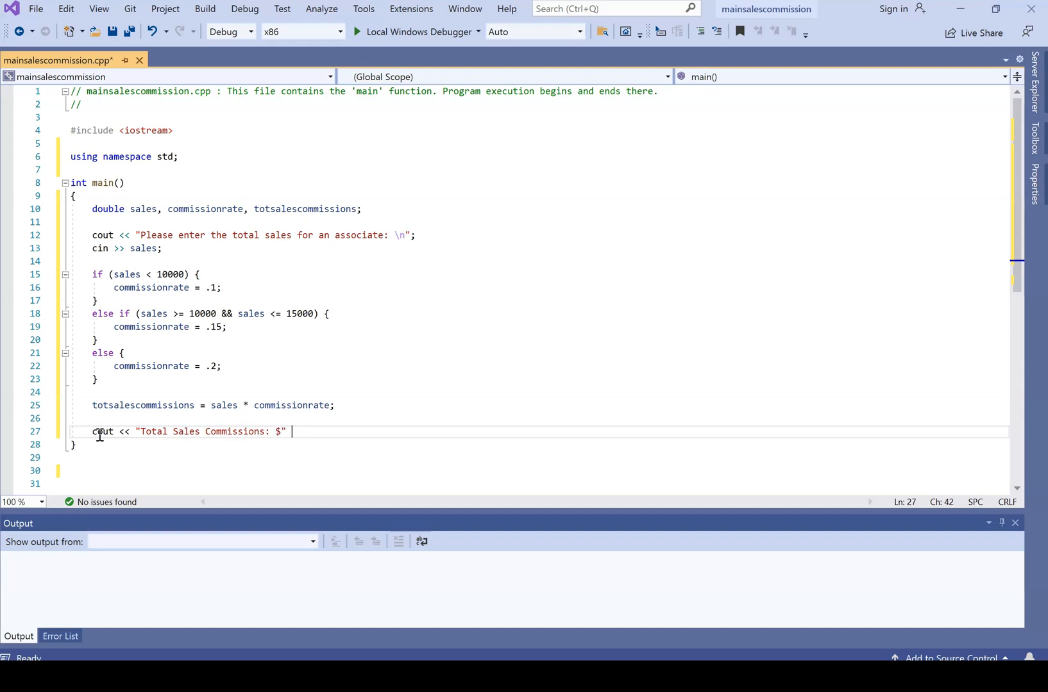
pyautogui.write('<< tot')
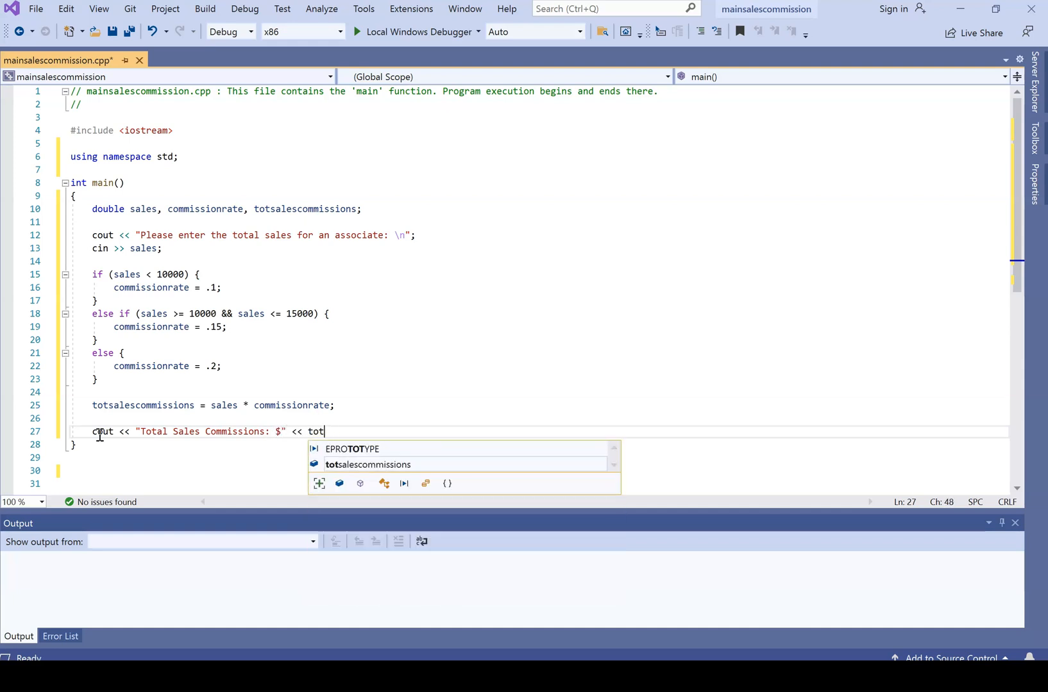
pyautogui.write('salescommissions;')
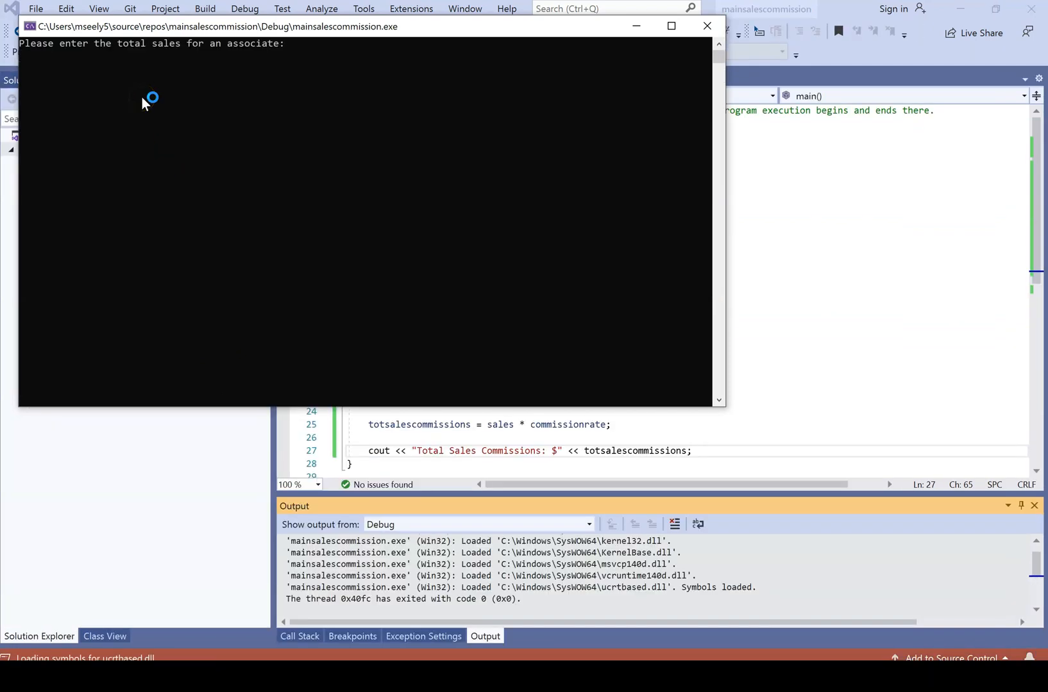
# Test with sales 10000 ($1500) and 100000 ($20000), then close the console.
pyautogui.write('10000')
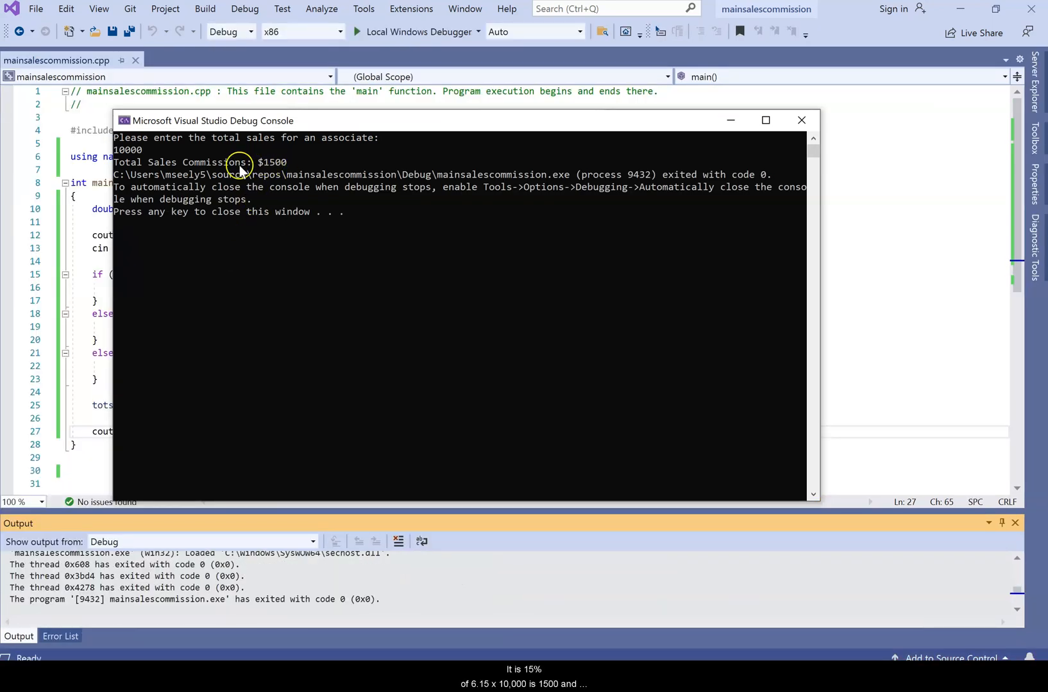
pyautogui.moveTo(222, 191)
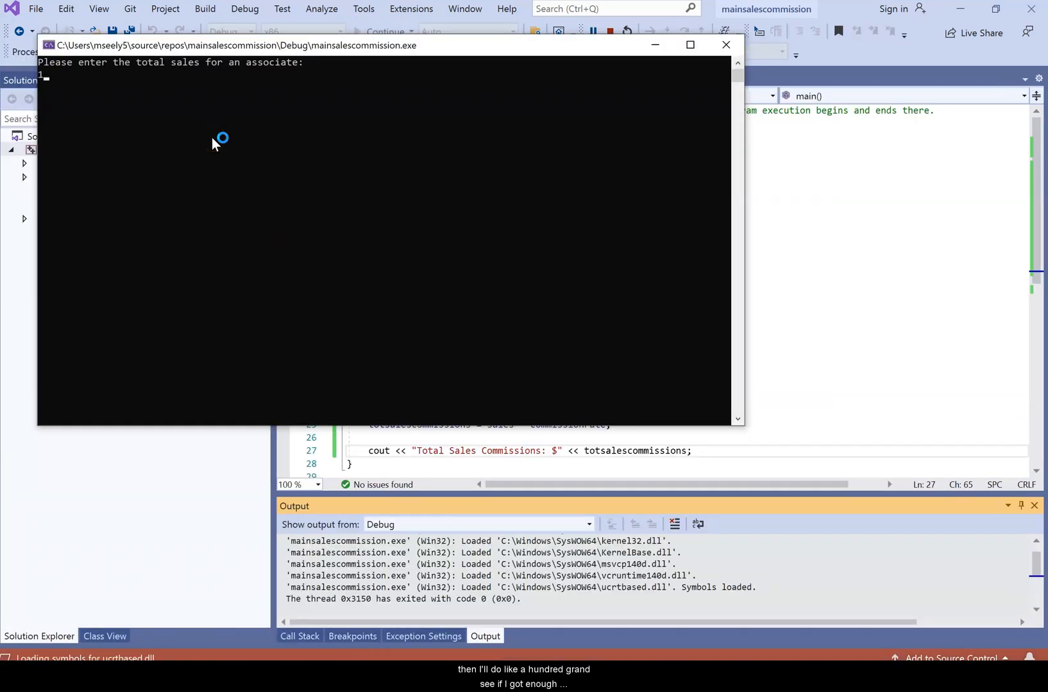
pyautogui.write('100000')
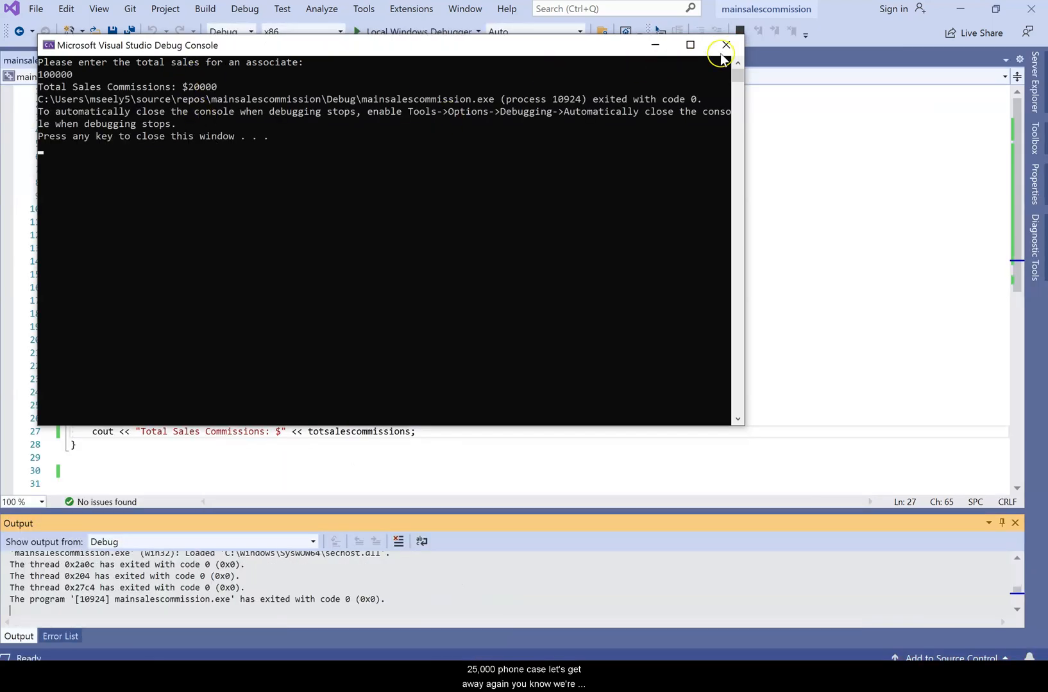
pyautogui.click(724, 45)
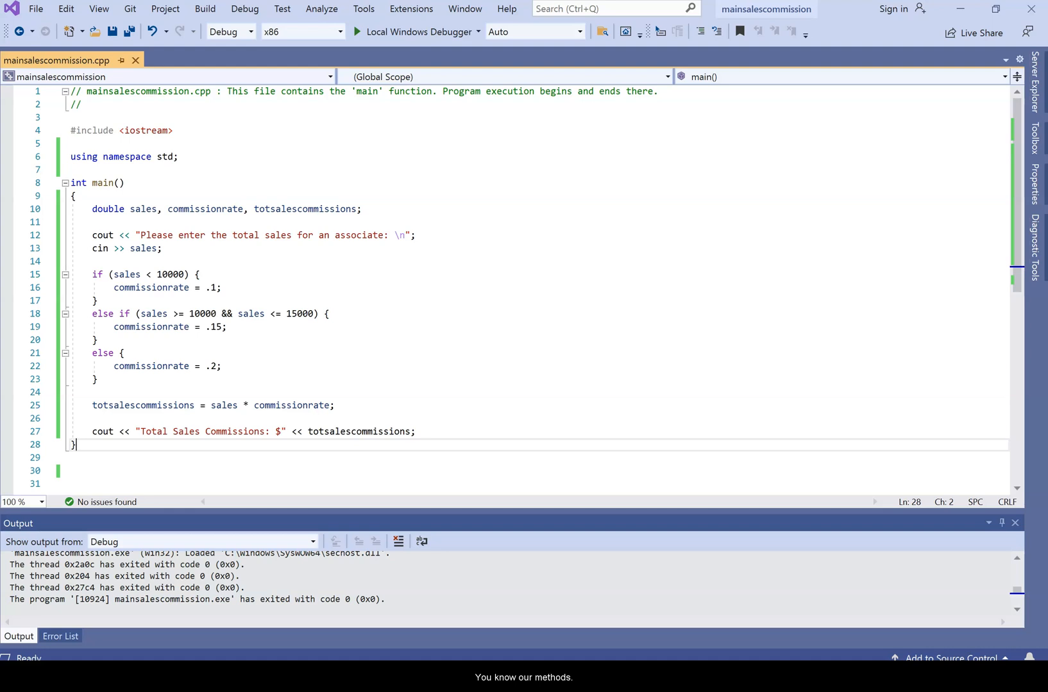
pyautogui.press('enter')
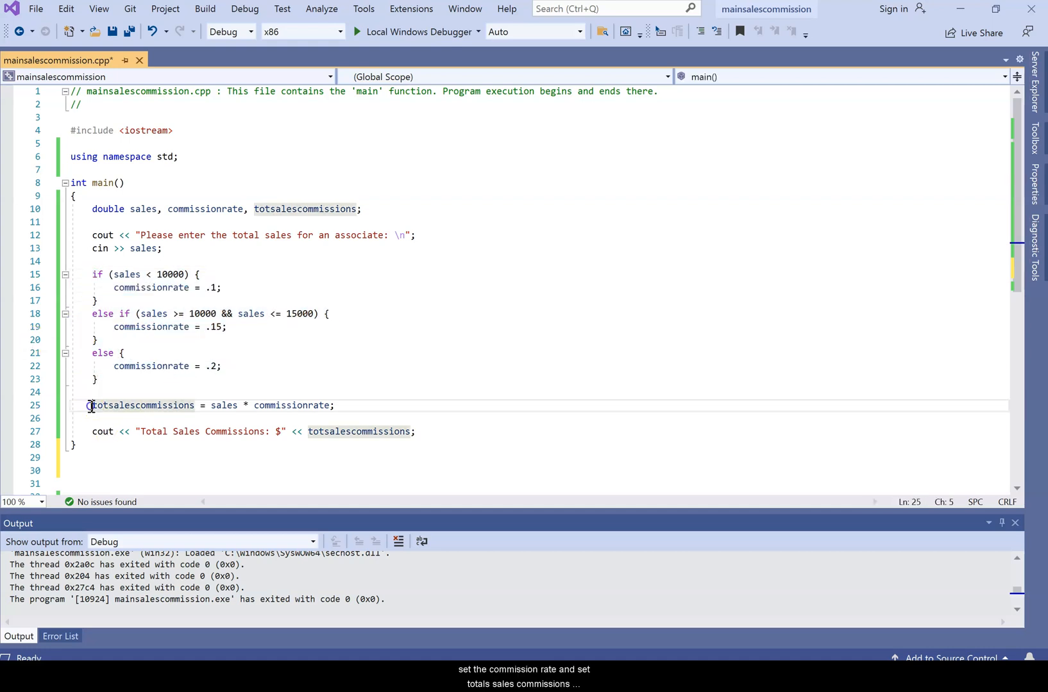
# Write void setcommissionrate(double sales) below main holding the copied rate if/else block.
pyautogui.moveTo(92, 405); pyautogui.dragTo(334, 406)
pyautogui.write('void')
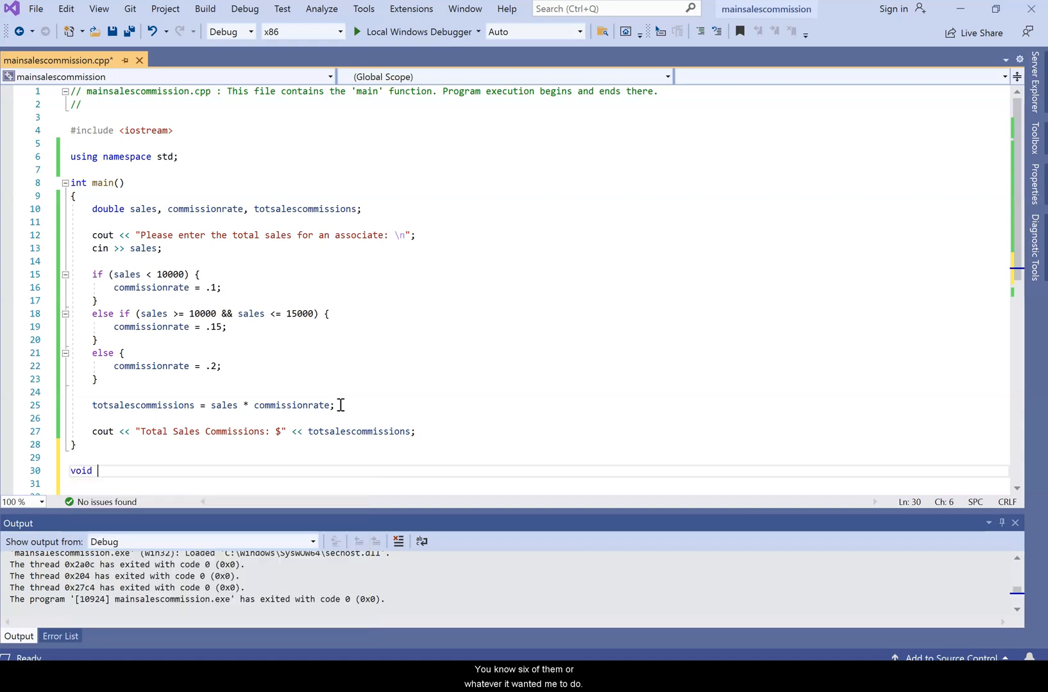
pyautogui.write('se')
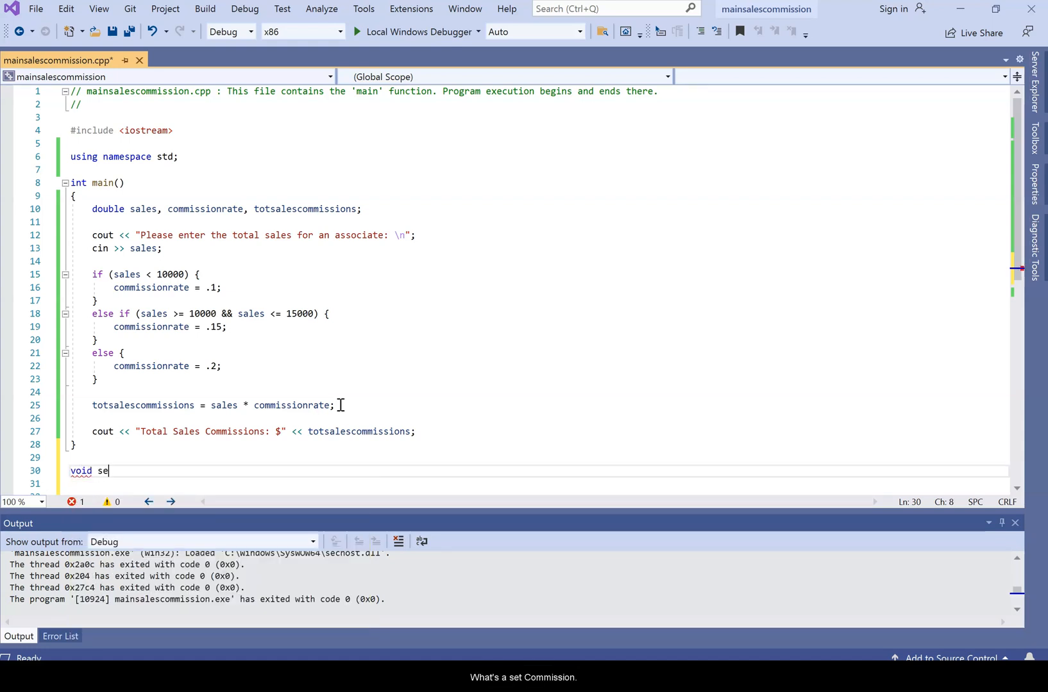
pyautogui.write('tcommissi')
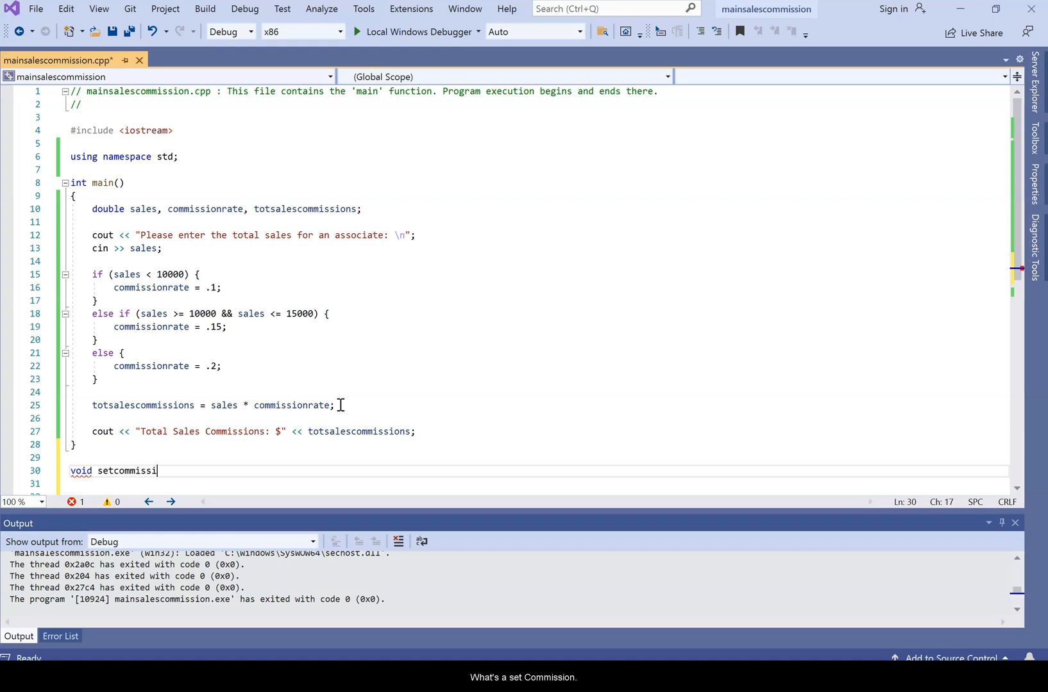
pyautogui.write('onrat')
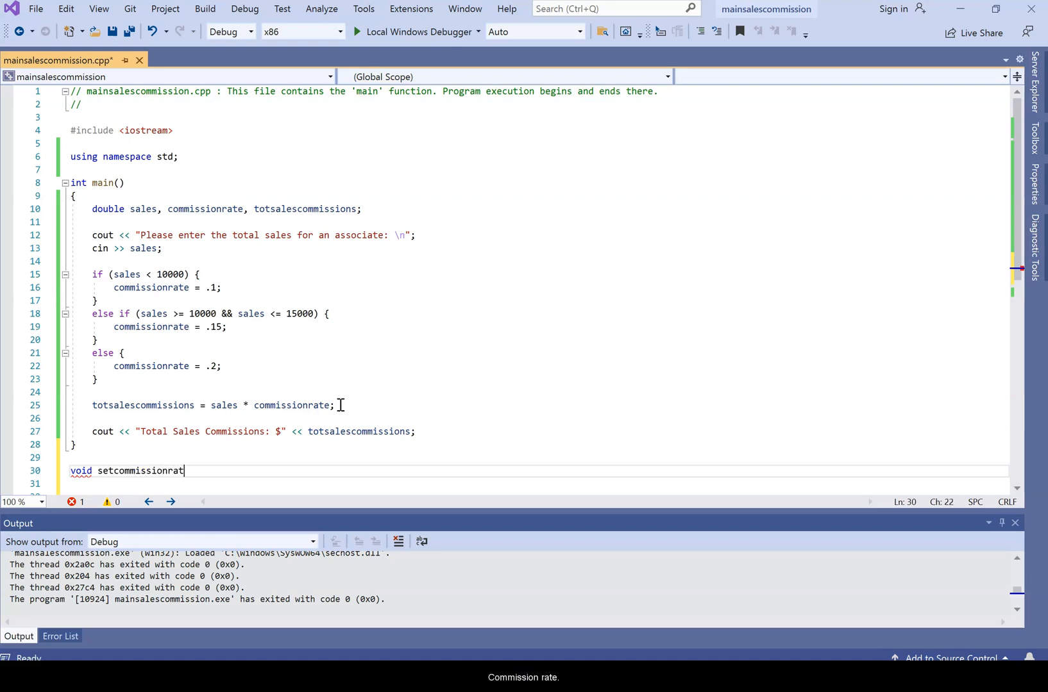
pyautogui.write('()')
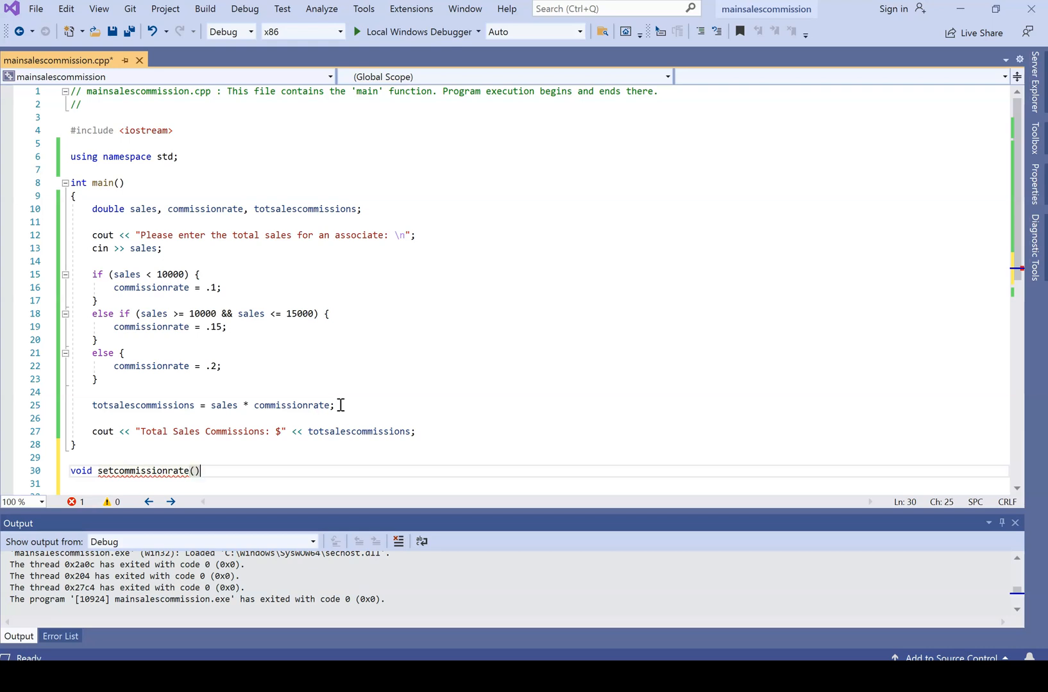
pyautogui.write('{')
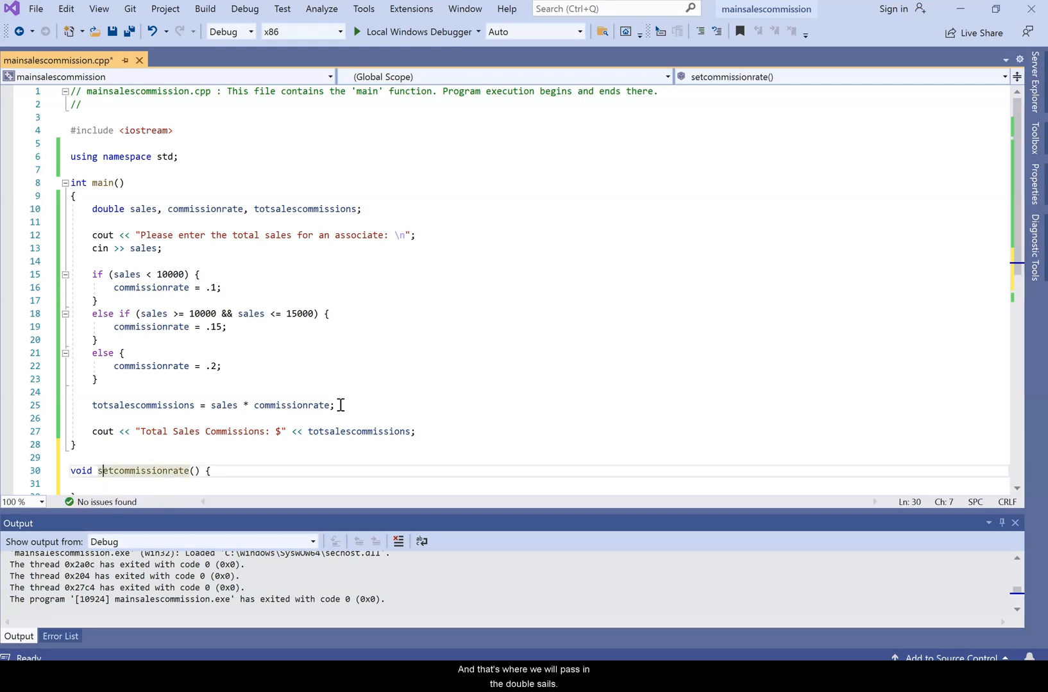
pyautogui.write('double sales')
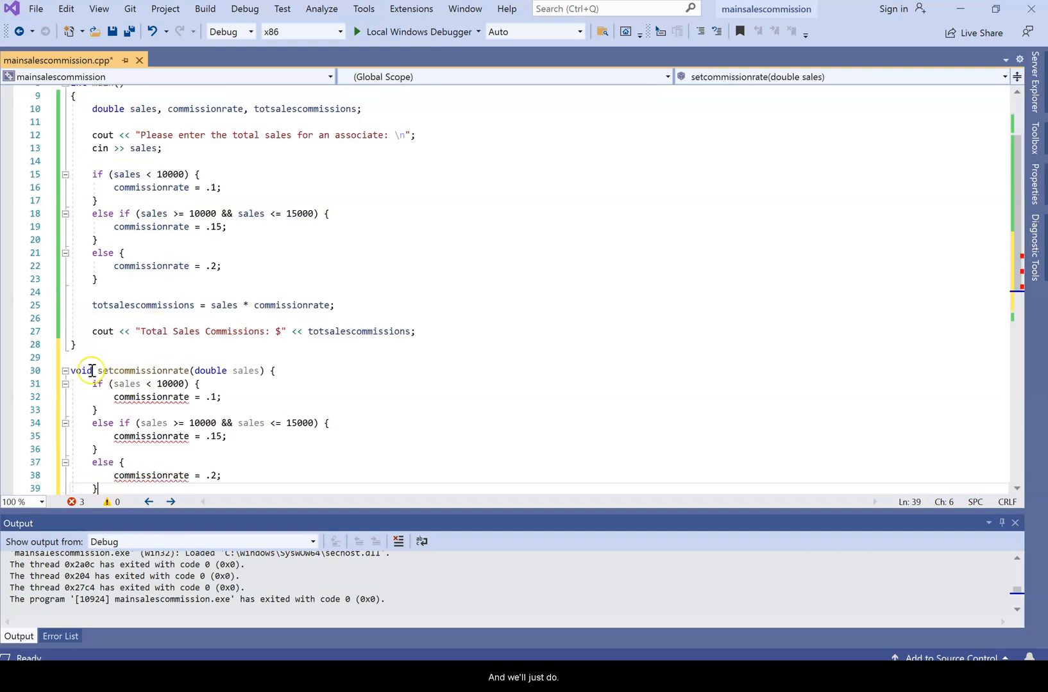
# Replace main's if/else block with setcommissionrate(sales); and remove the declaration line.
pyautogui.moveTo(97, 371); pyautogui.dragTo(264, 371)
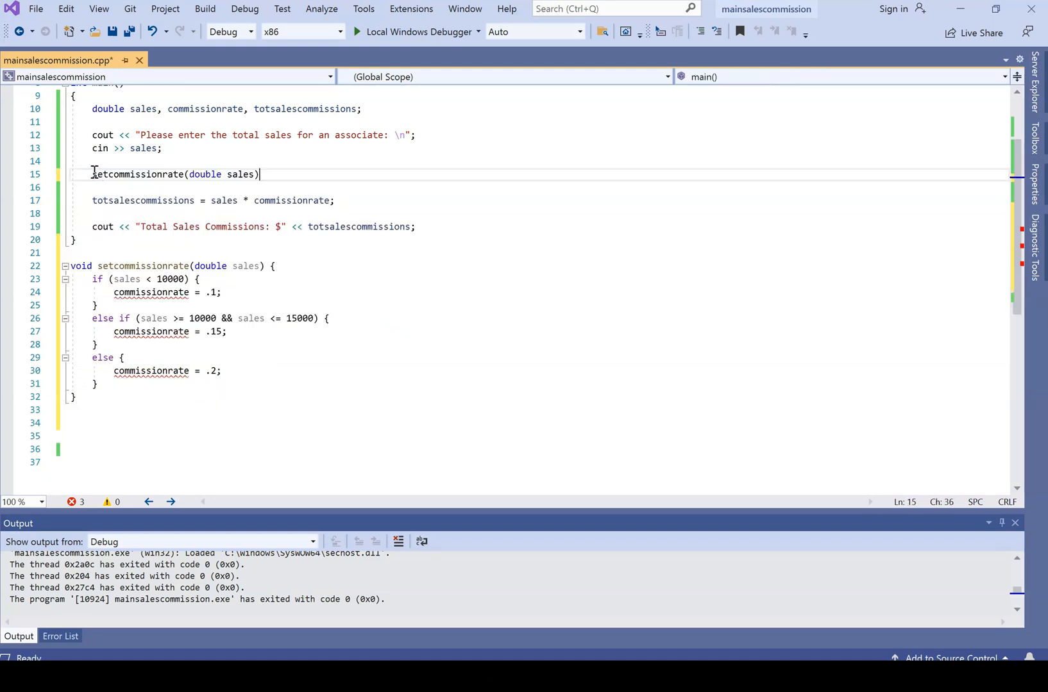
pyautogui.moveTo(231, 174)
pyautogui.write(';')
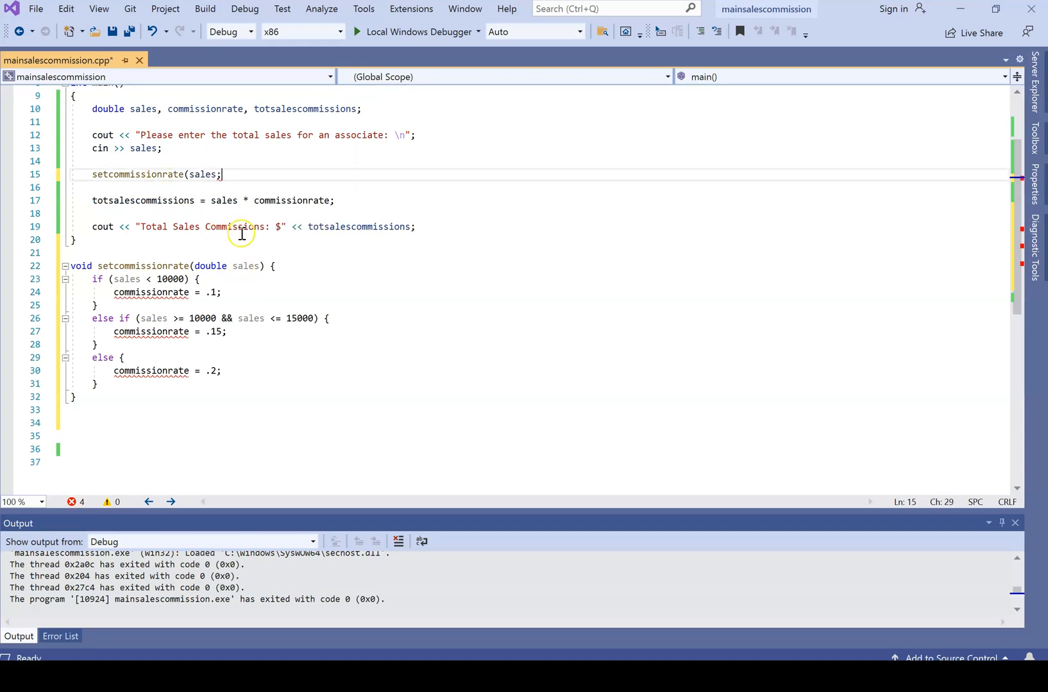
pyautogui.write(')')
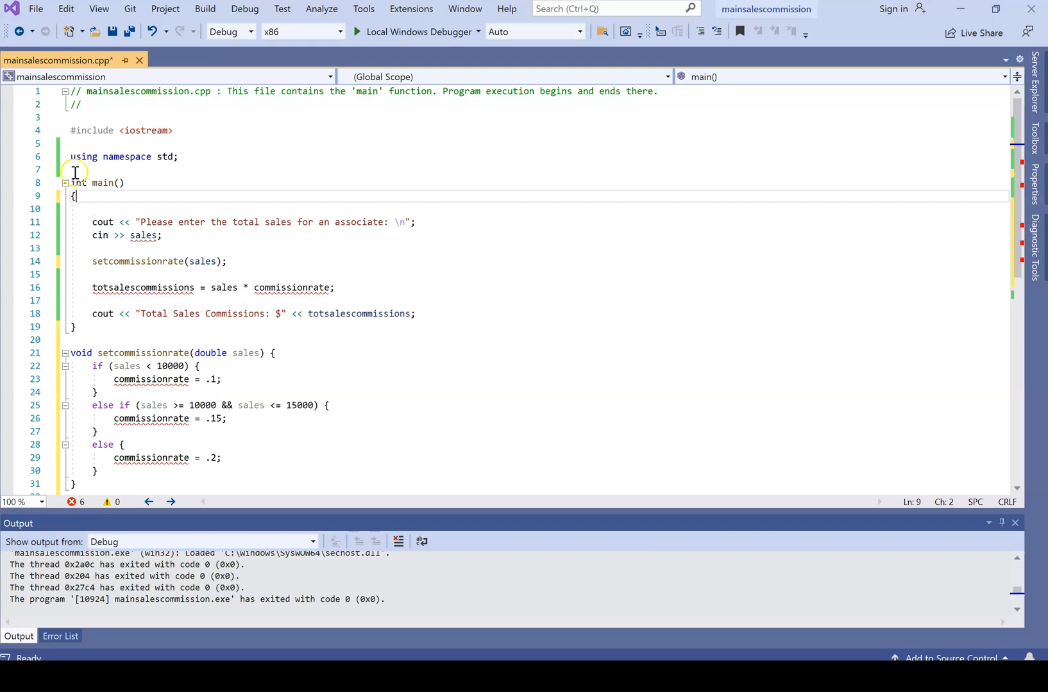
# Declare double sales, commissionrate, totsalescommissions; globally above int main().
pyautogui.write('double sales, commissionrate, totsalescommissions;')
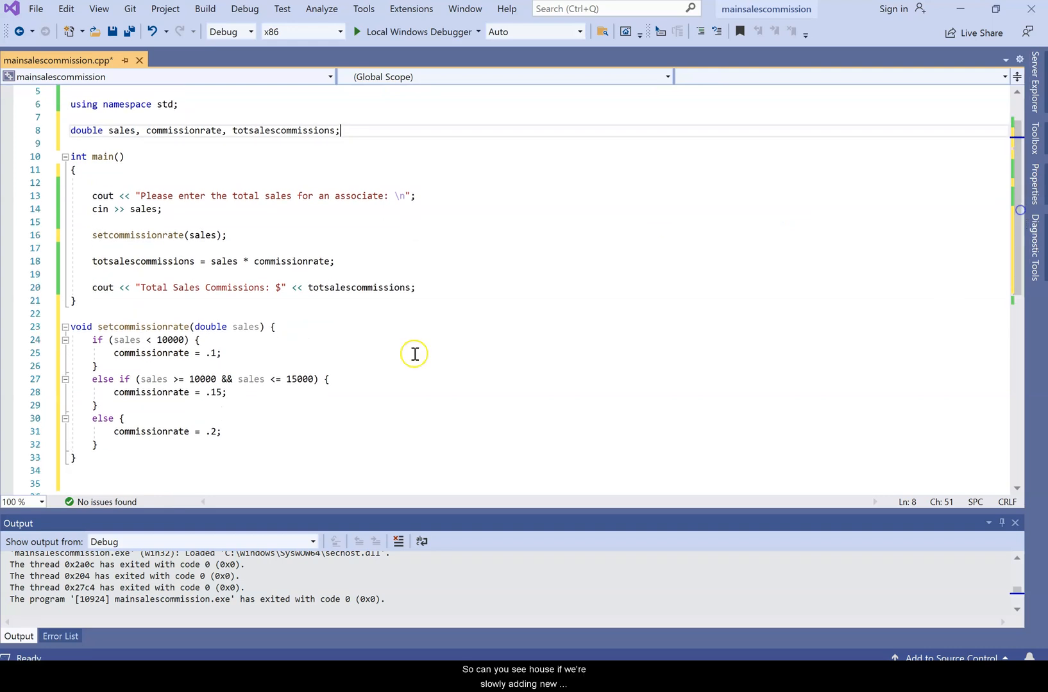
pyautogui.moveTo(109, 358)
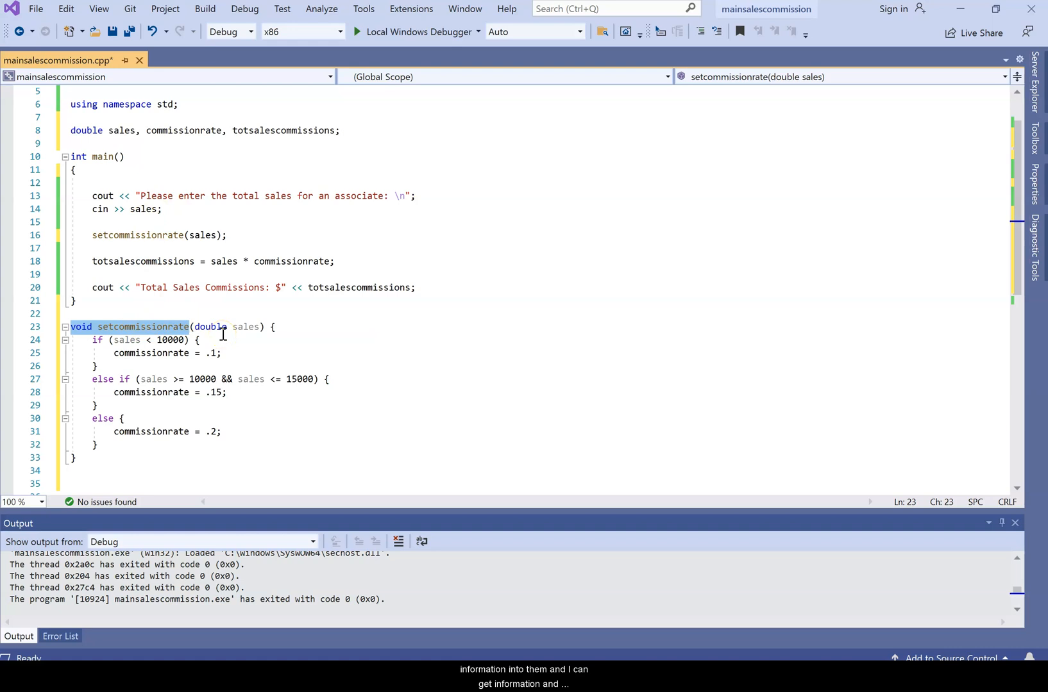
pyautogui.moveTo(275, 291)
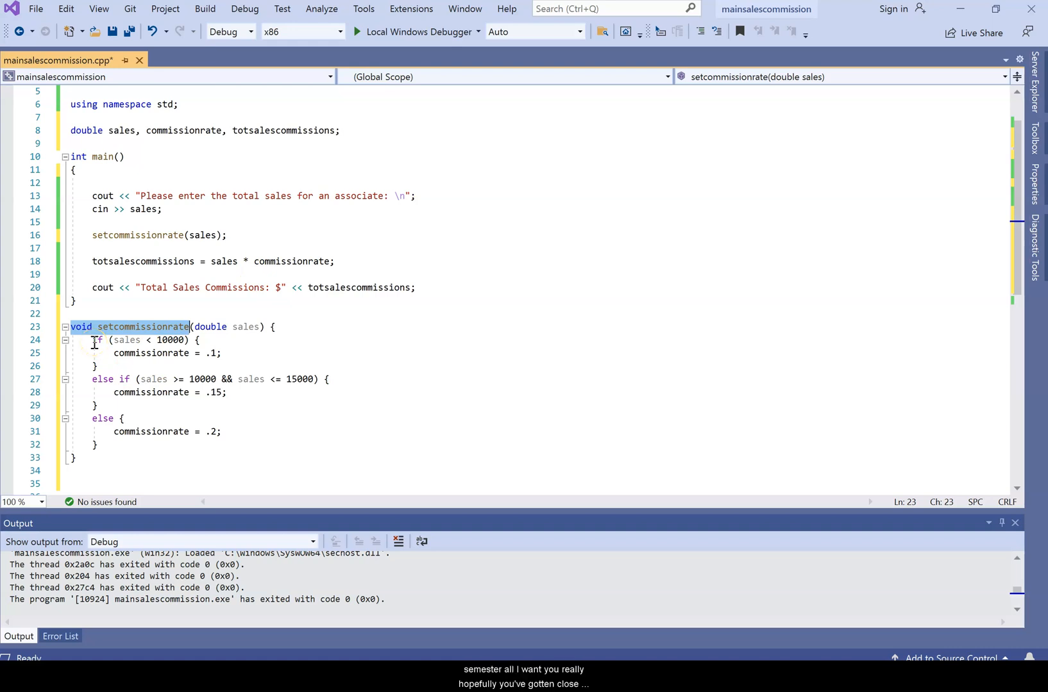
pyautogui.moveTo(92, 340); pyautogui.dragTo(97, 445)
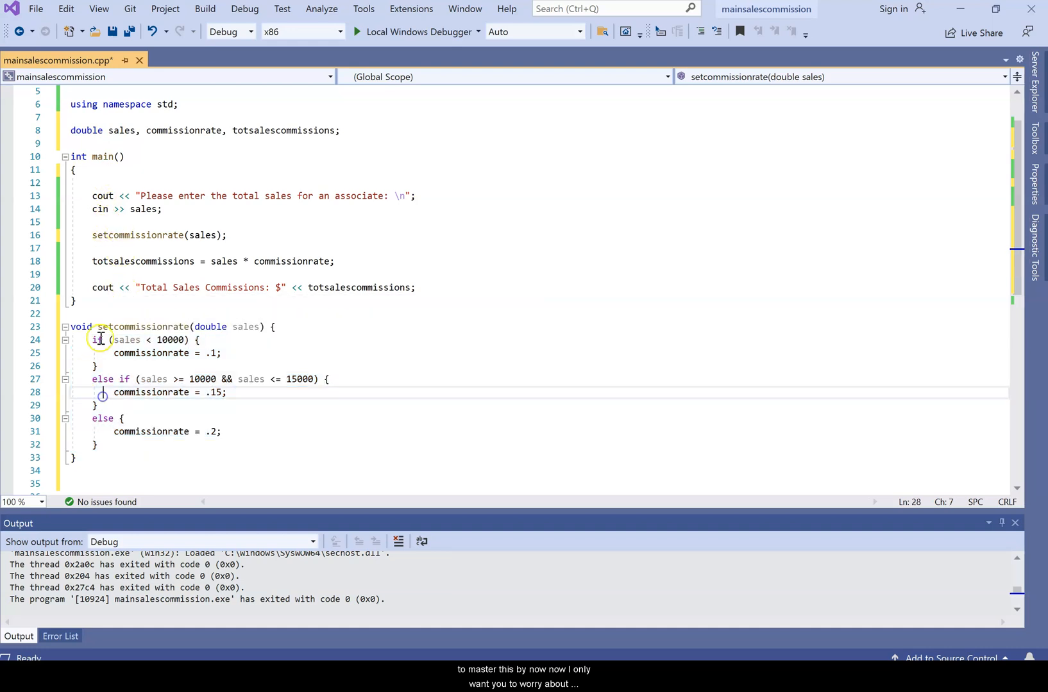
pyautogui.moveTo(98, 340); pyautogui.dragTo(112, 431)
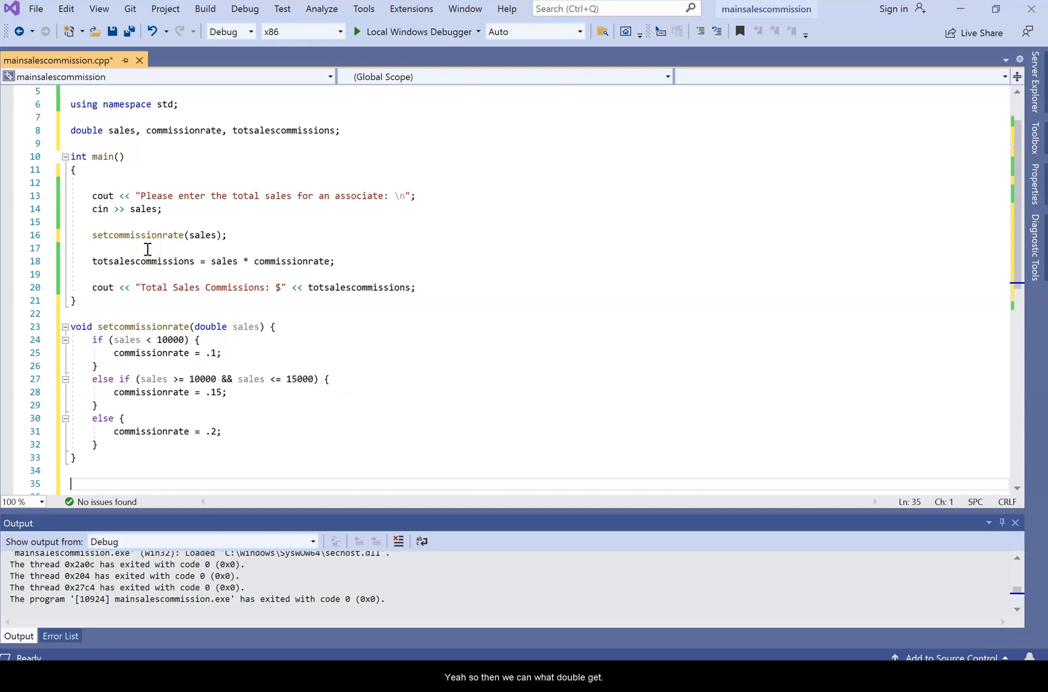
# Add double getcommissionrate() { return commissionrate; } below setcommissionrate.
pyautogui.write('d')
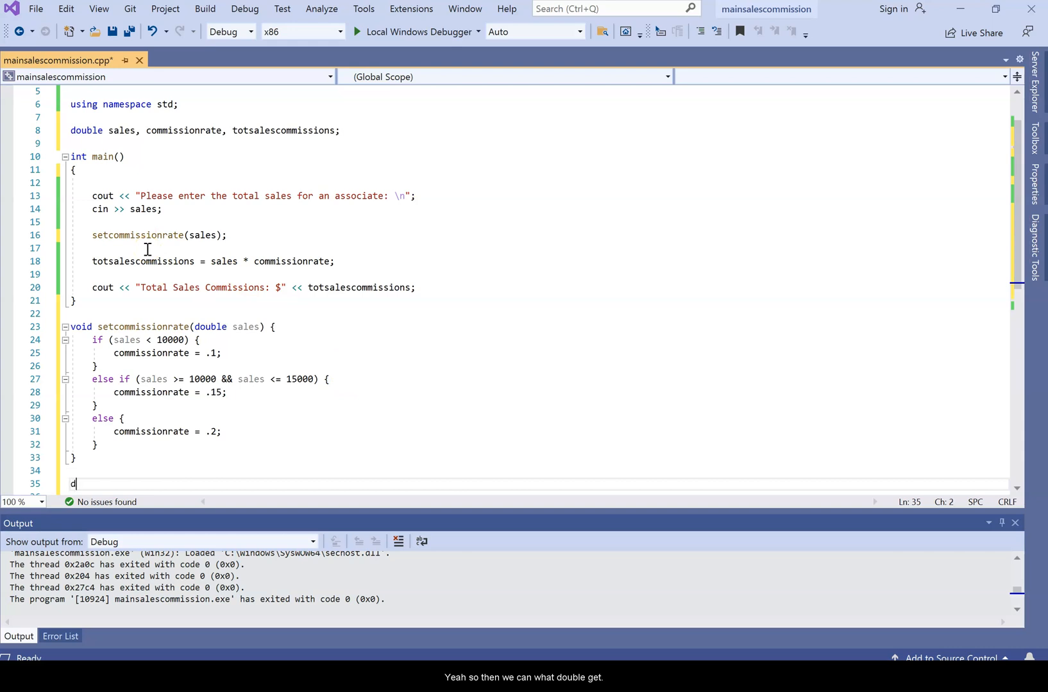
pyautogui.write('ouble get')
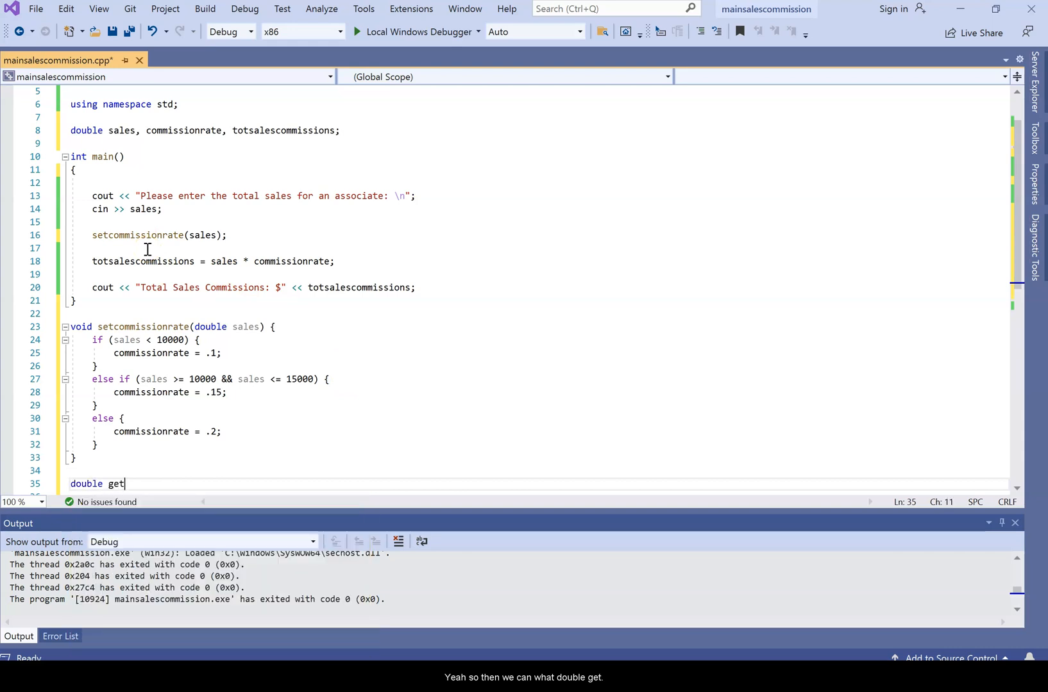
pyautogui.write('commission')
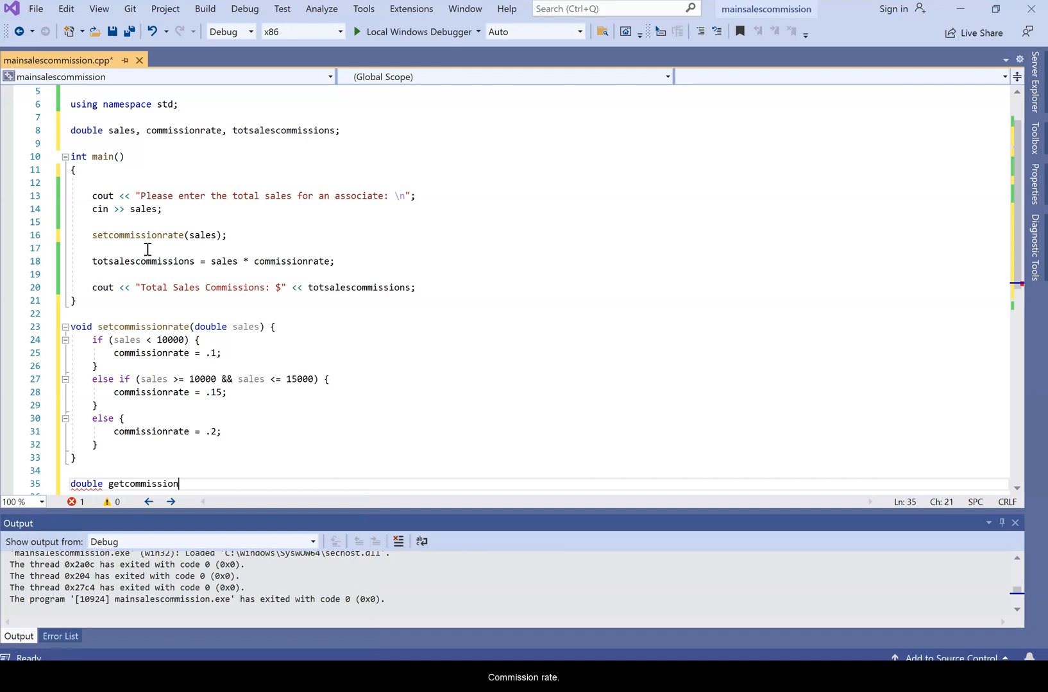
pyautogui.write('rate() {')
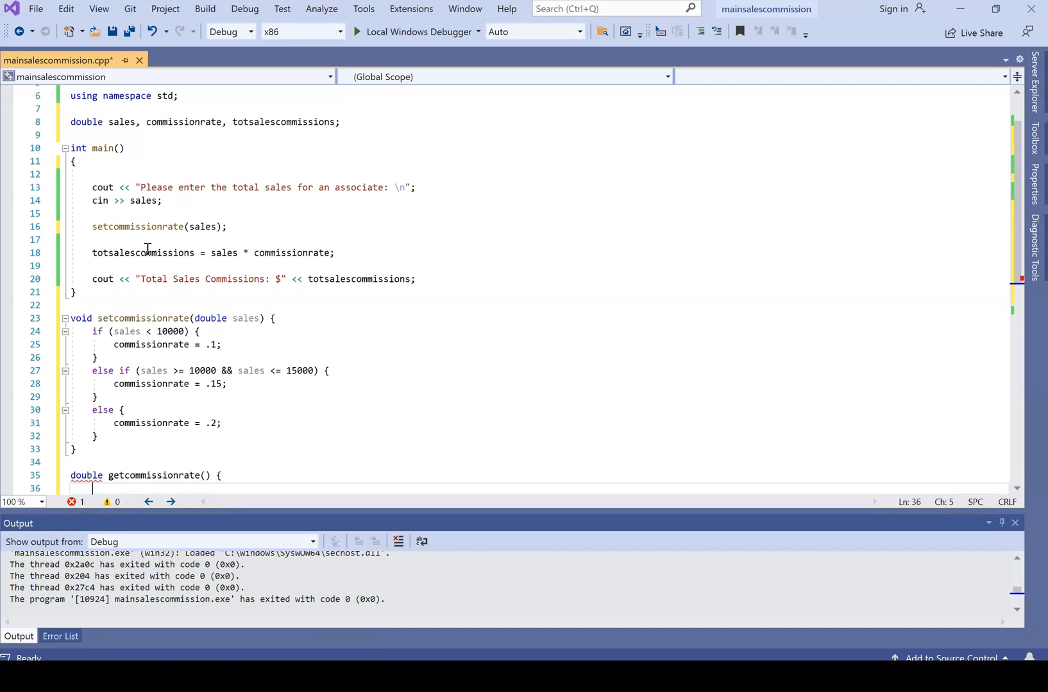
pyautogui.write('return c')
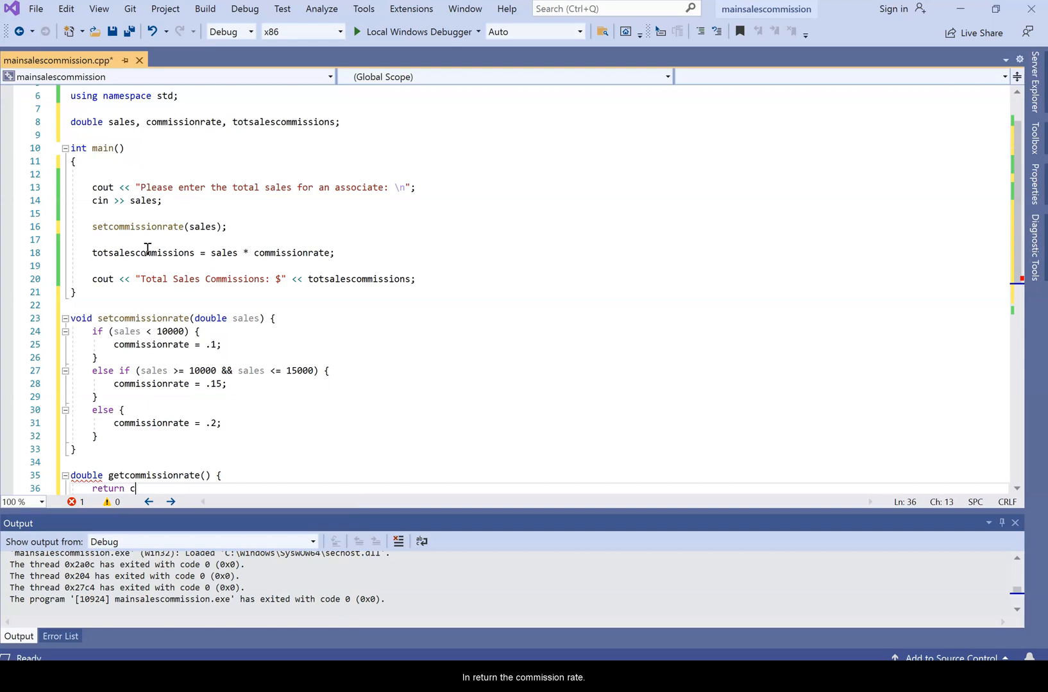
pyautogui.write('ommissionrate')
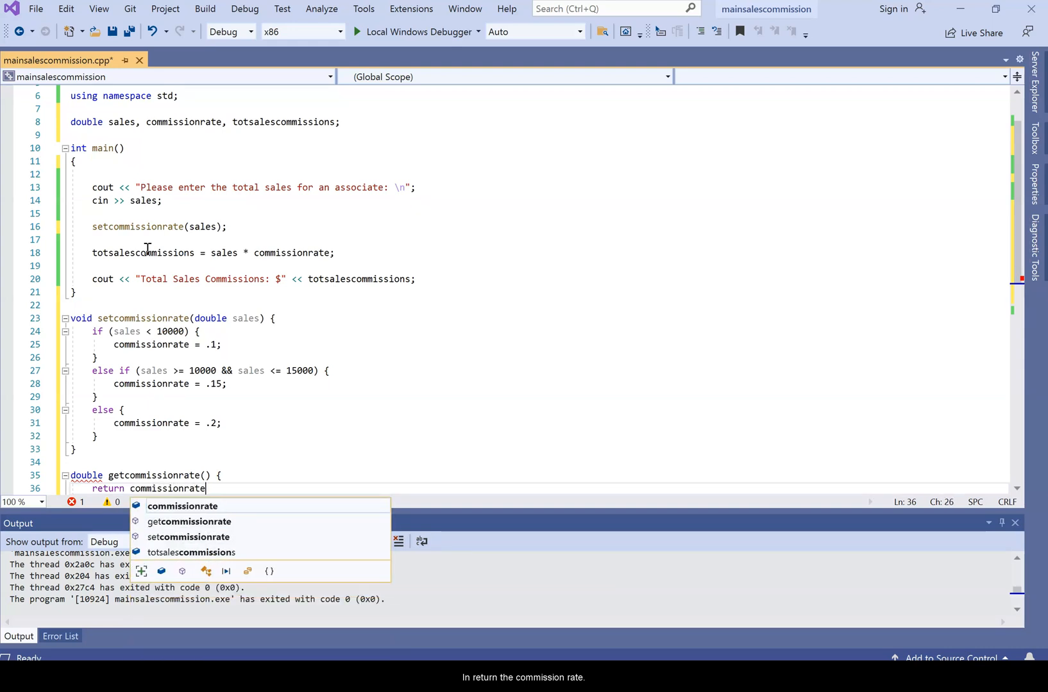
pyautogui.write(';')
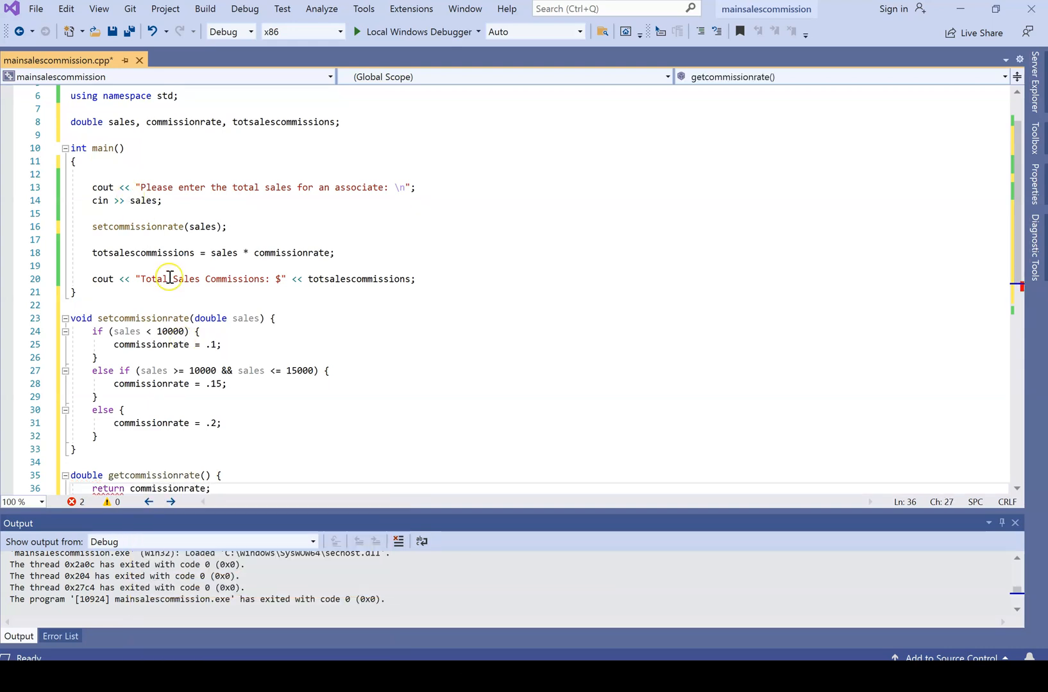
pyautogui.moveTo(701, 299)
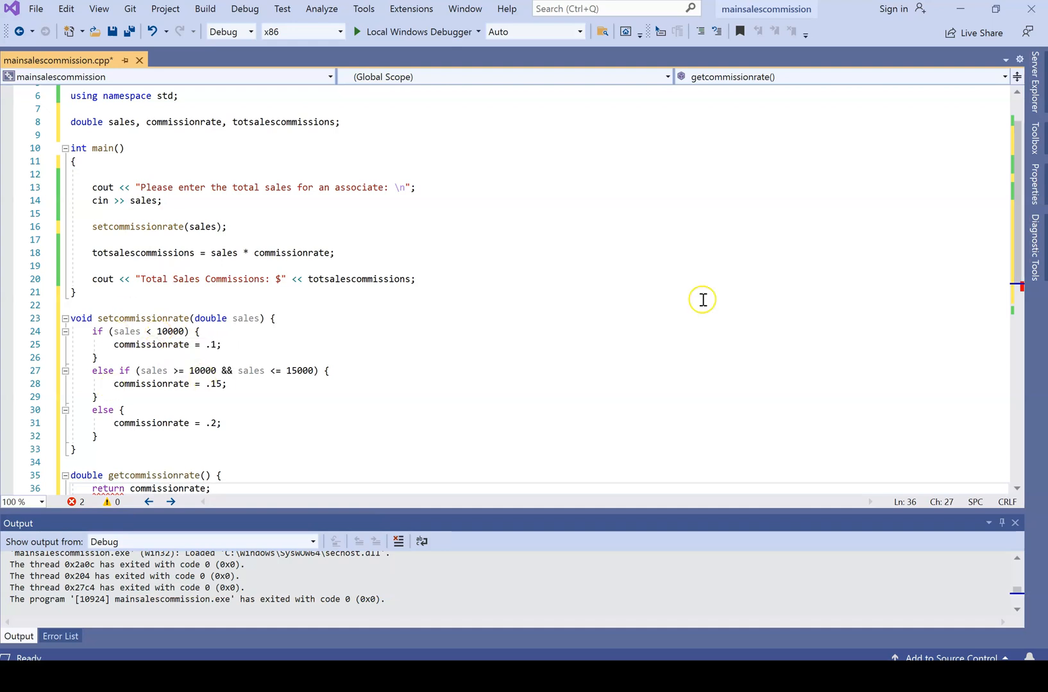
pyautogui.scroll(-3)
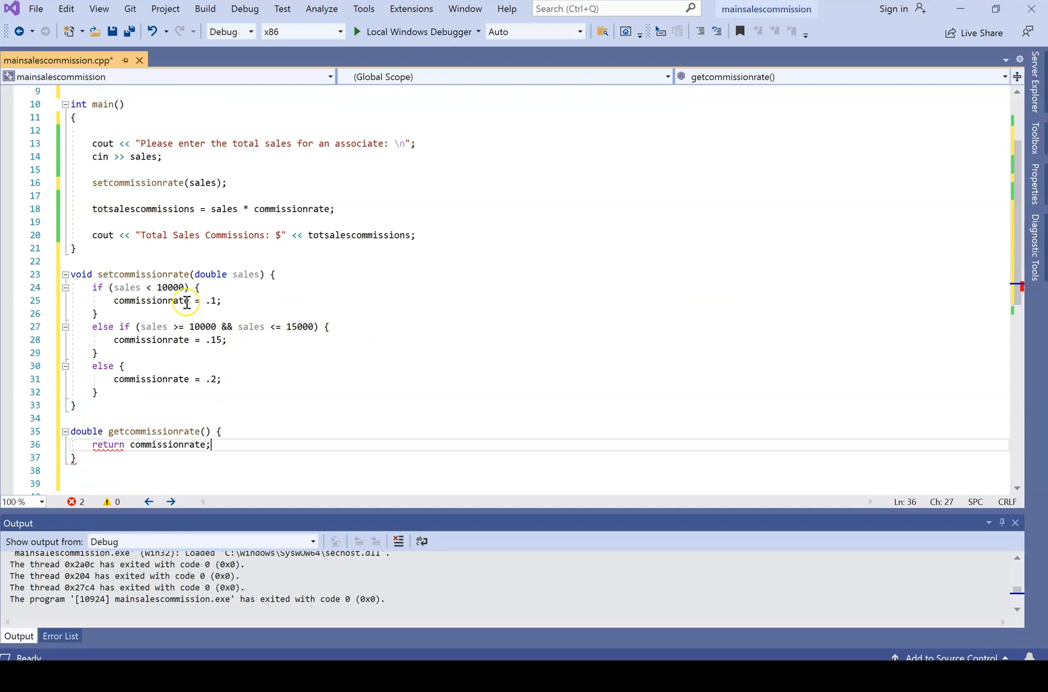
pyautogui.moveTo(1016, 274)
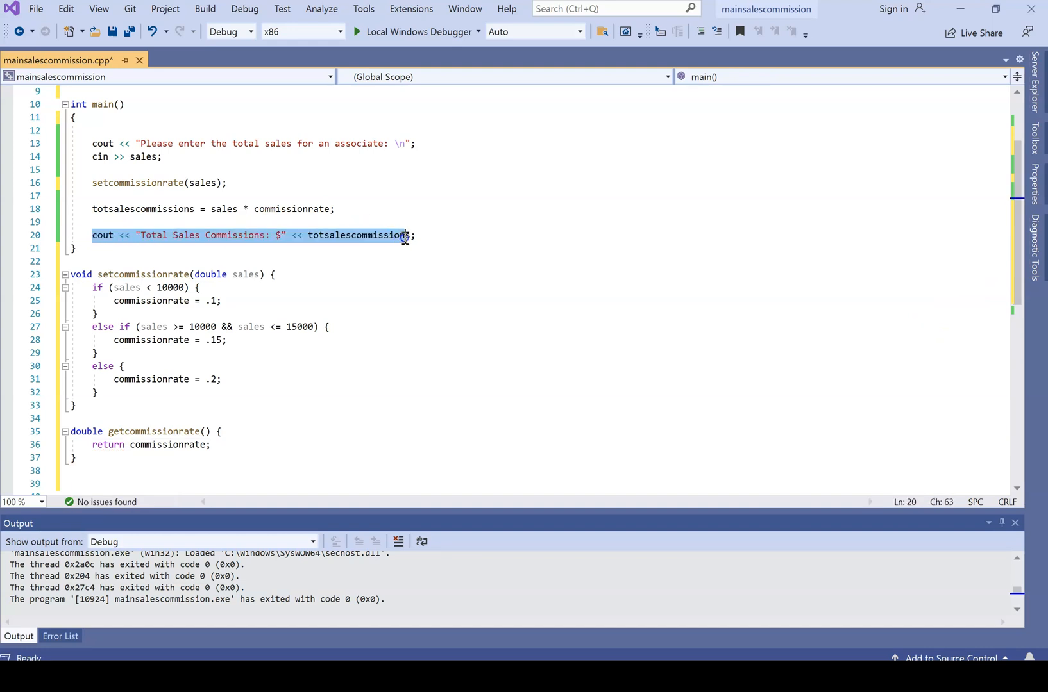
# Make the total commissions output line call gettotsalescommissions().
pyautogui.click(308, 236)
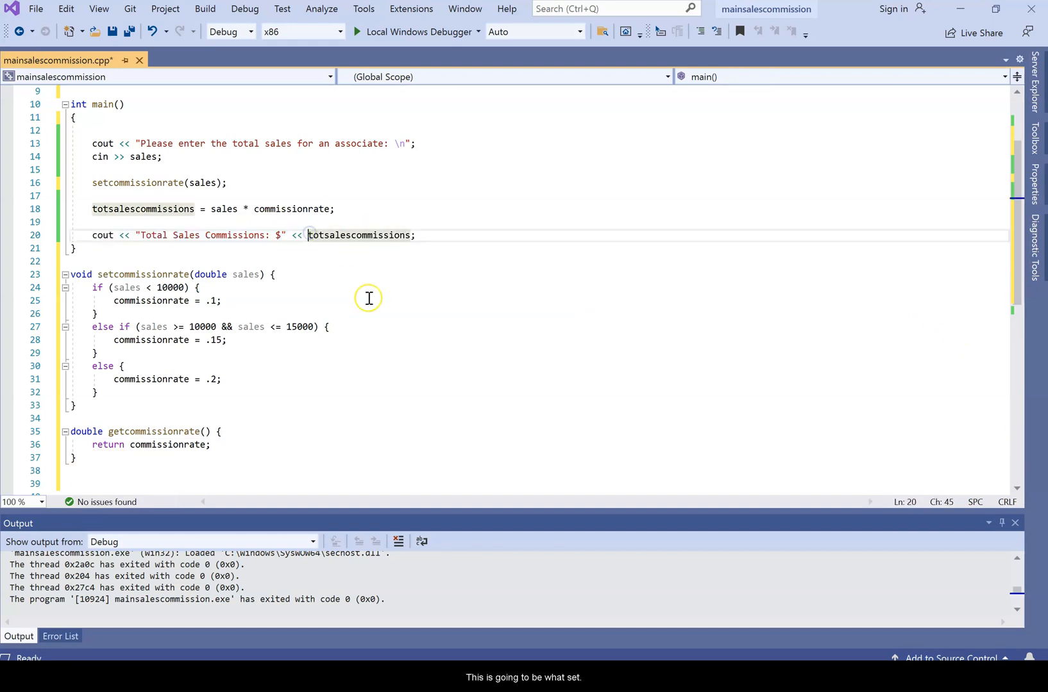
pyautogui.write('set')
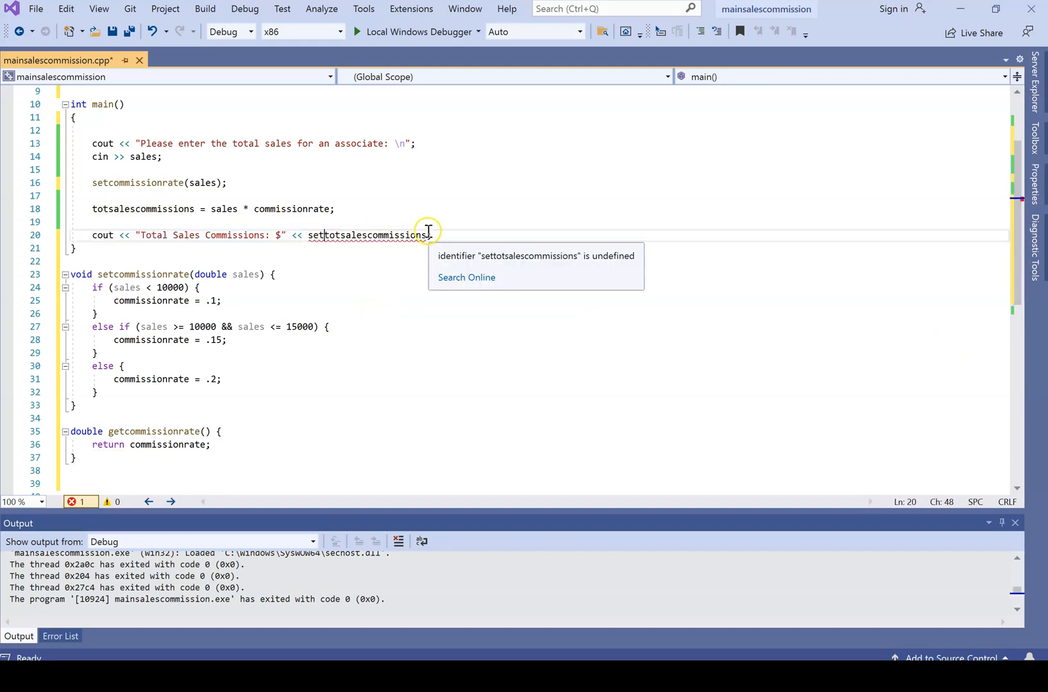
pyautogui.write('();')
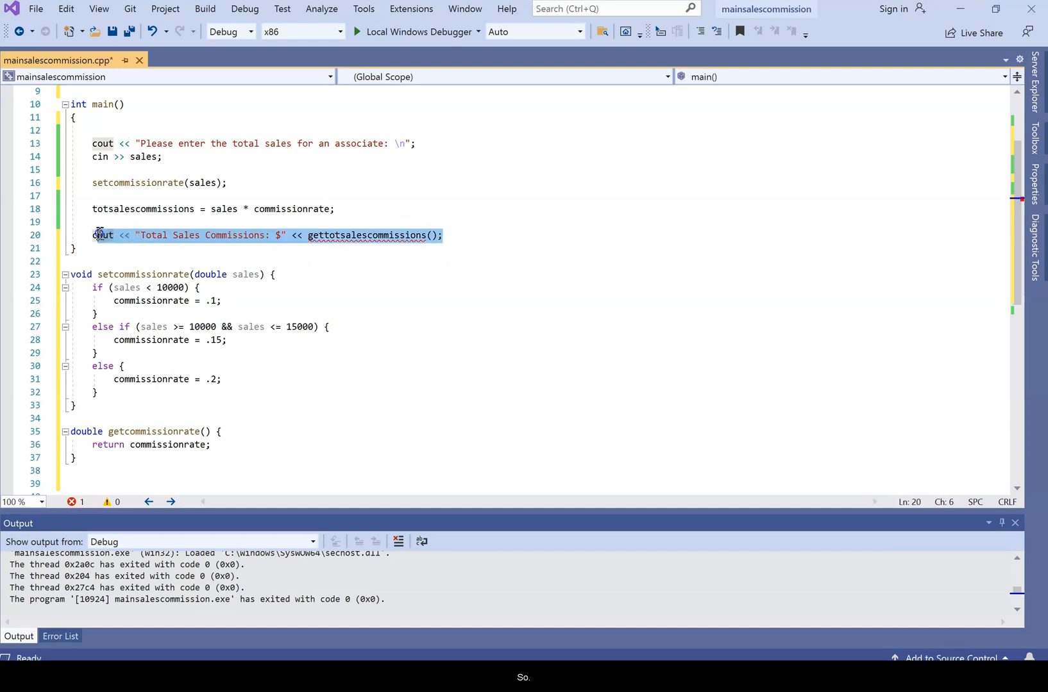
# Add a "Commissions Rate: " output line printing getcommissionrate() * 100.
pyautogui.click(97, 222)
pyautogui.write(' Rate')
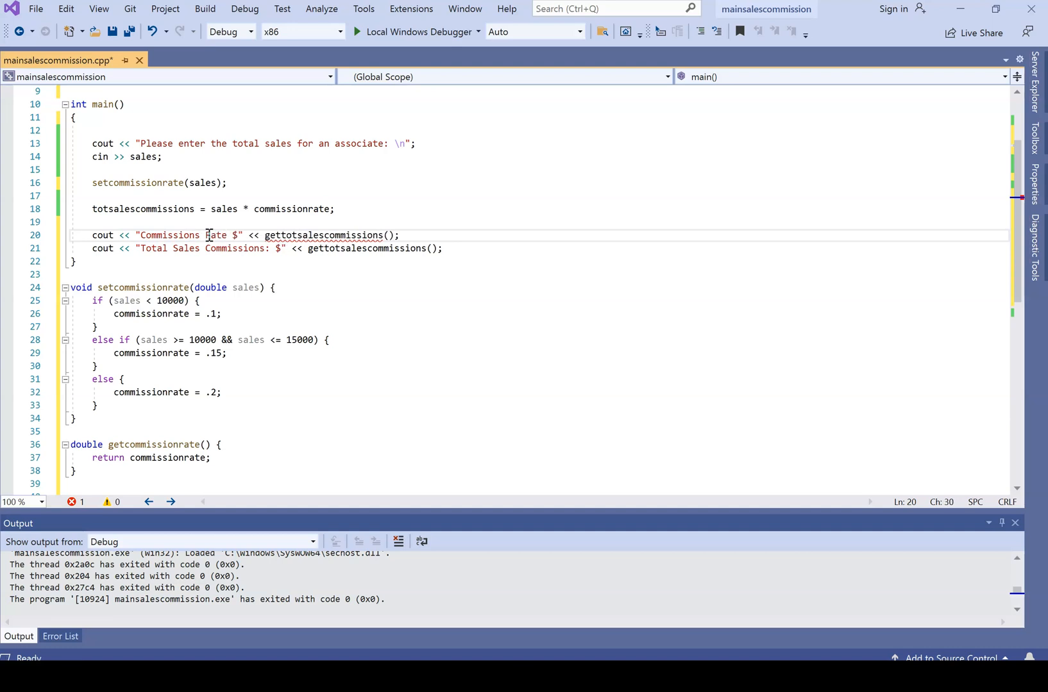
pyautogui.write(':')
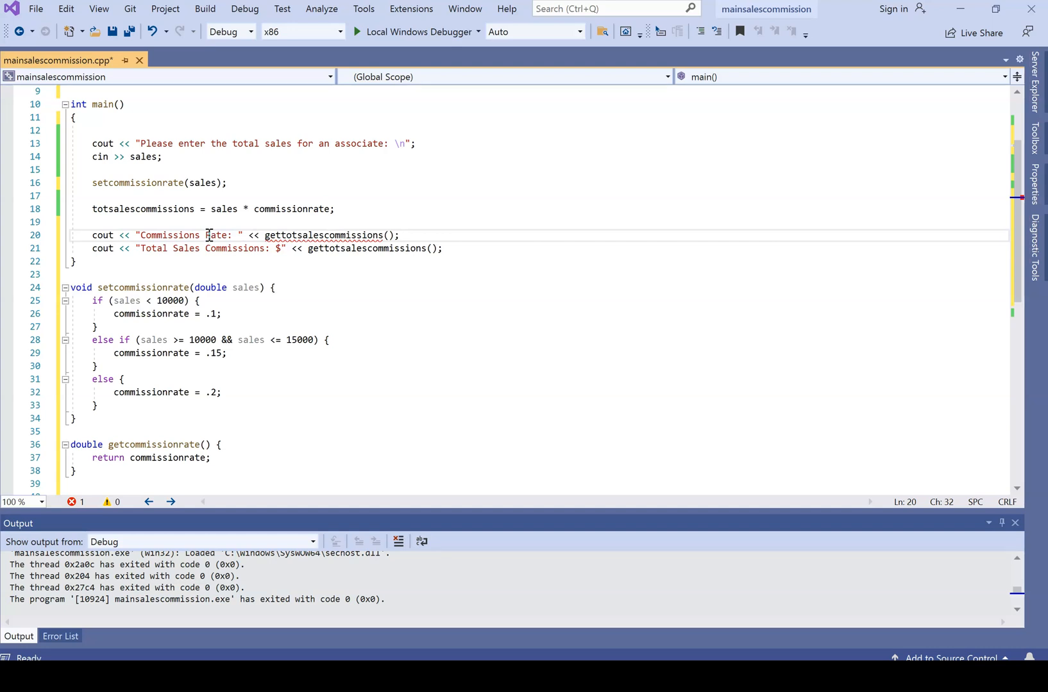
pyautogui.doubleClick(287, 235)
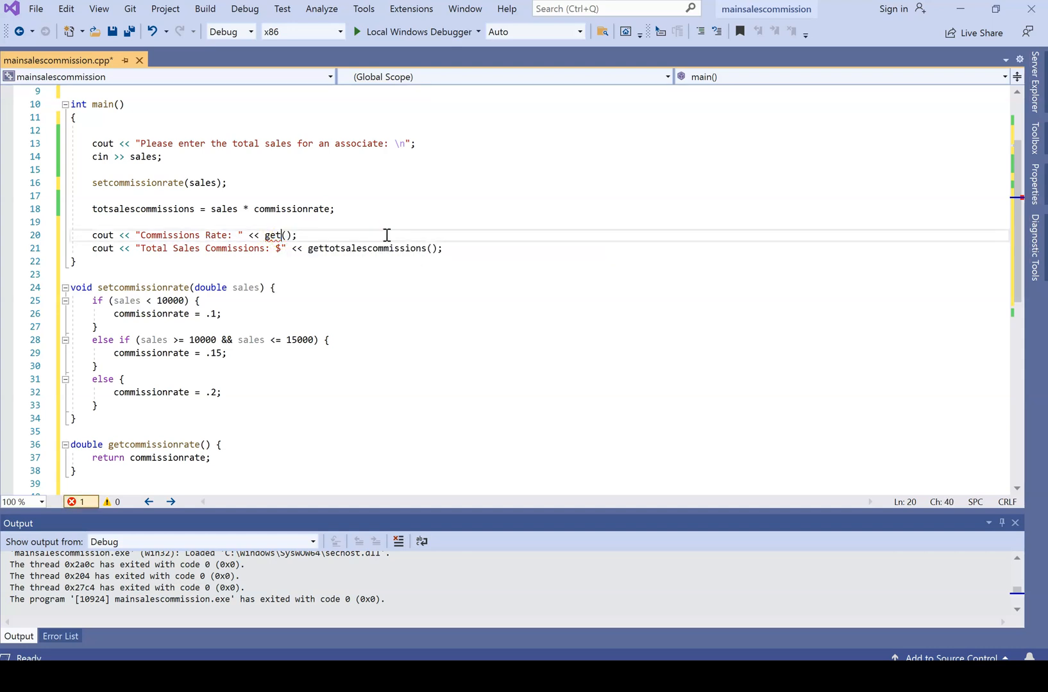
pyautogui.write('commission')
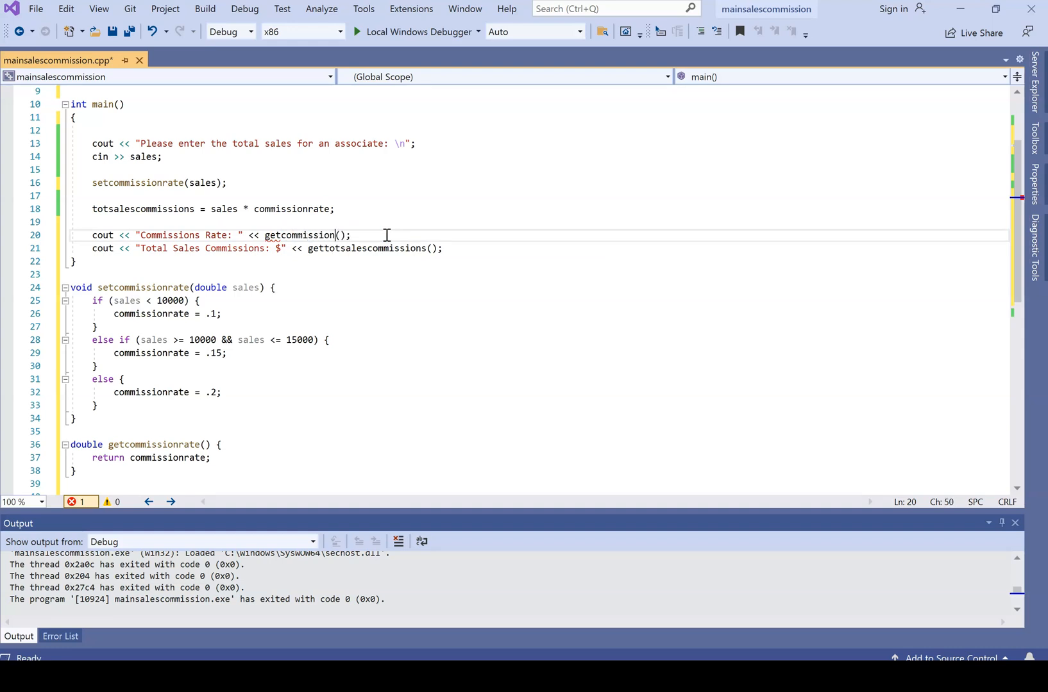
pyautogui.write('rate')
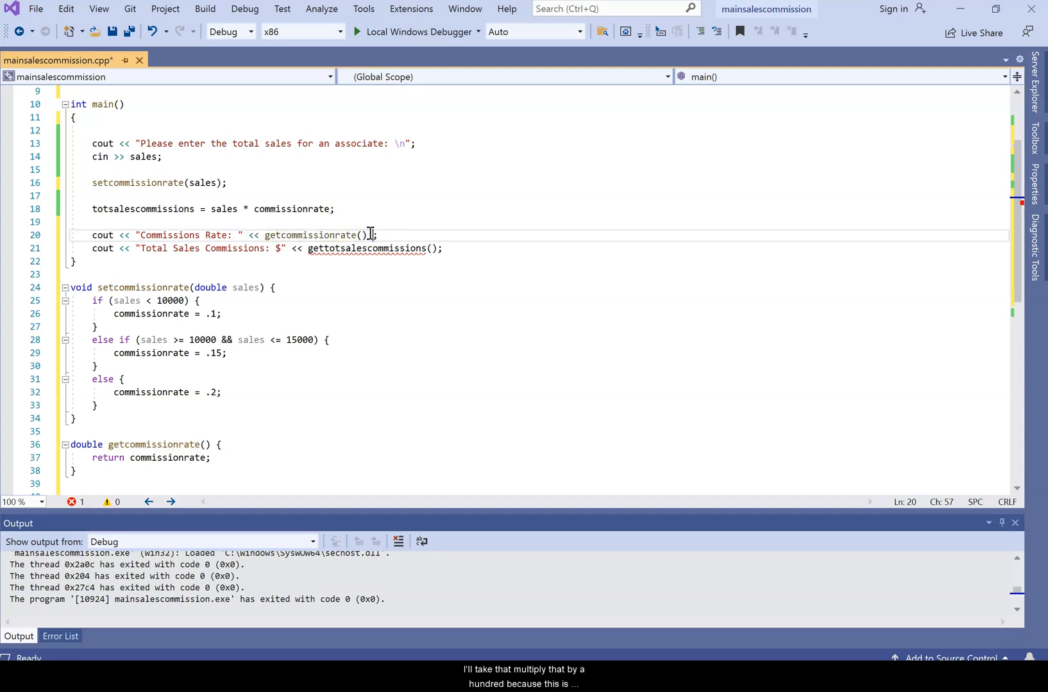
pyautogui.write('* 100')
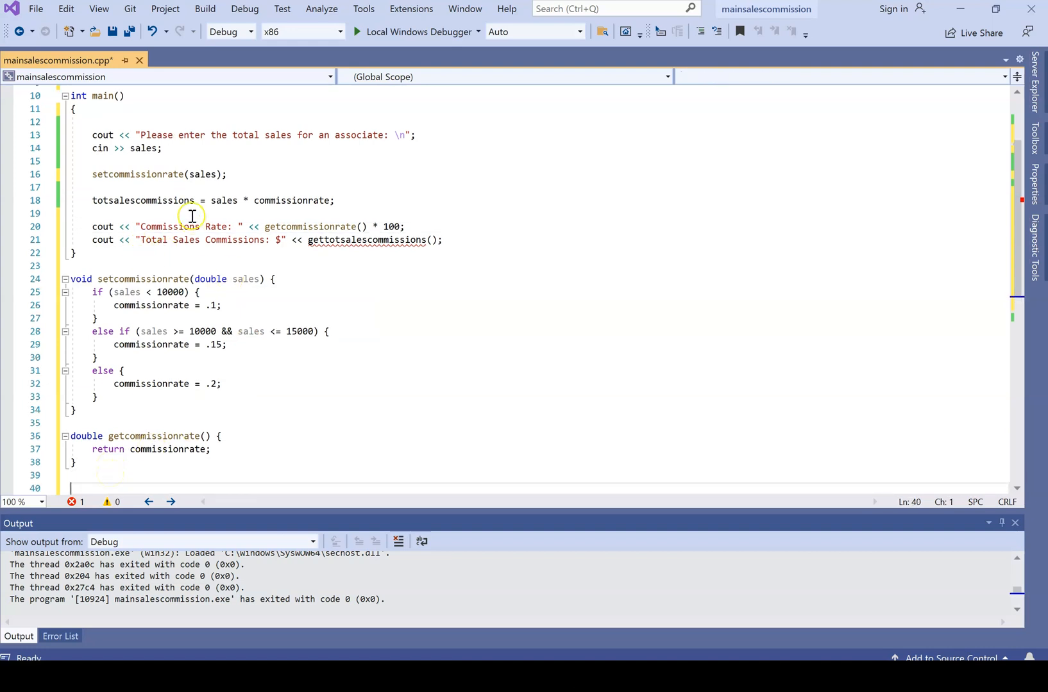
# Add a settotsalescommissions(); call on the line after setcommissionrate(sales).
pyautogui.click(231, 174)
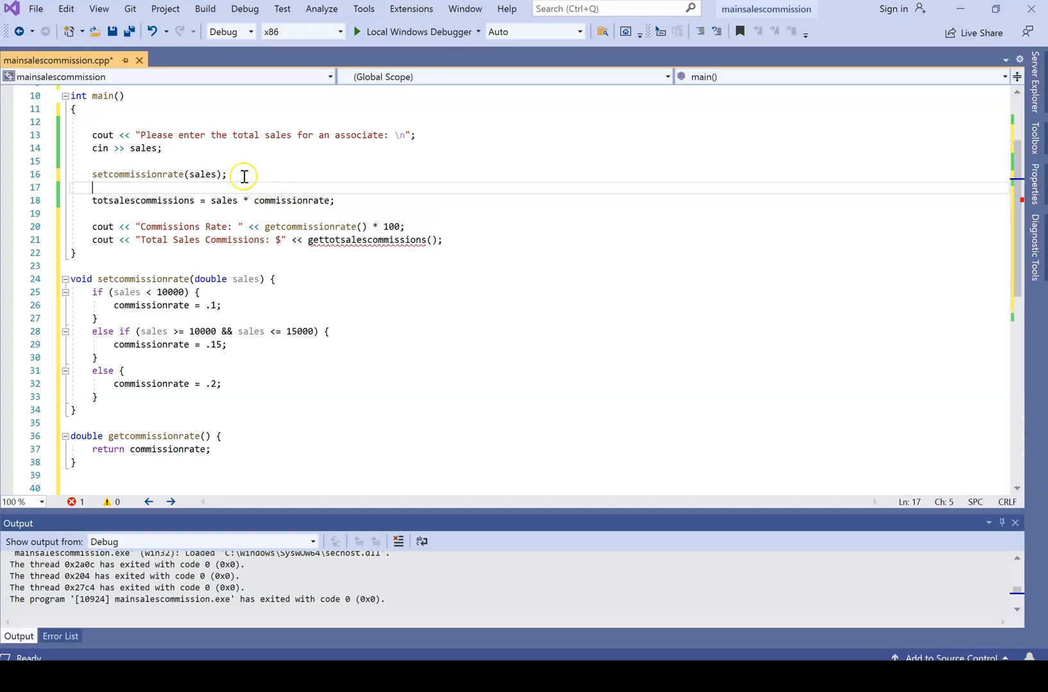
pyautogui.write('set')
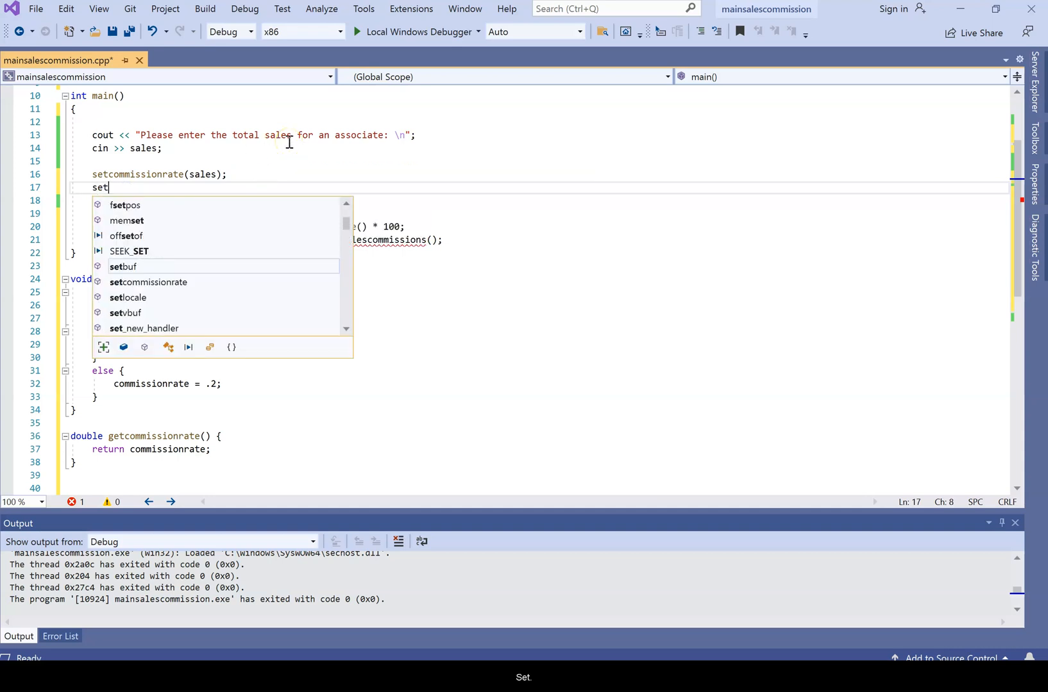
pyautogui.write('tot')
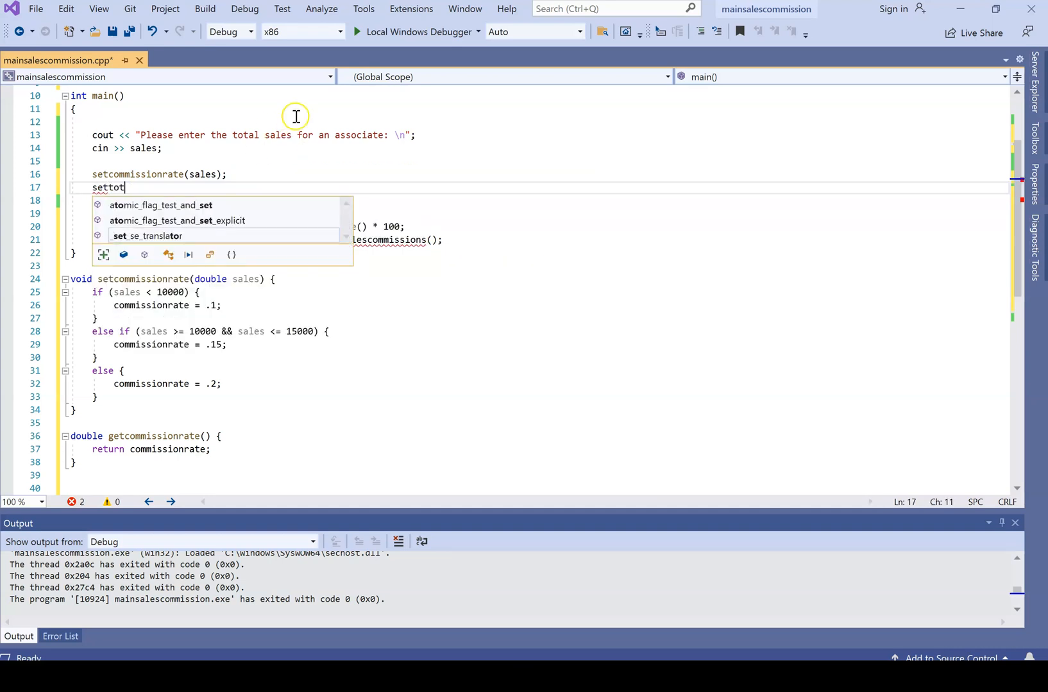
pyautogui.write('salescommis')
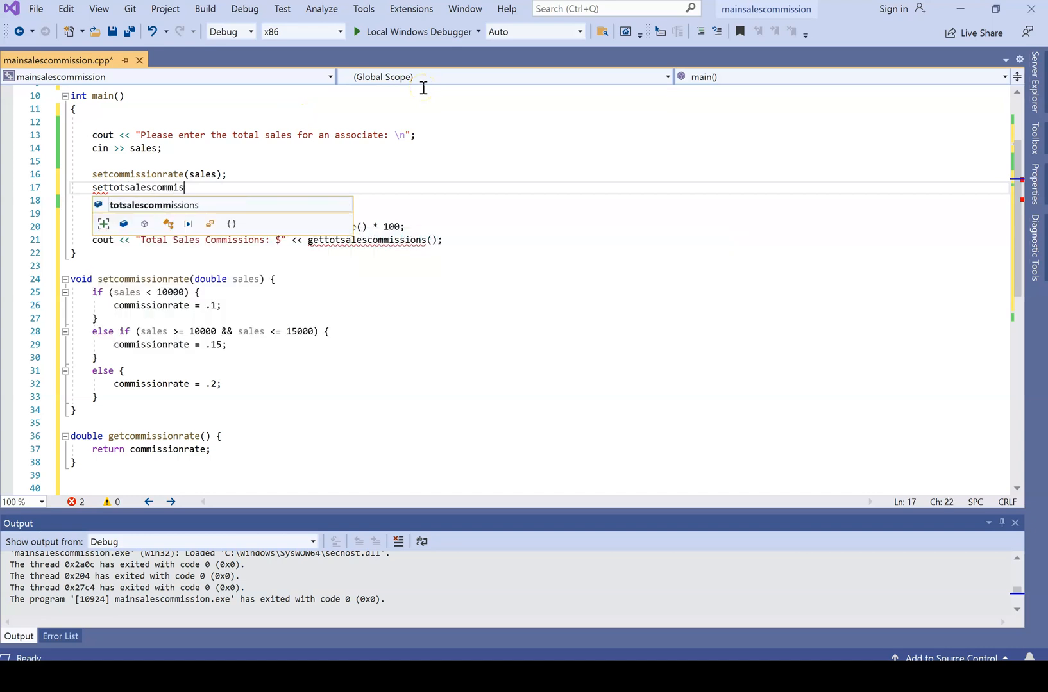
pyautogui.write('sions();')
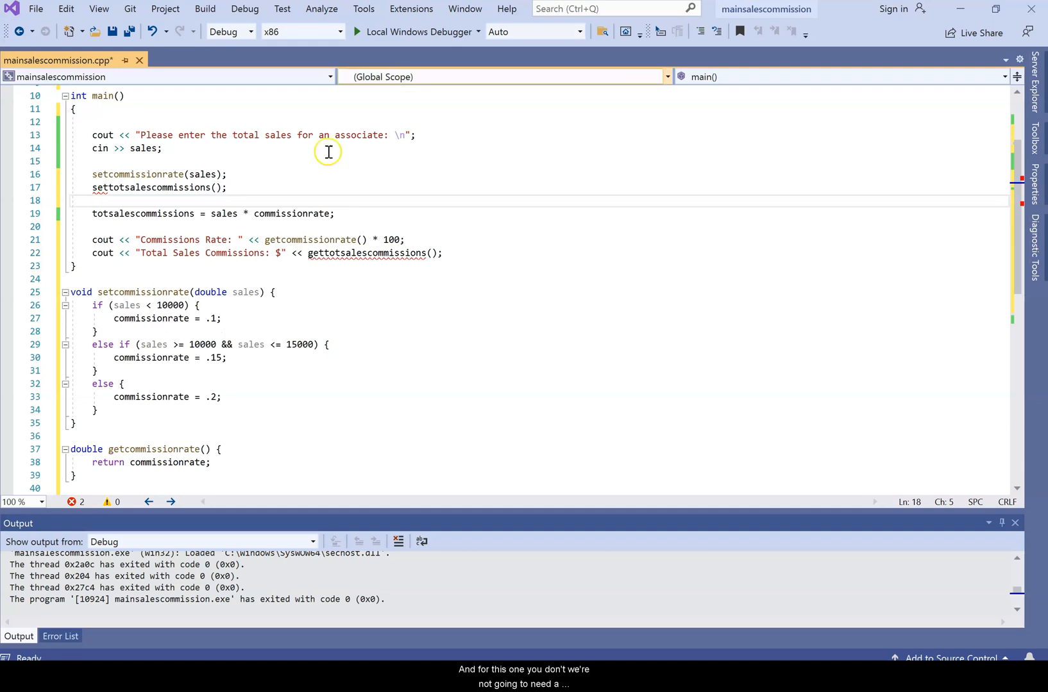
pyautogui.moveTo(1025, 276)
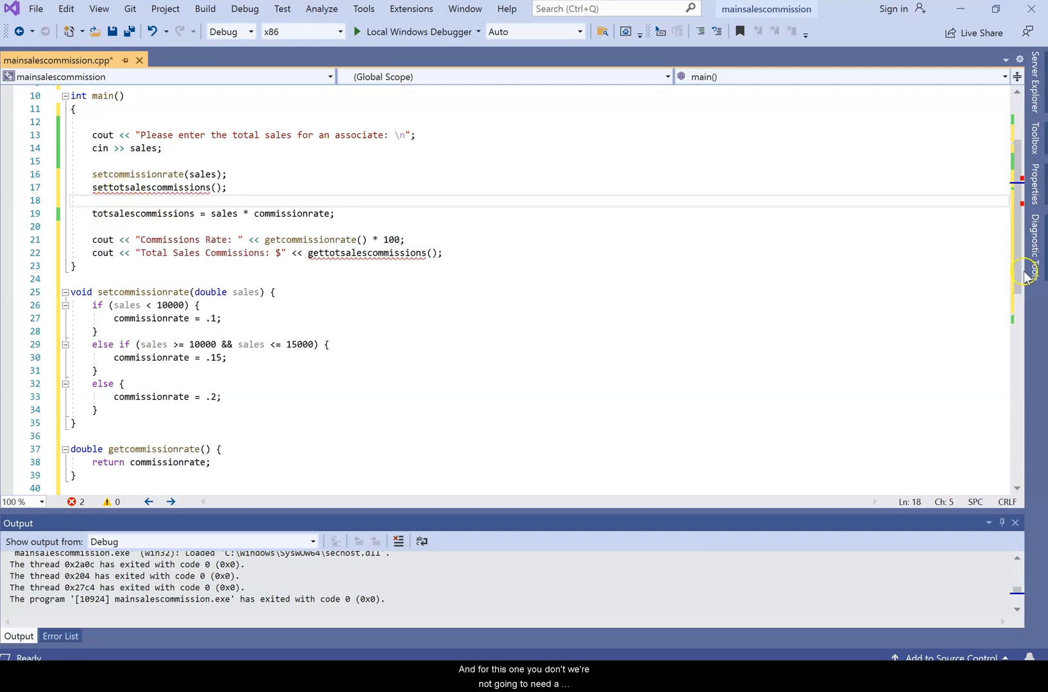
# Define void settotsalescommissions() computing totsalescommissions as sales * commissionrate.
pyautogui.scroll(-3)
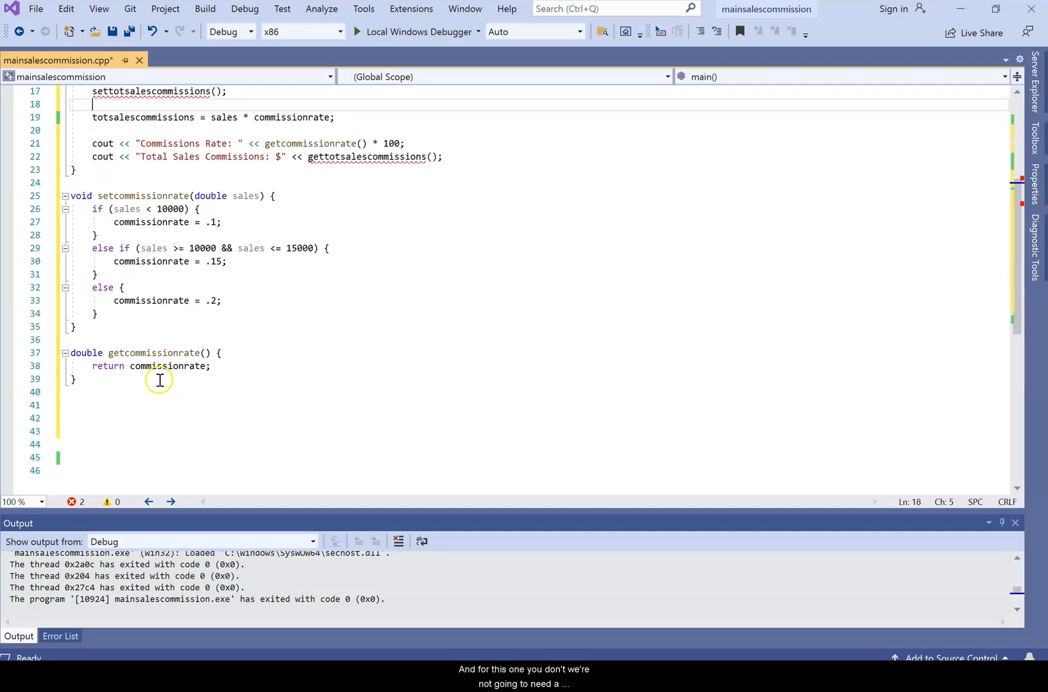
pyautogui.write('void se')
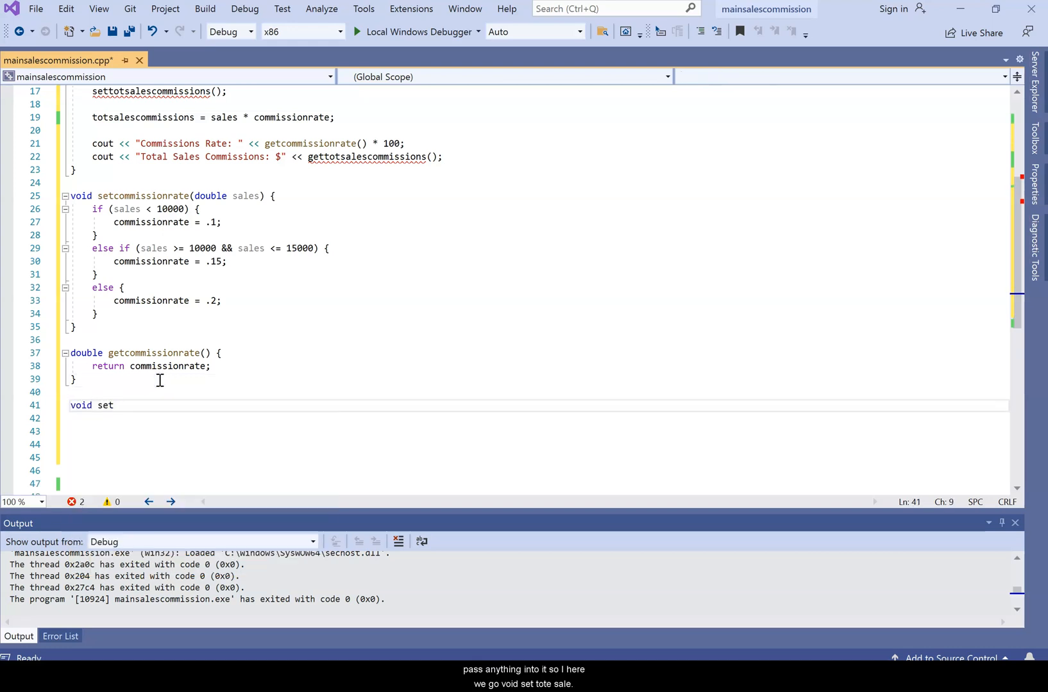
pyautogui.write('totsalescommissions() {')
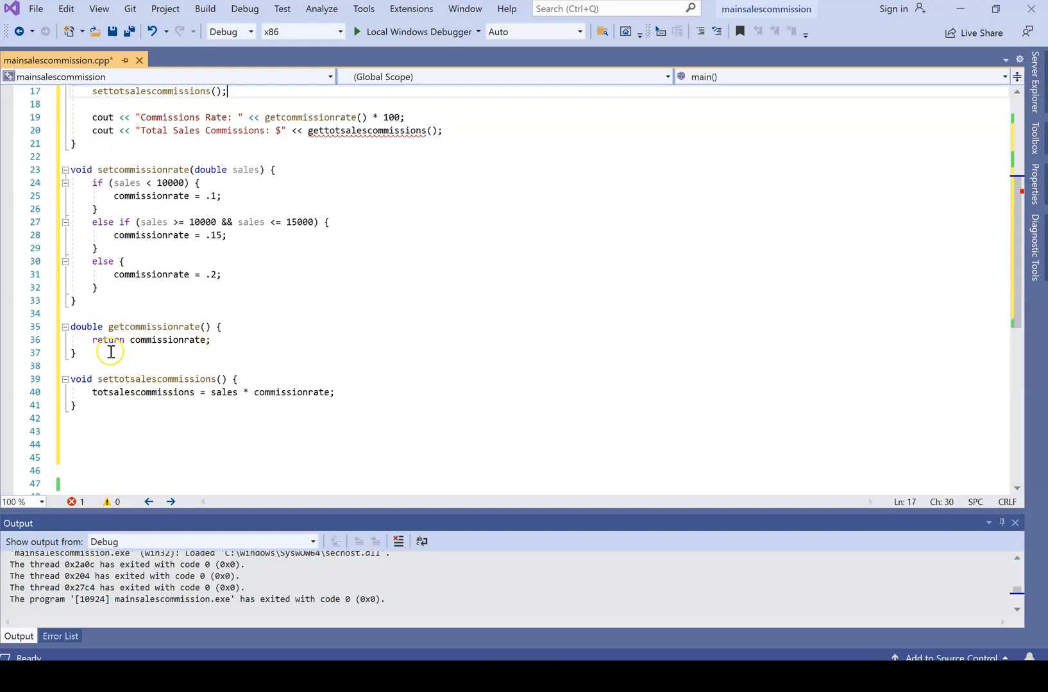
# Copy getcommissionrate as gettotsalescommissions, returning totsalescommissions.
pyautogui.moveTo(72, 327); pyautogui.dragTo(77, 353)
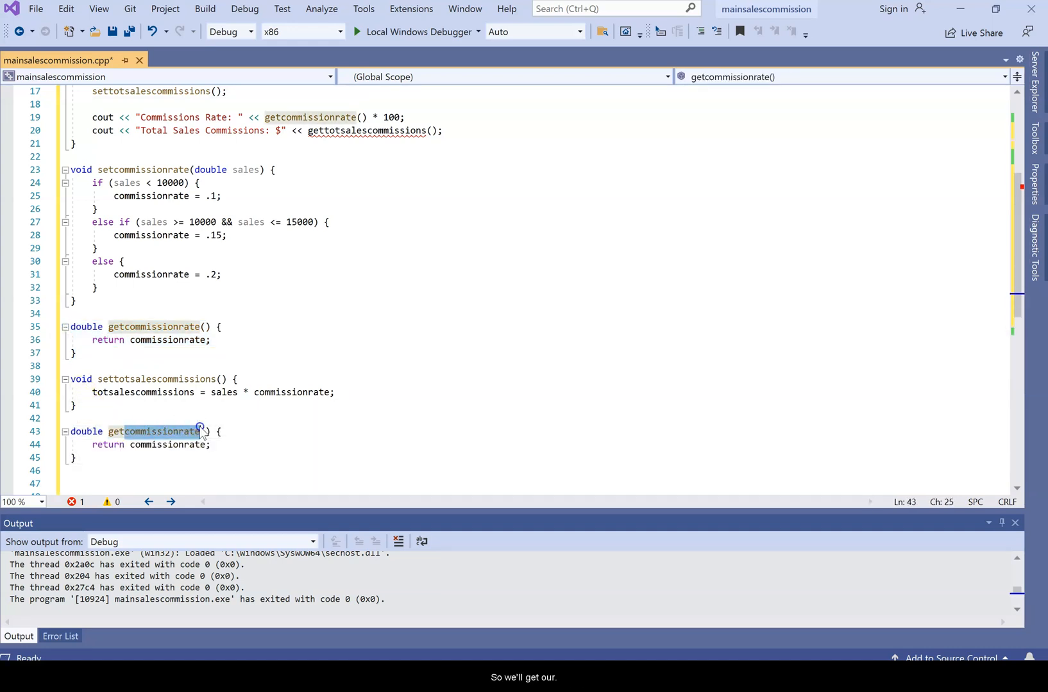
pyautogui.click(160, 378)
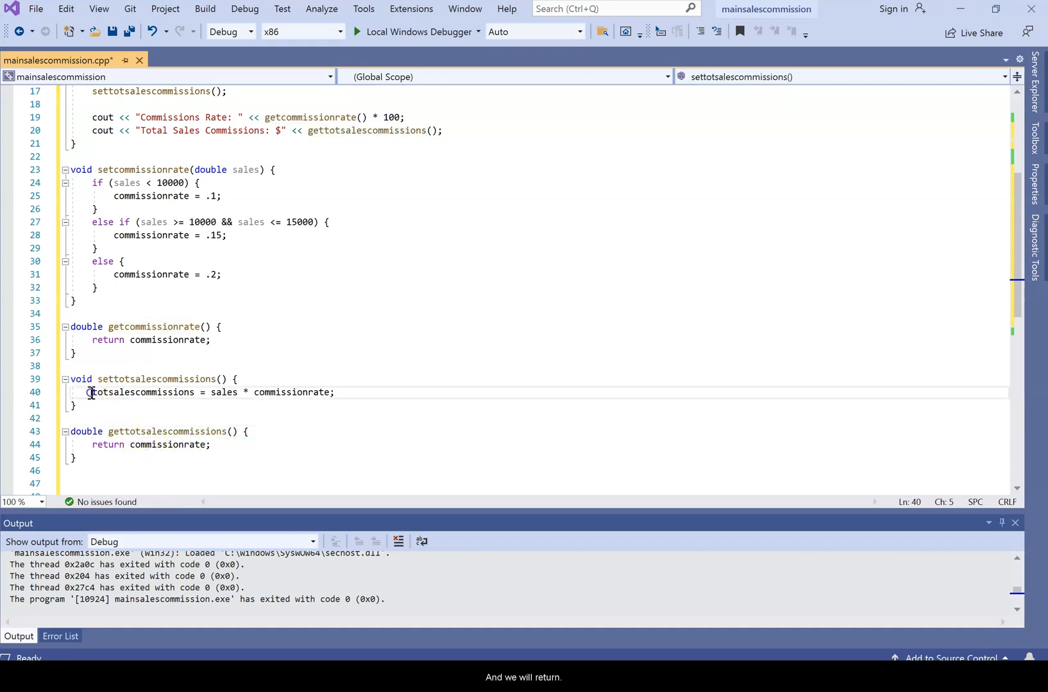
pyautogui.doubleClick(141, 393)
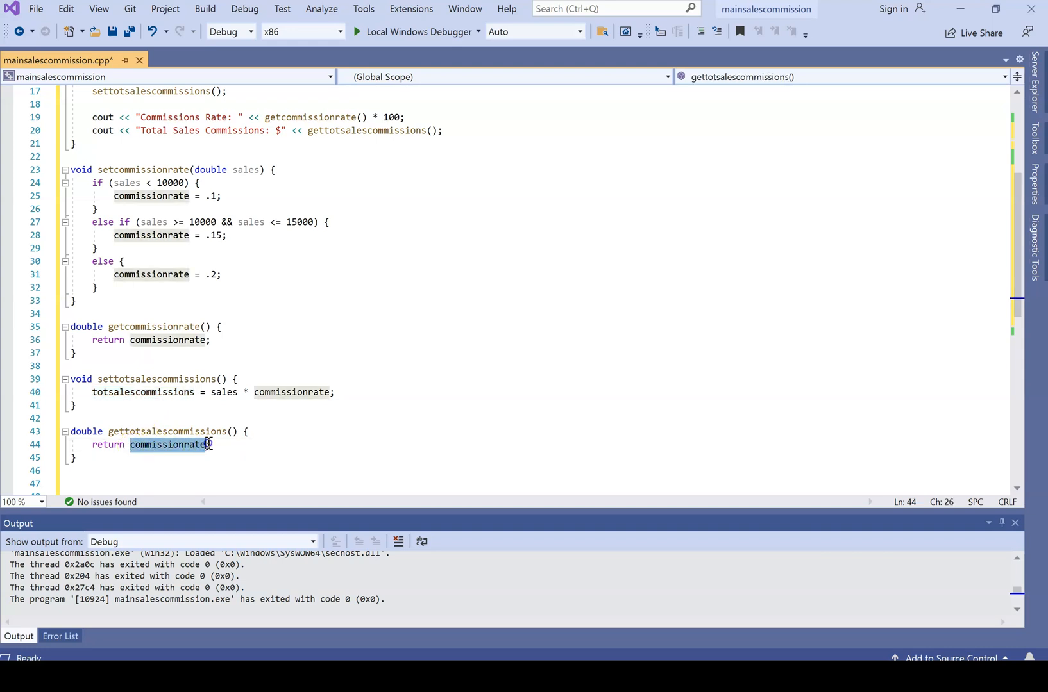
pyautogui.write('totsalescommissions')
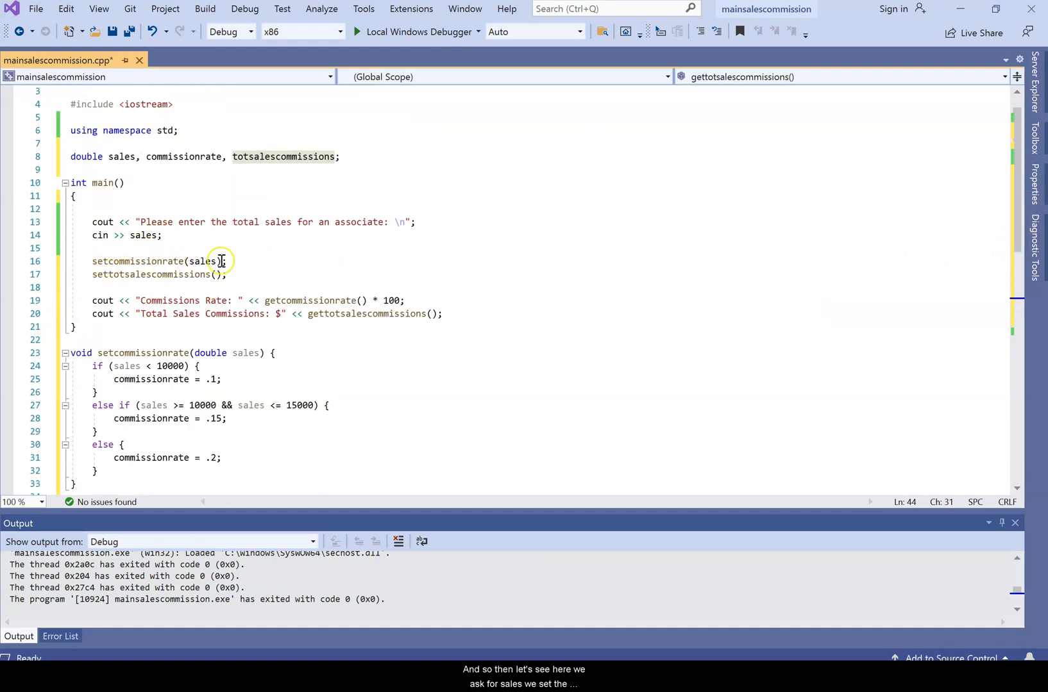
pyautogui.moveTo(130, 280)
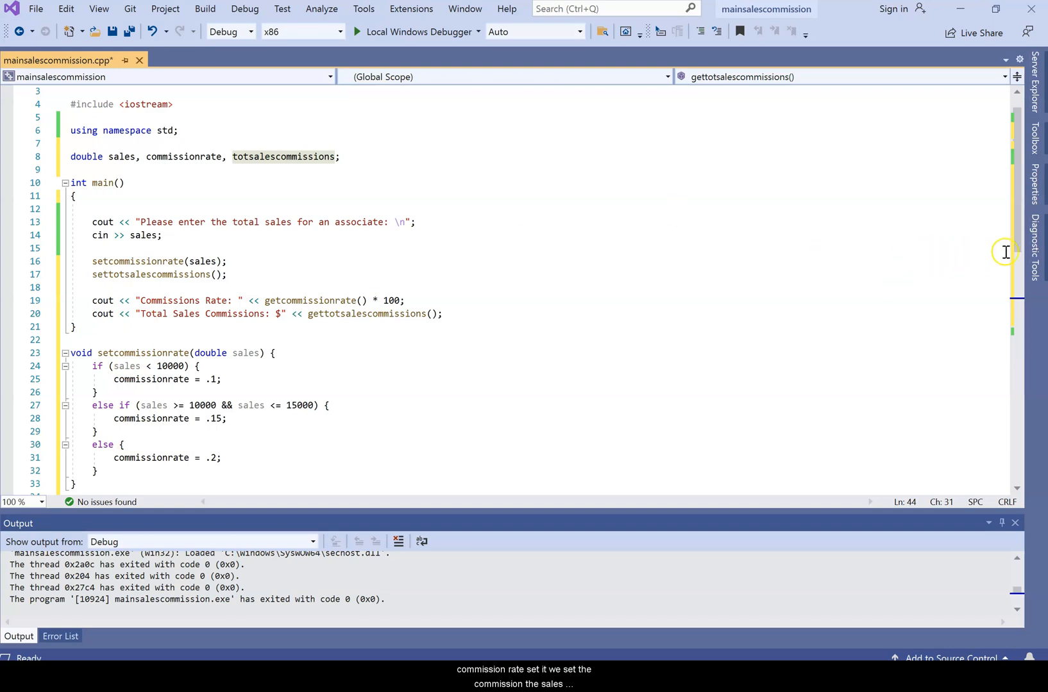
# Append << "%" after getcommissionrate() * 100 on the rate output line.
pyautogui.scroll(-3)
pyautogui.write(' << "')
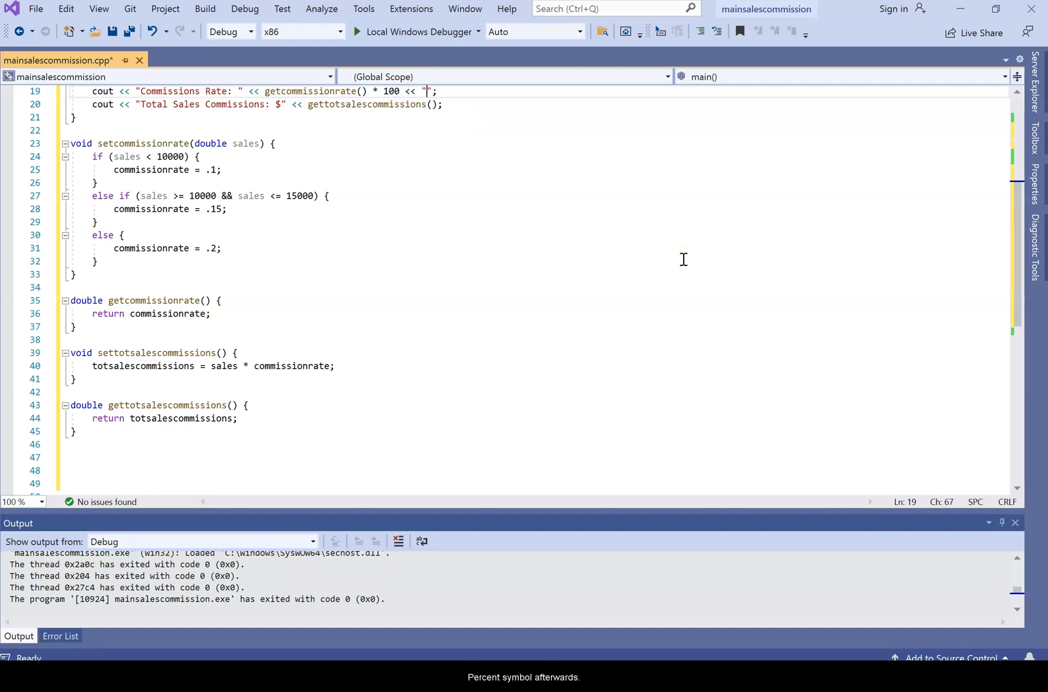
pyautogui.write('%')
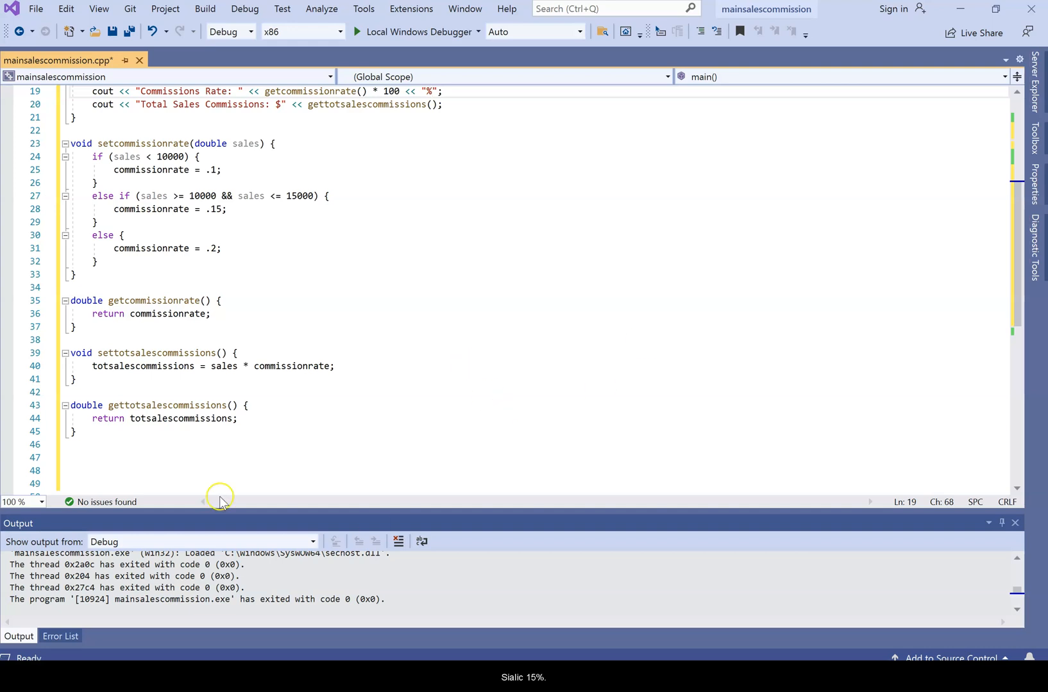
pyautogui.moveTo(365, 94)
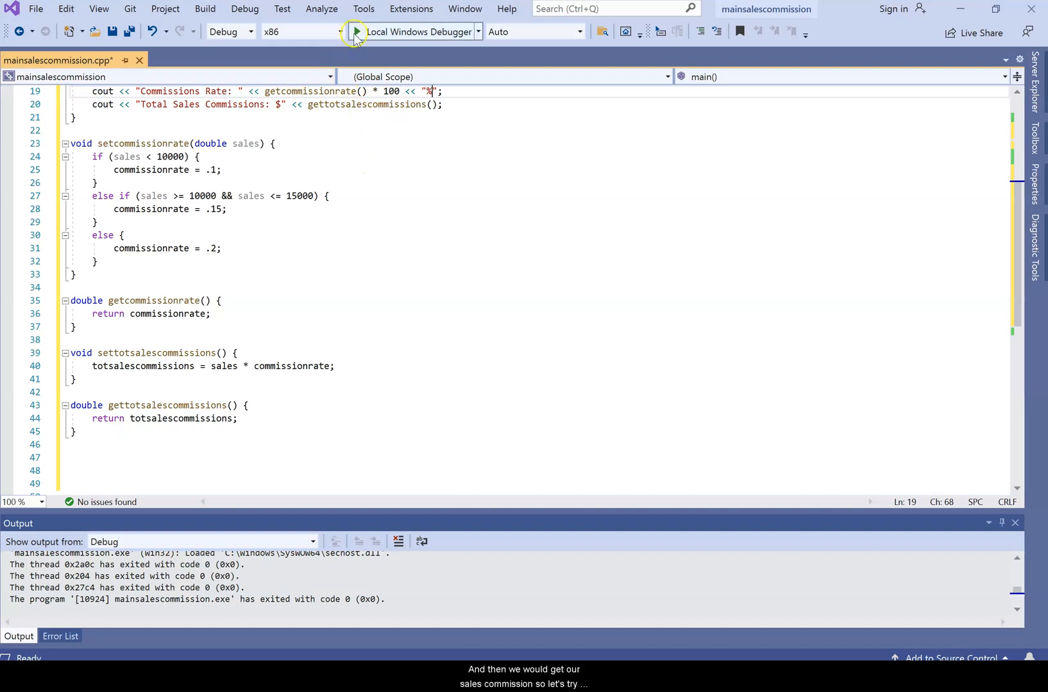
# Run the program with 1000 in sales, confirm $100 commission, and close the console.
pyautogui.click(355, 32)
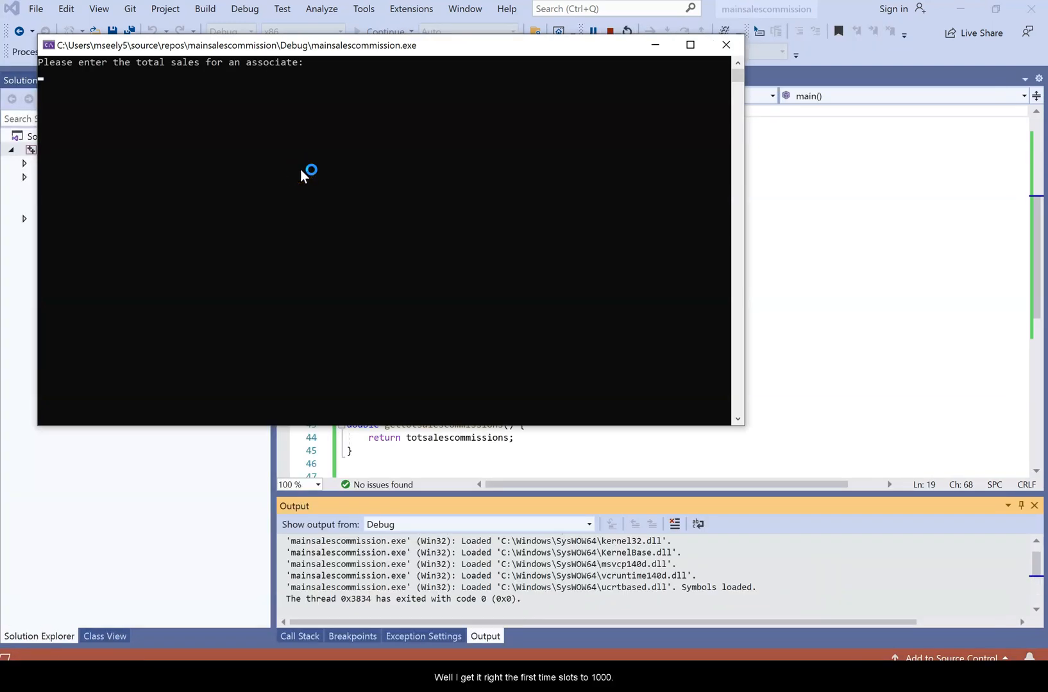
pyautogui.write('1000')
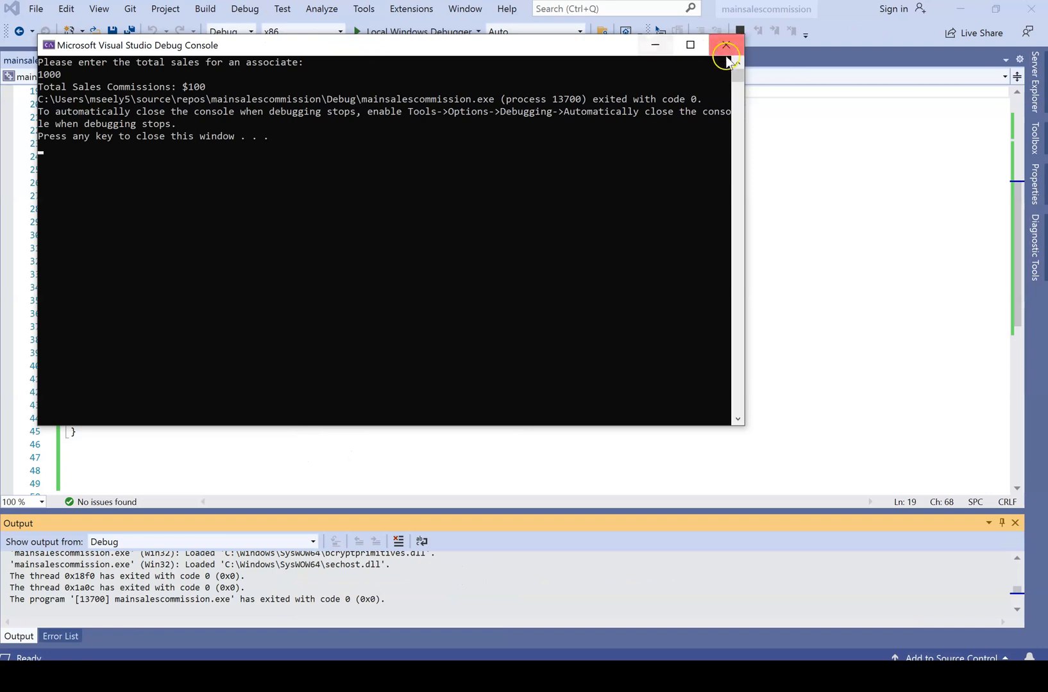
pyautogui.click(725, 45)
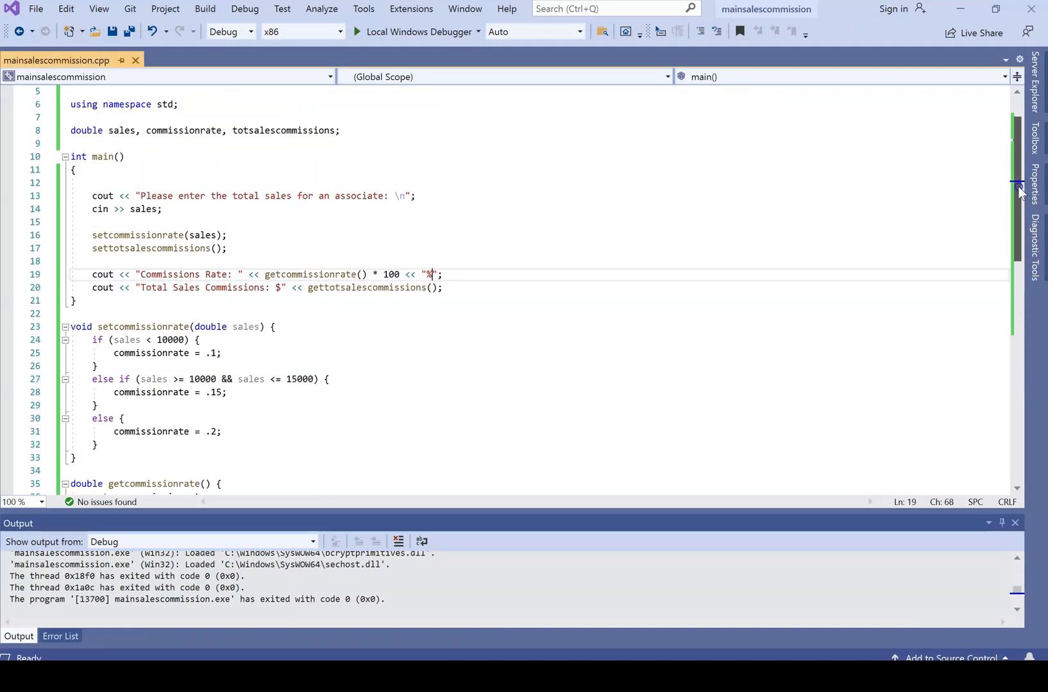
pyautogui.scroll(-3)
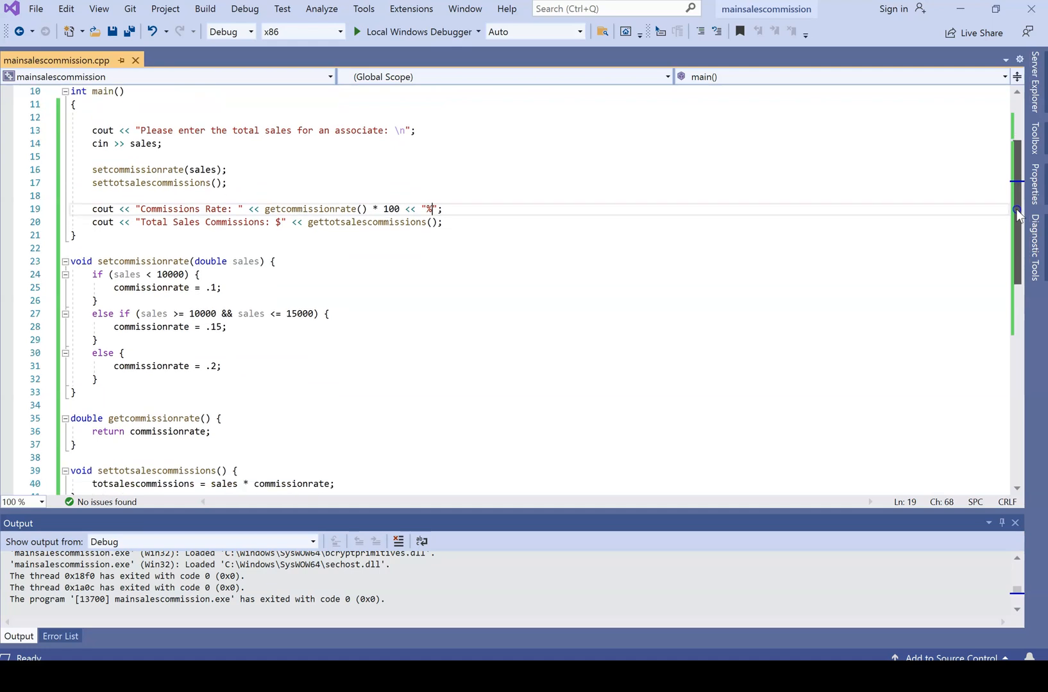
pyautogui.scroll(-3)
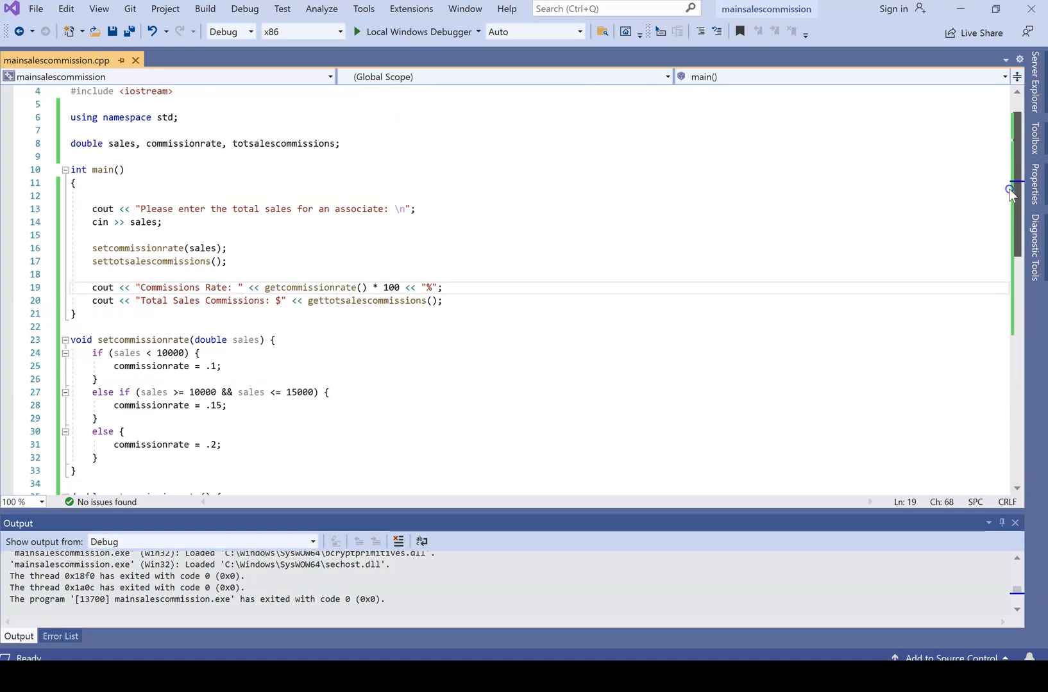
pyautogui.scroll(-3)
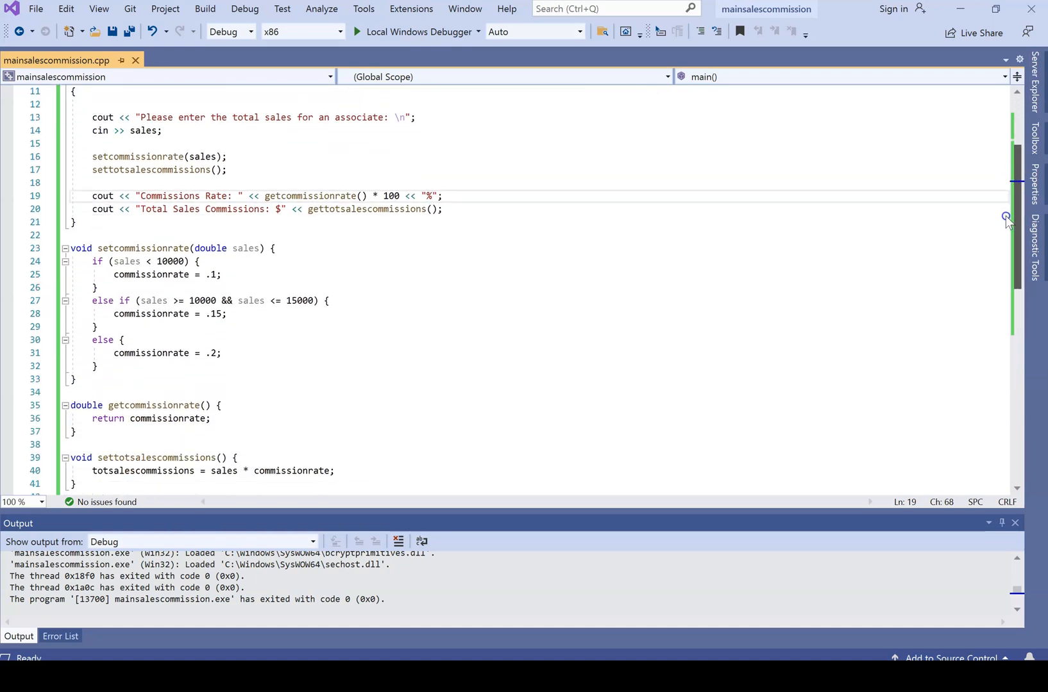
pyautogui.scroll(3)
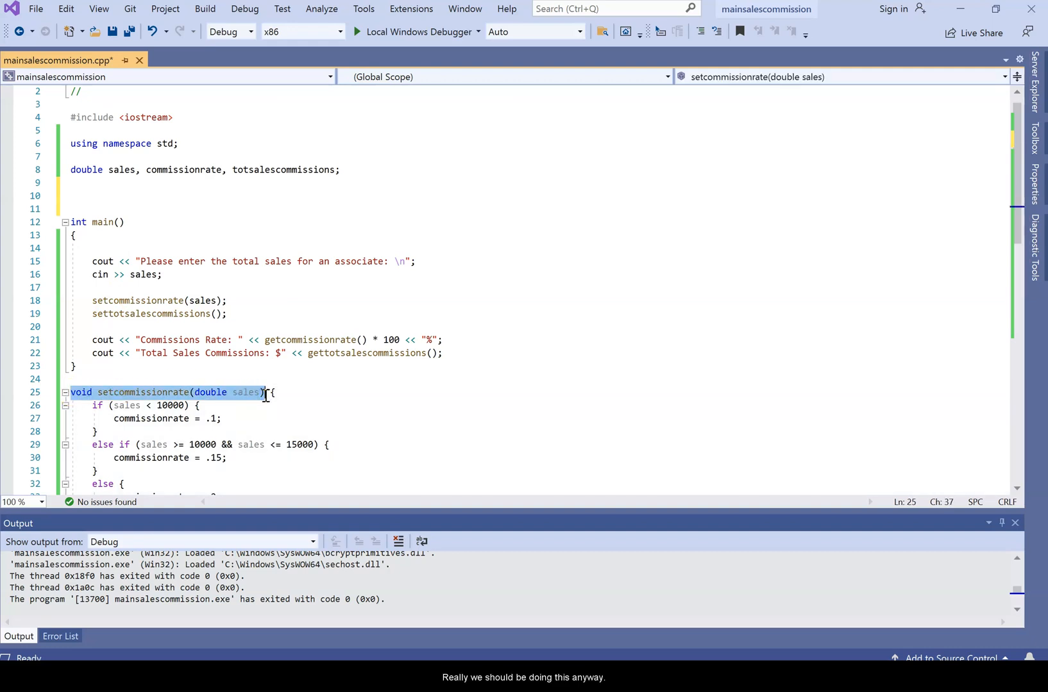
# Declare prototypes for setcommissionrate, getcommissionrate, settotsalescommissions and gettotsalescommissions above main.
pyautogui.write('void setcommissionrate(double sales);')
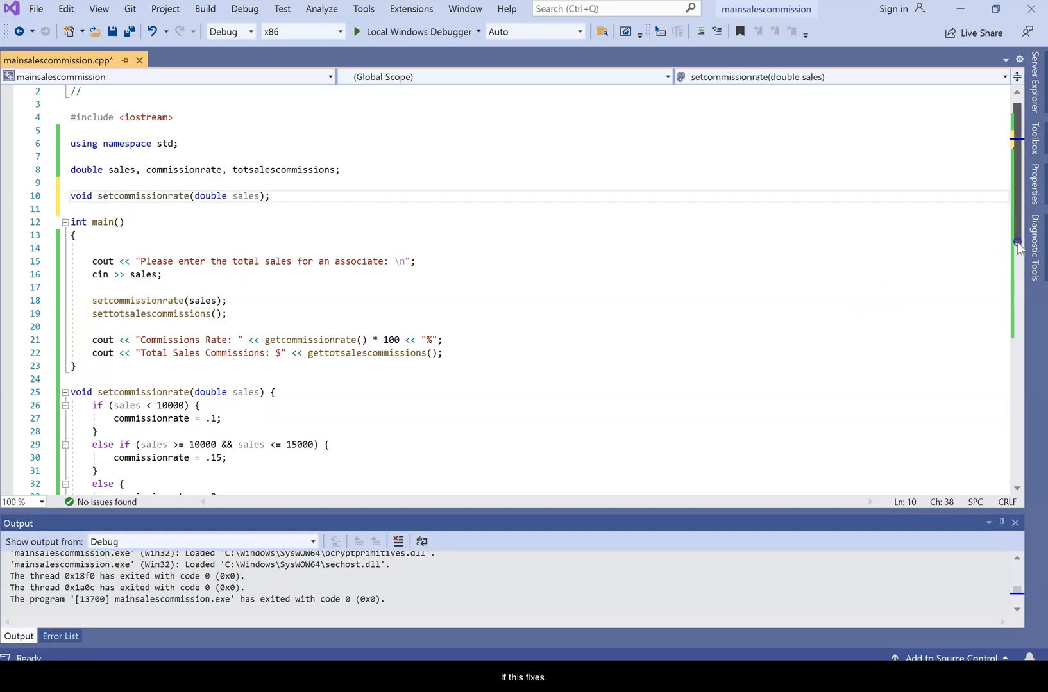
pyautogui.scroll(-3)
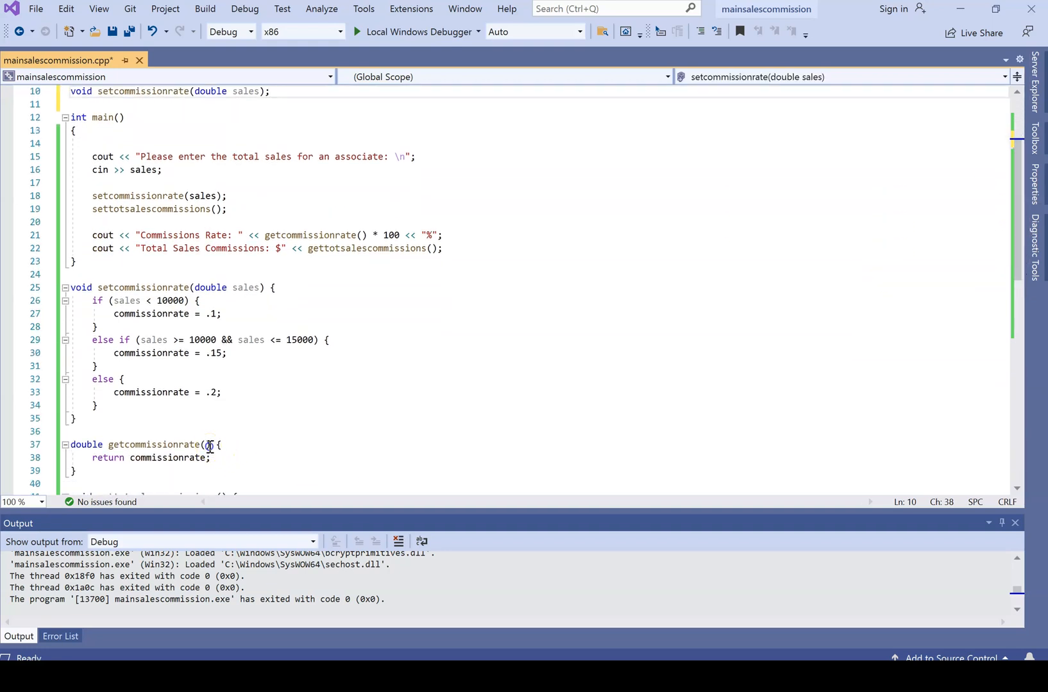
pyautogui.doubleClick(87, 445)
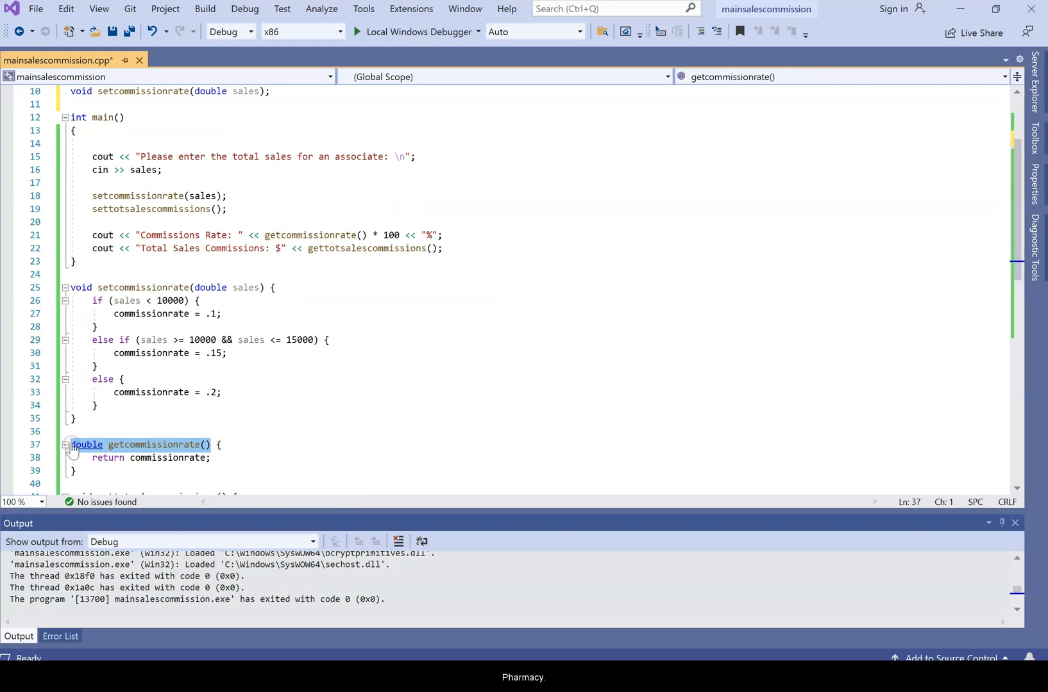
pyautogui.click(270, 91)
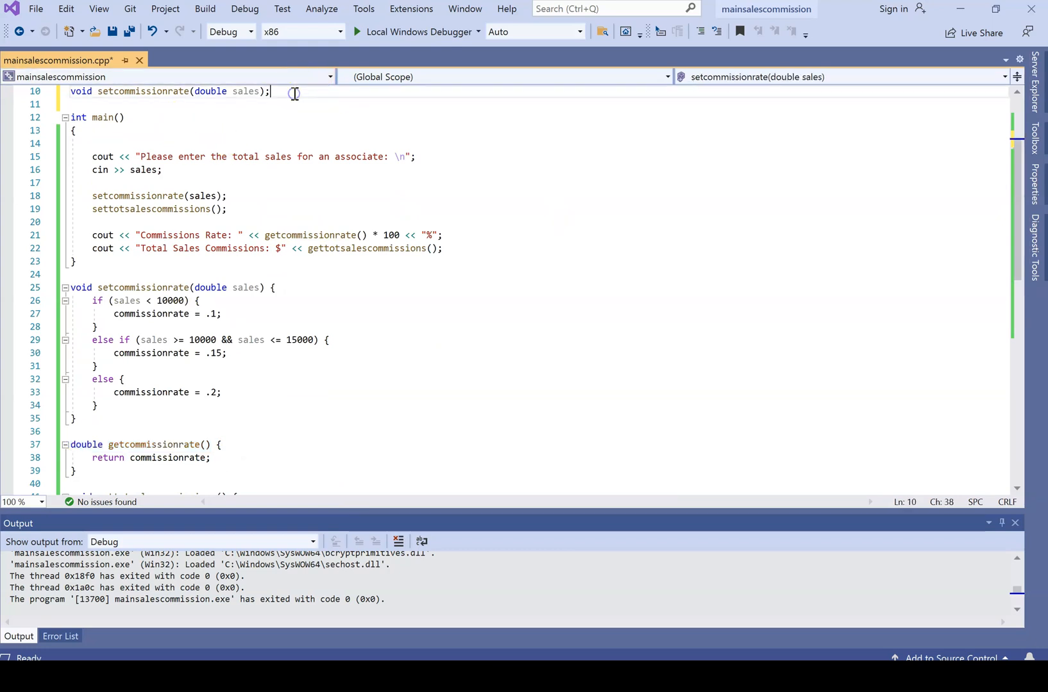
pyautogui.write('double getcommissionrate()')
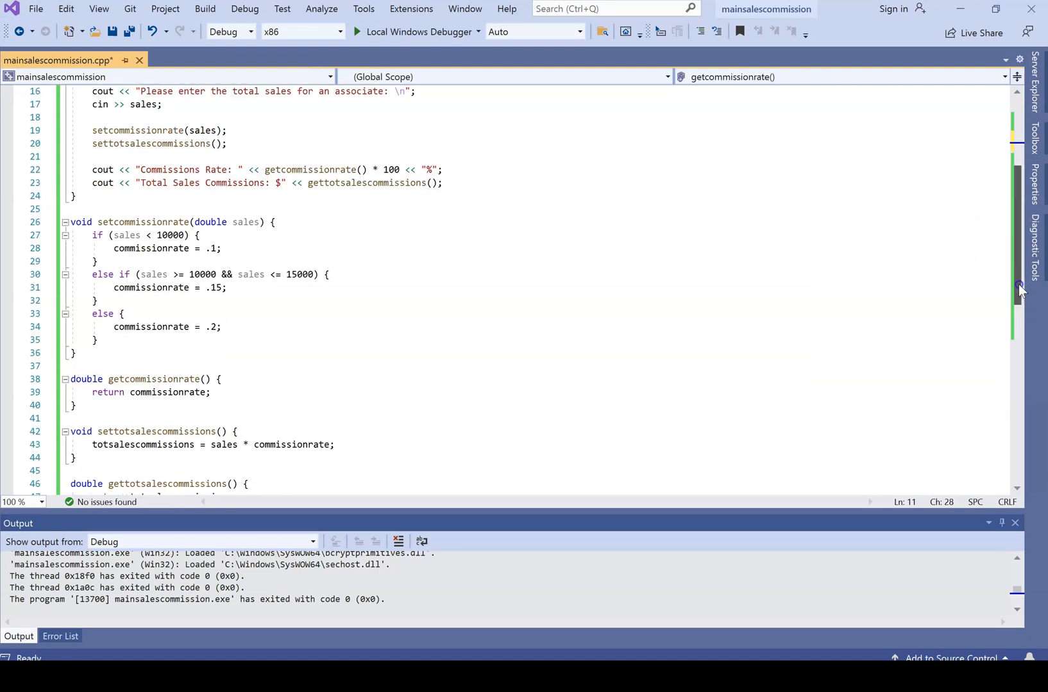
pyautogui.doubleClick(161, 405)
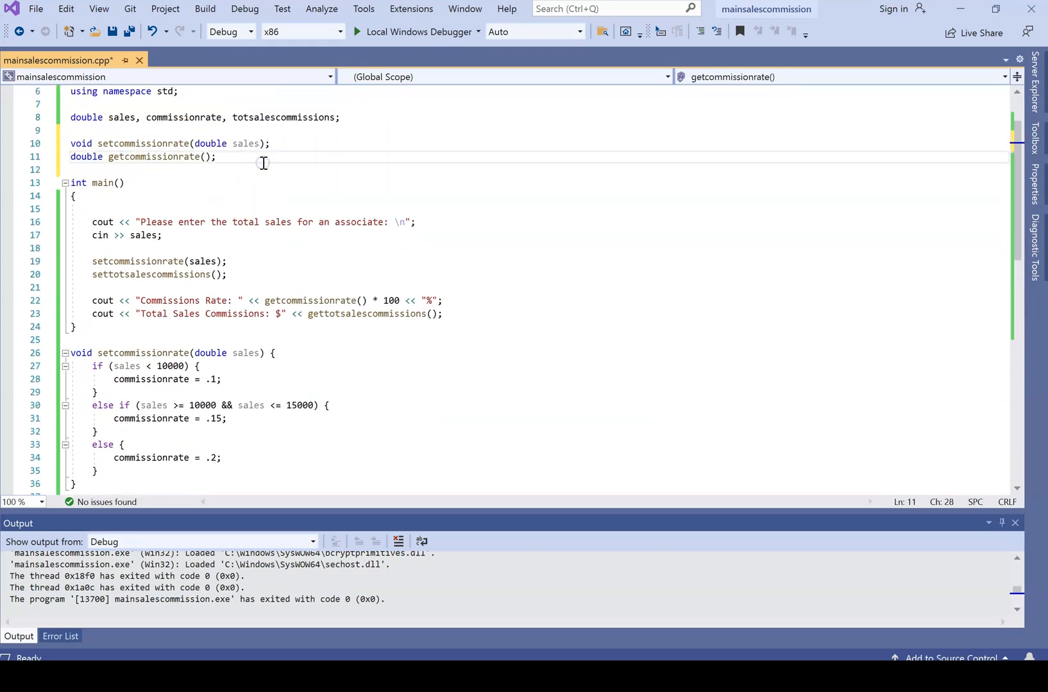
pyautogui.write('void settotsalescommissions();')
pyautogui.write('double gettotsalescommissions();')
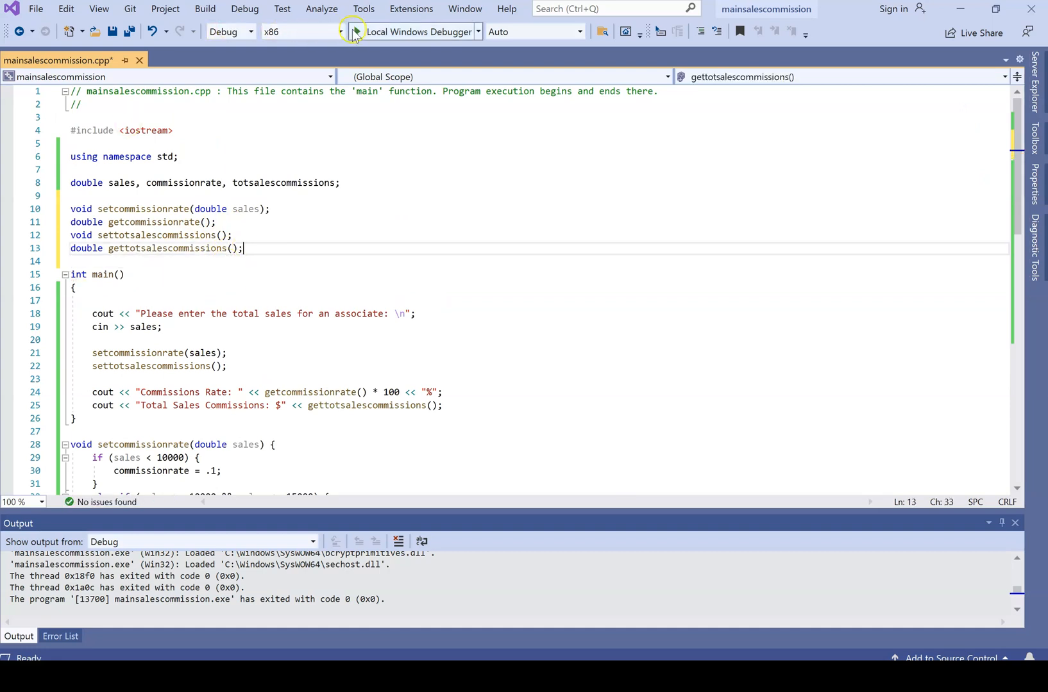
# Test-run the program, then end the rate output line with << endl.
pyautogui.click(352, 31)
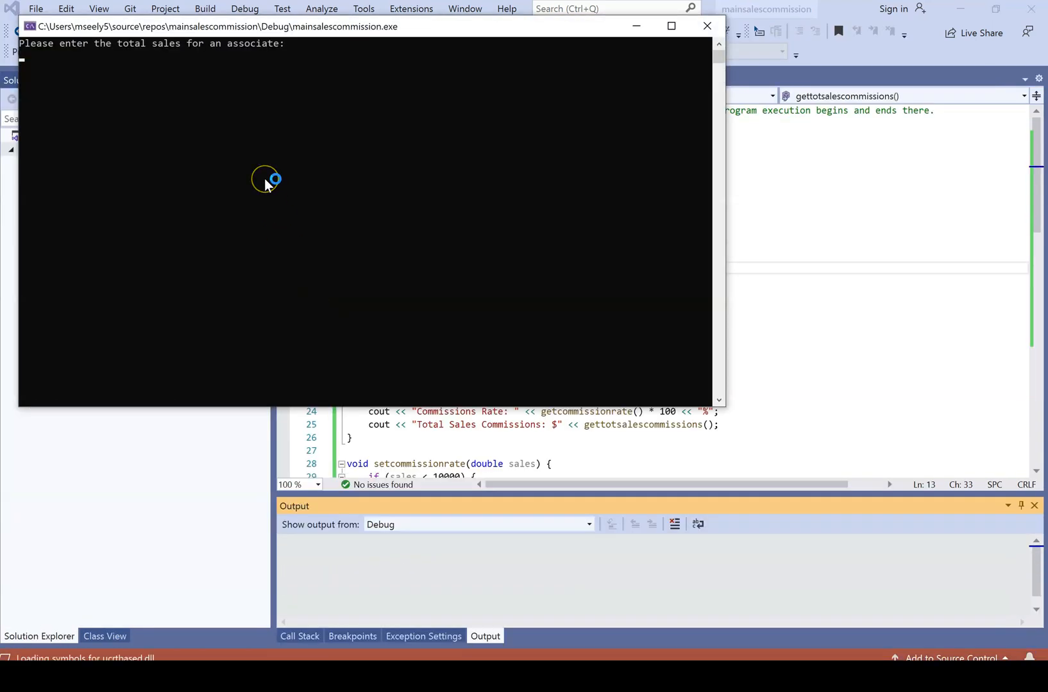
pyautogui.write('100')
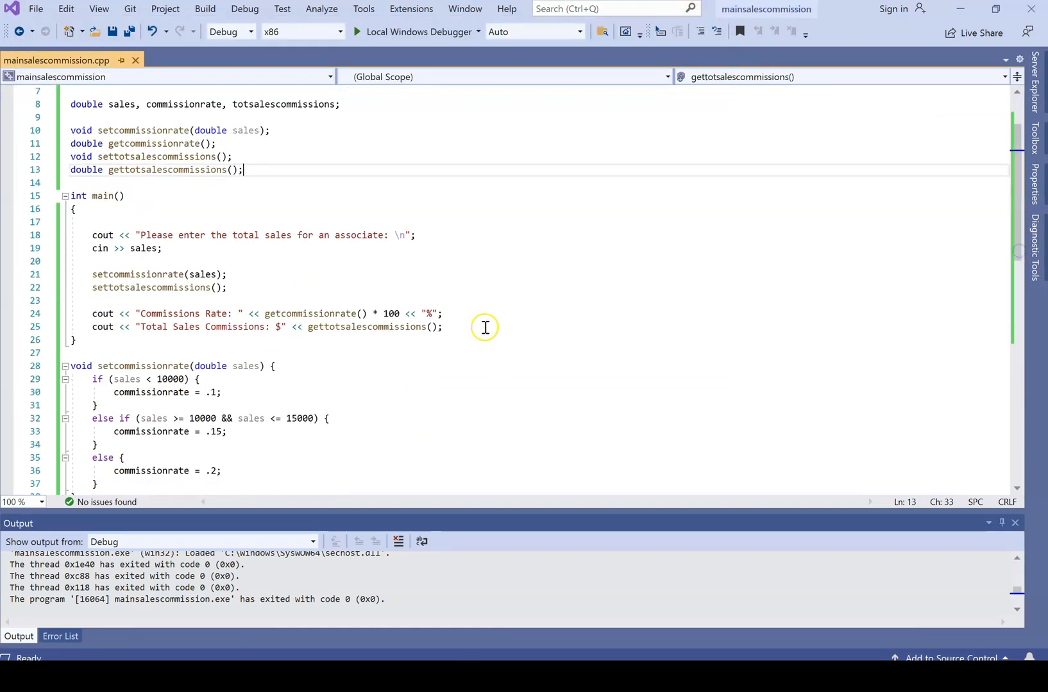
pyautogui.write('<< endl')
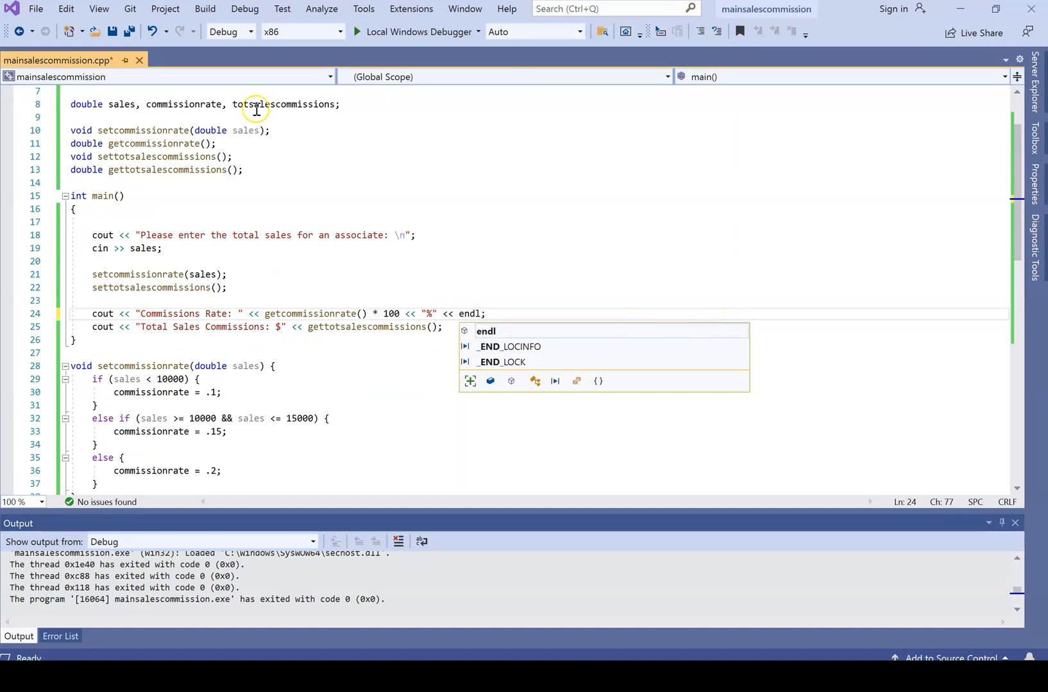
# Rerun with sales of 1000 and 100000, seeing 20% and $20000.
pyautogui.click(358, 31)
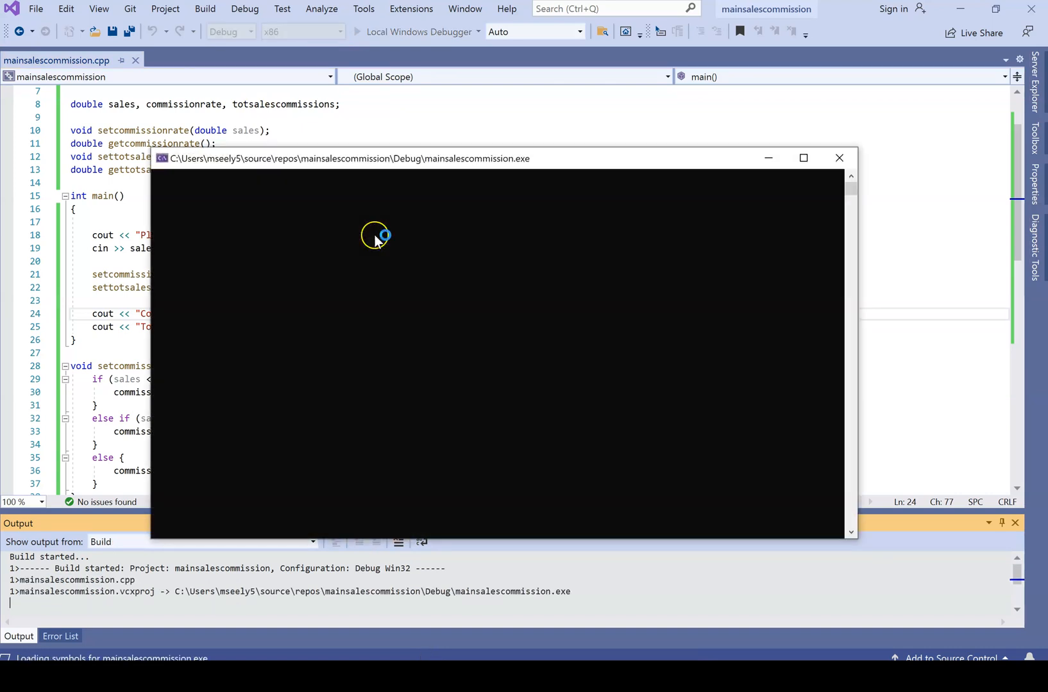
pyautogui.write('1000')
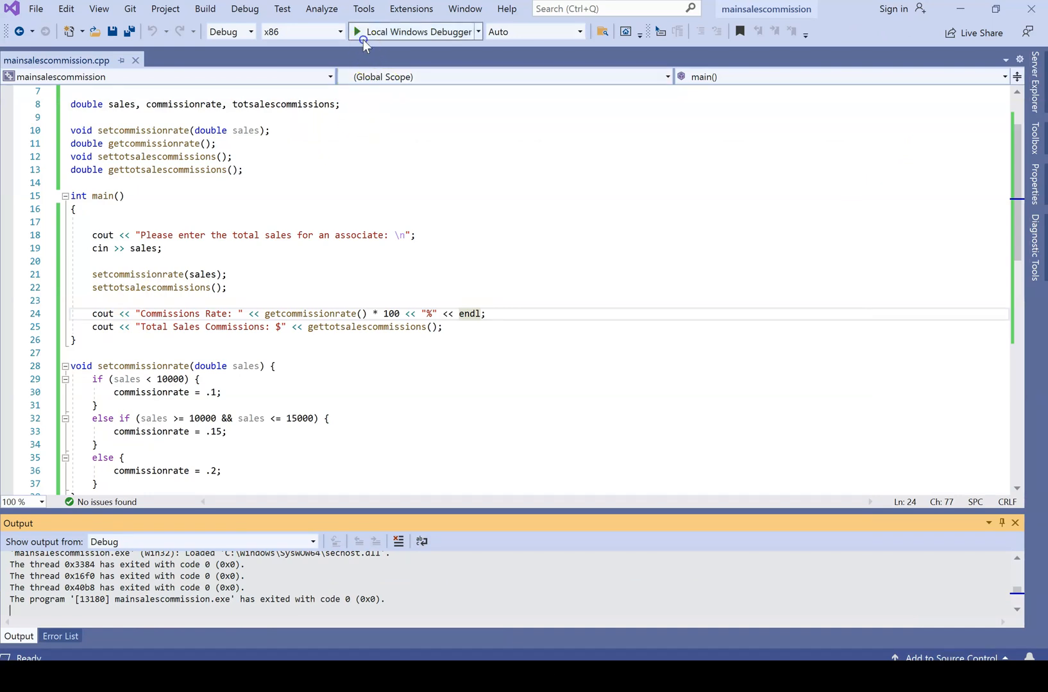
pyautogui.click(415, 31)
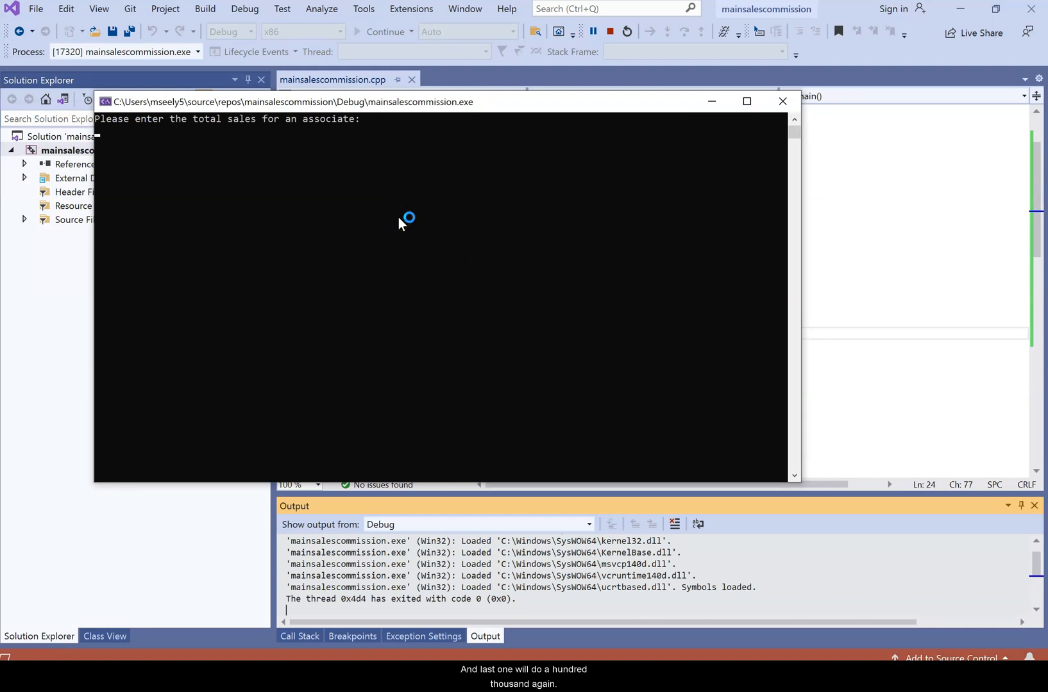
pyautogui.write('100000')
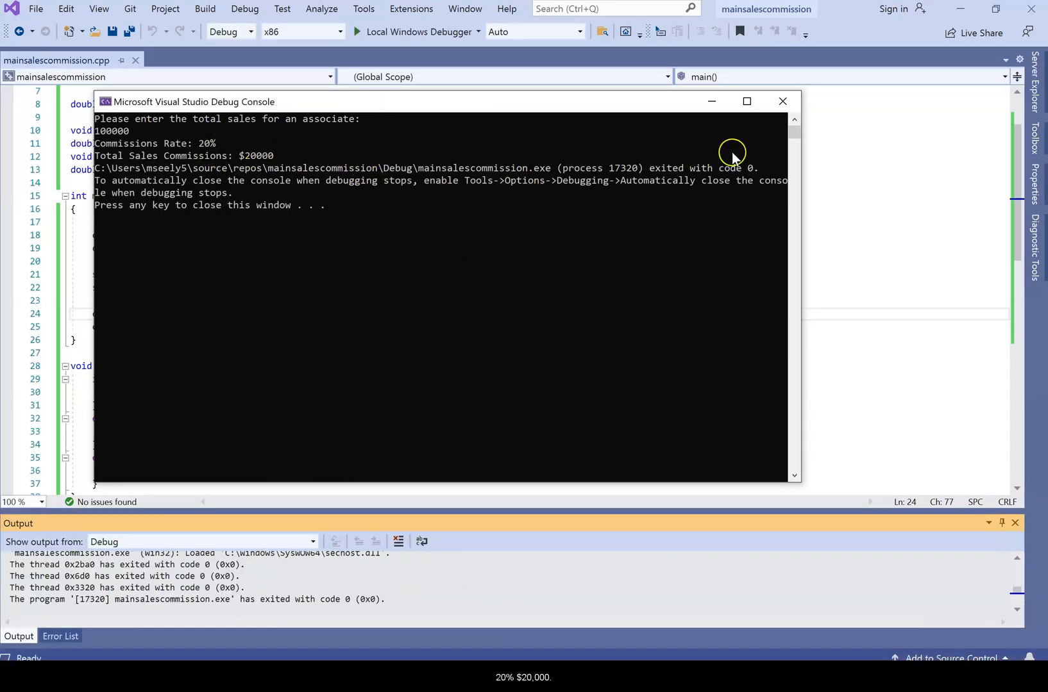
pyautogui.click(782, 100)
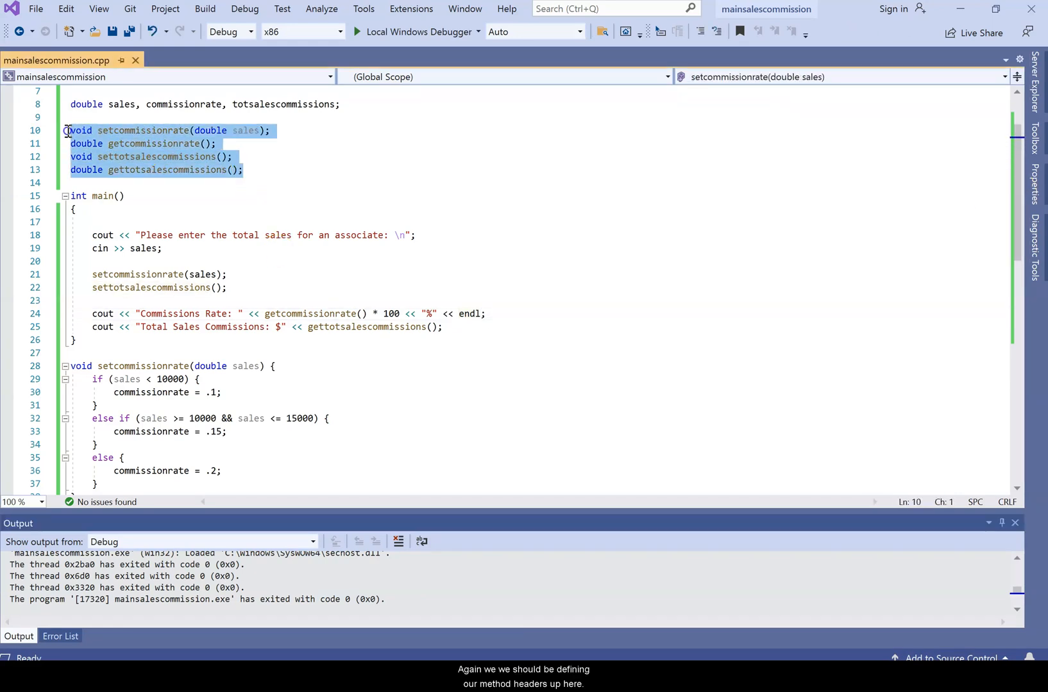
pyautogui.moveTo(966, 277)
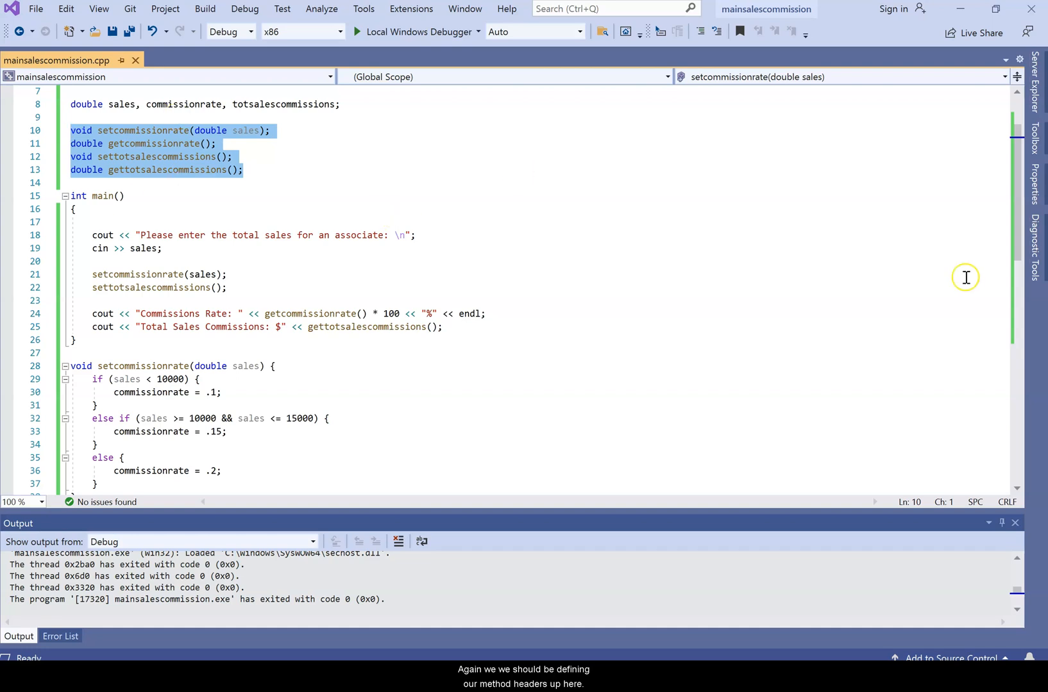
pyautogui.scroll(-3)
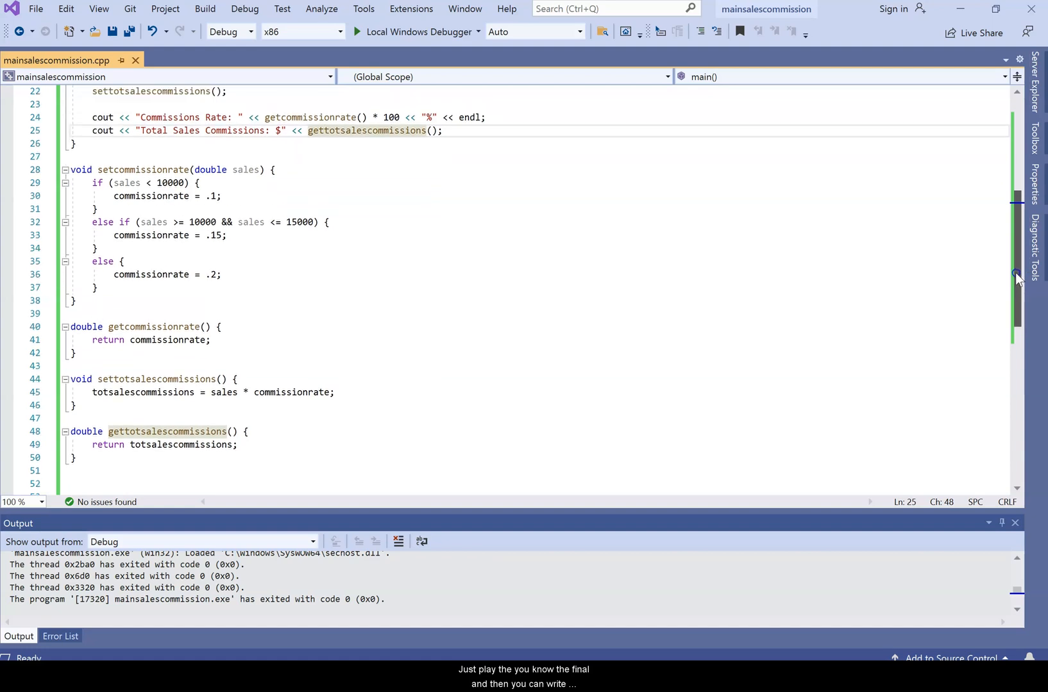
pyautogui.click(102, 444)
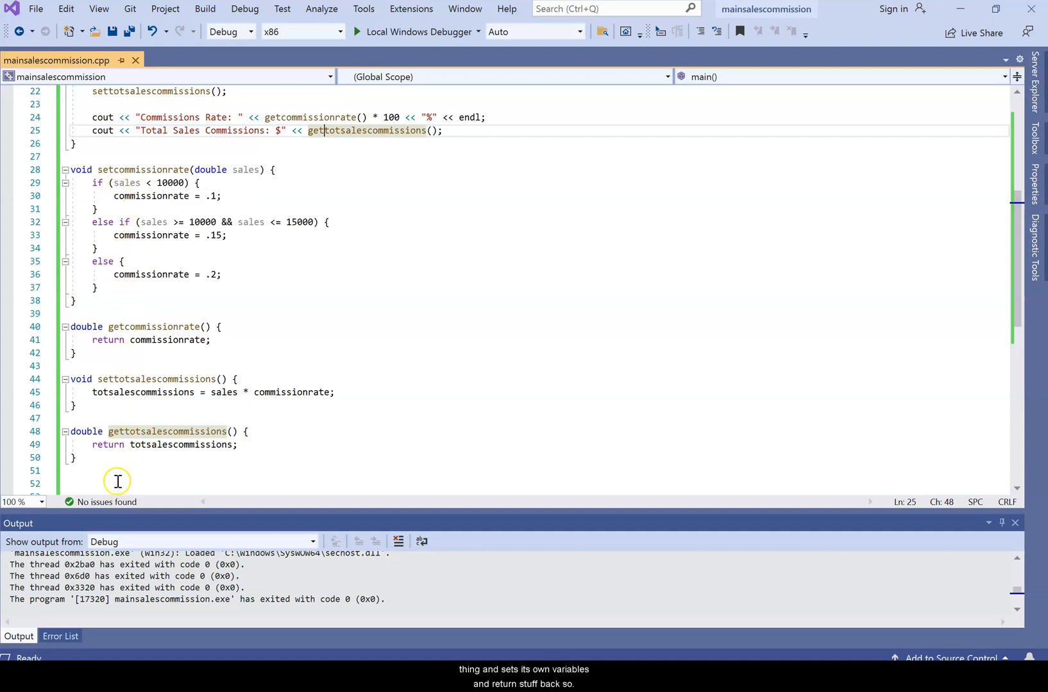
pyautogui.moveTo(284, 414)
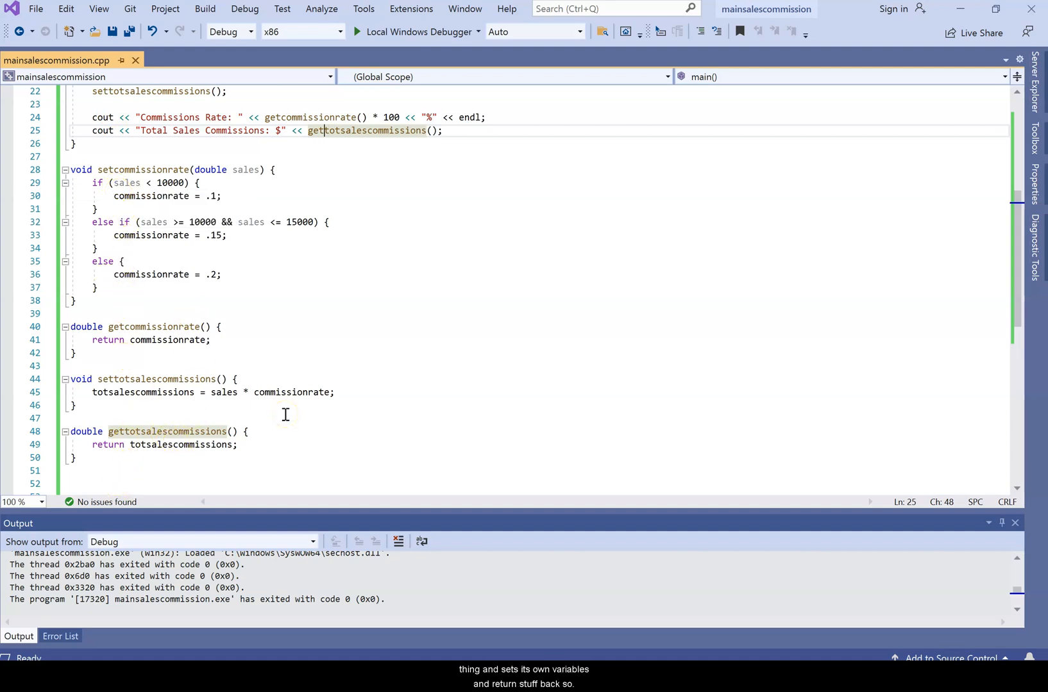